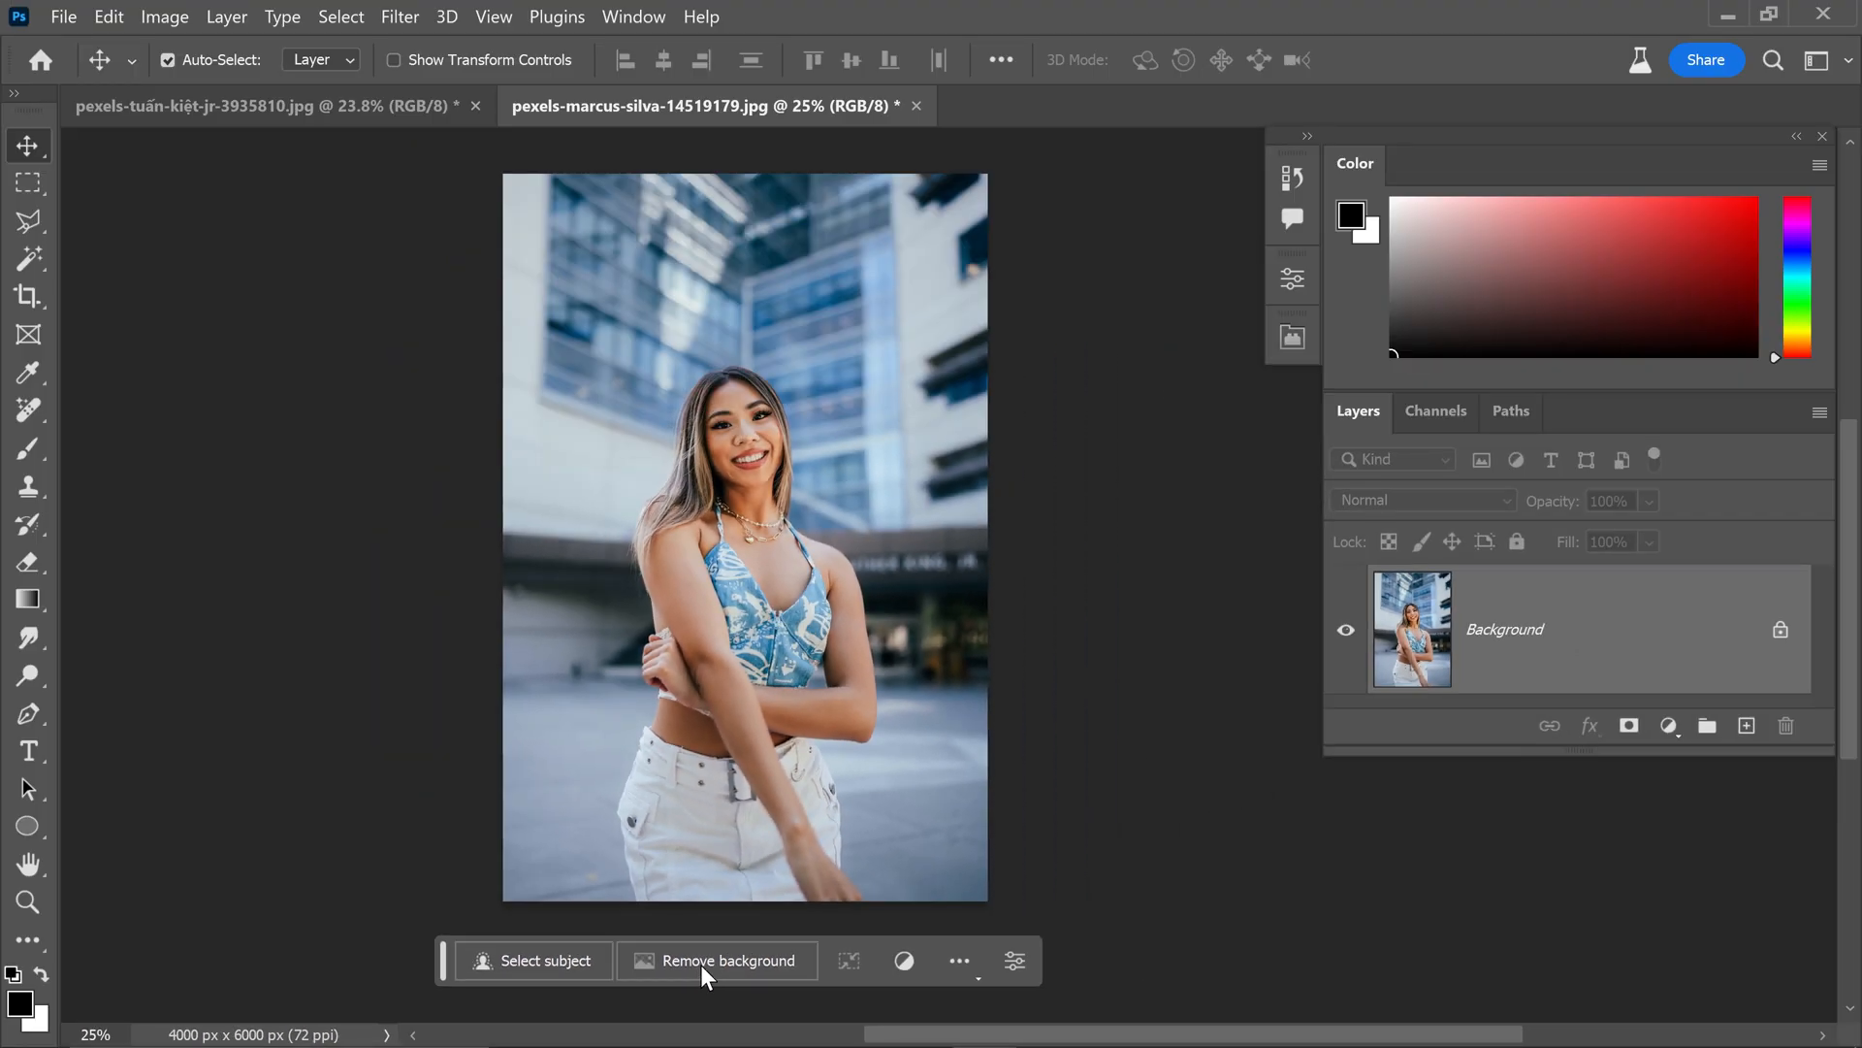
mouse_move(1173, 829)
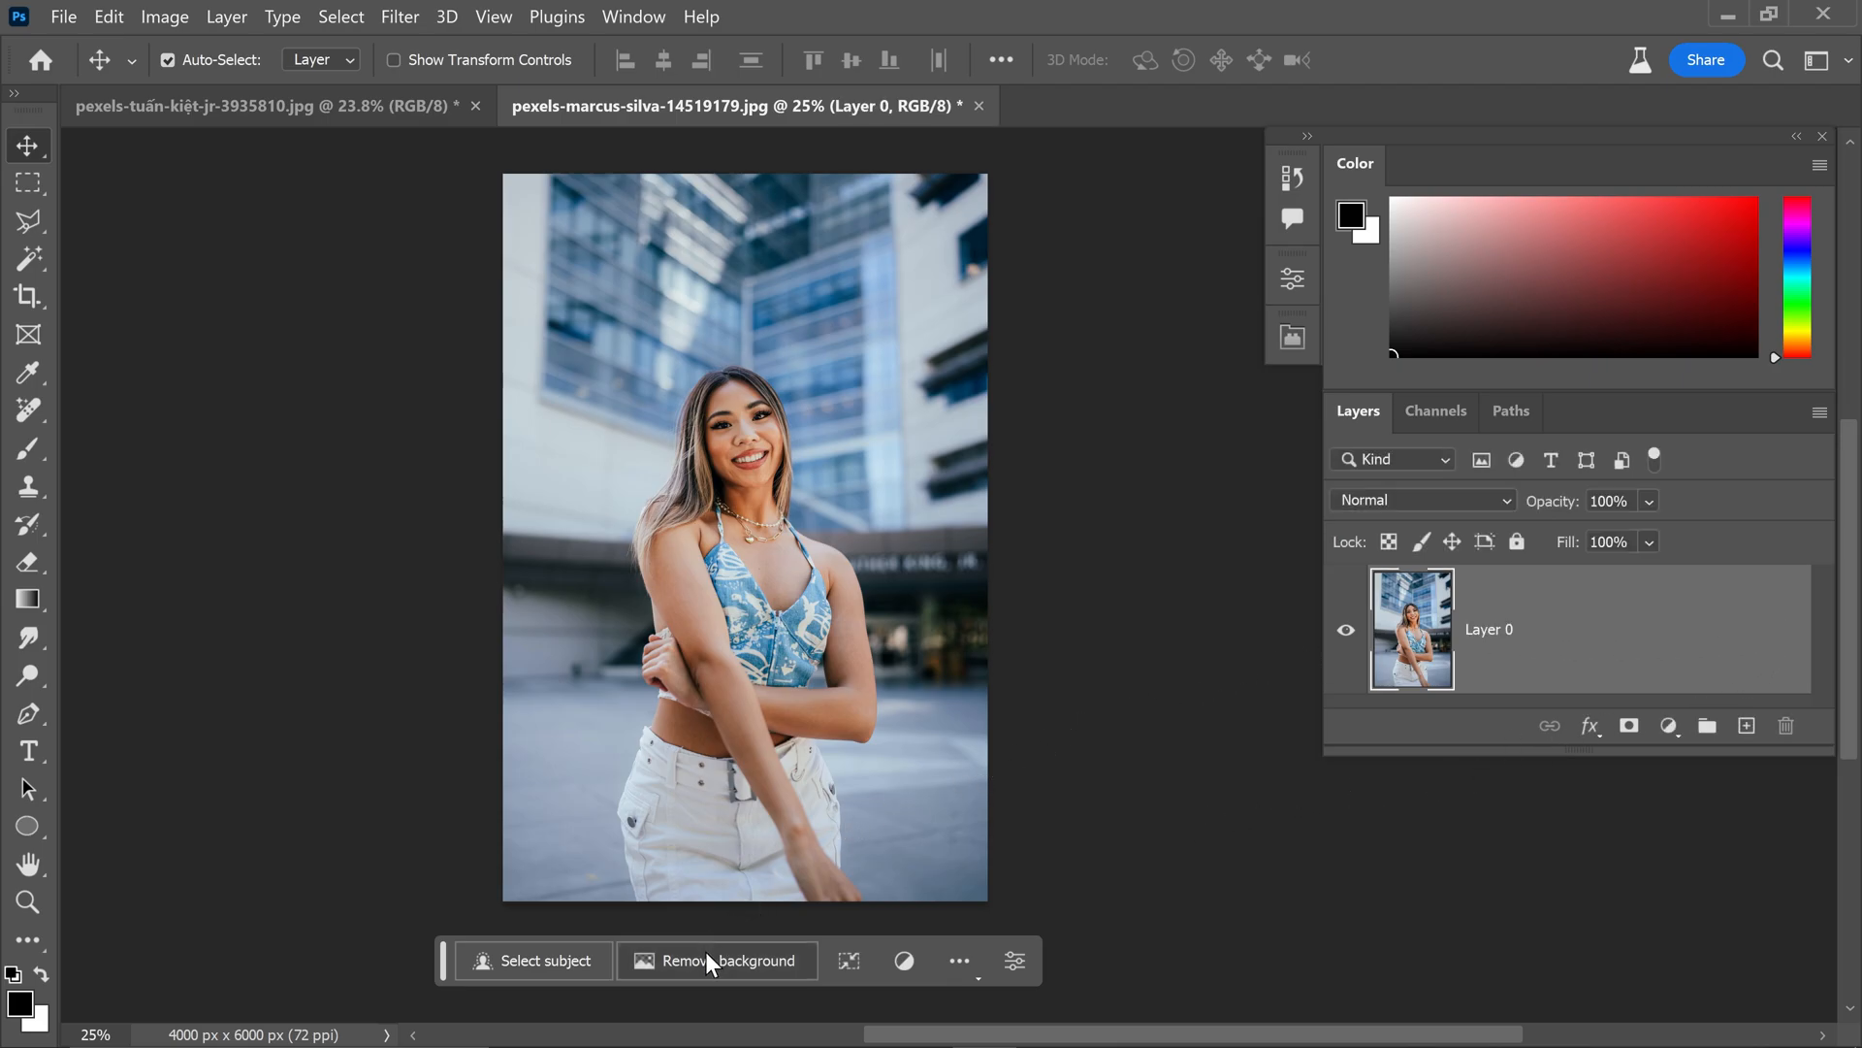
Step: Remove the street background so the smiling woman sits on transparency as Layer 0
left_click(715, 960)
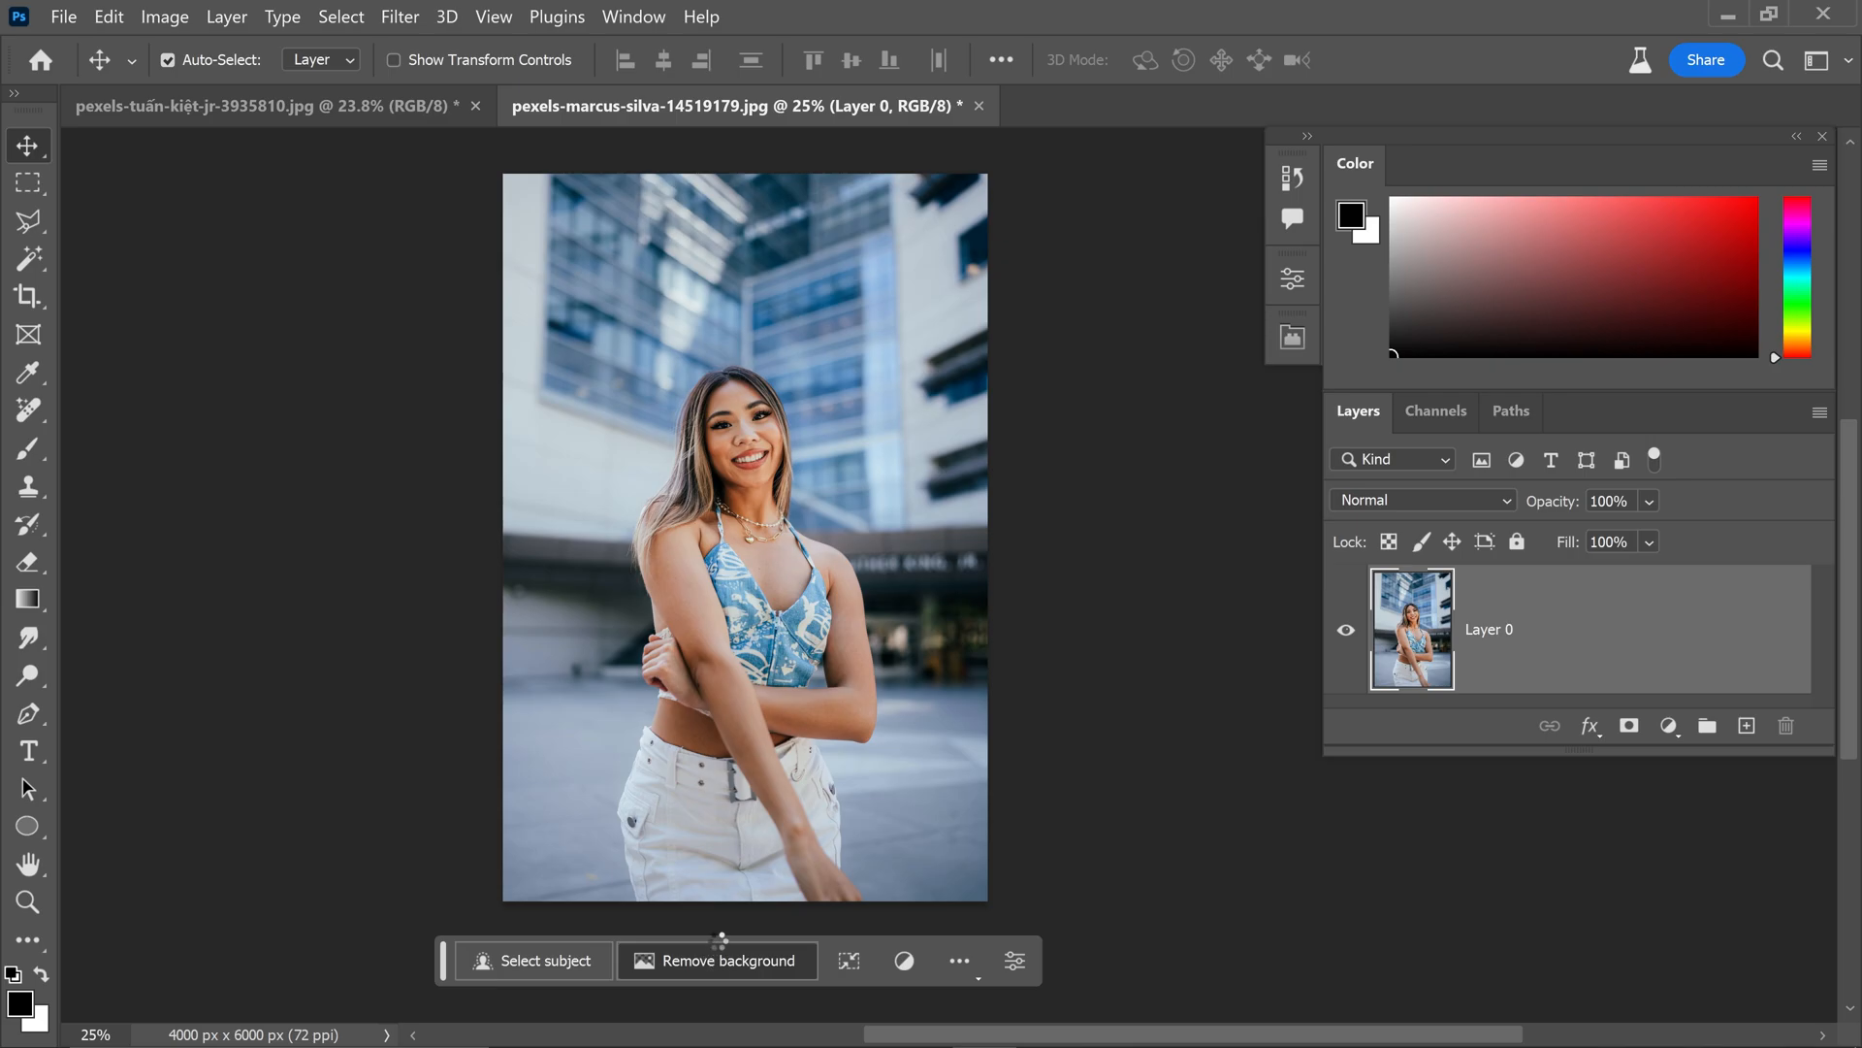
left_click(718, 961)
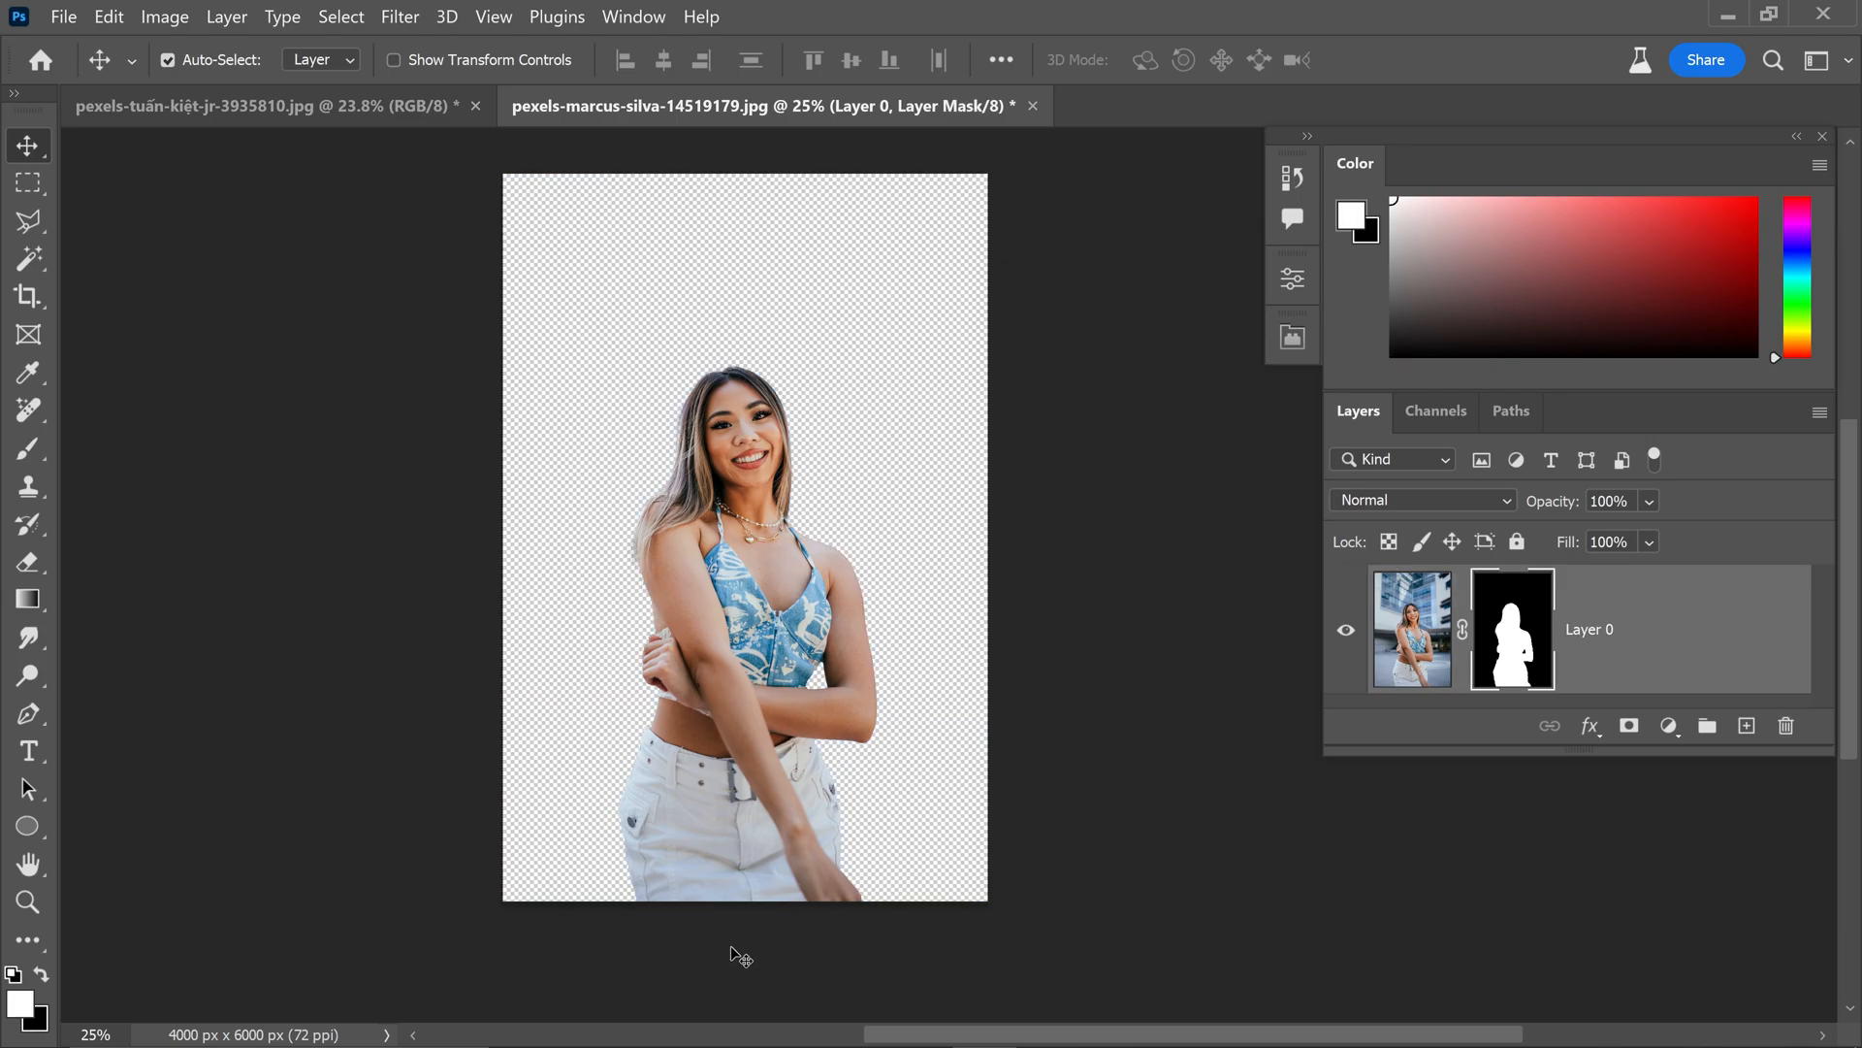
mouse_move(772, 885)
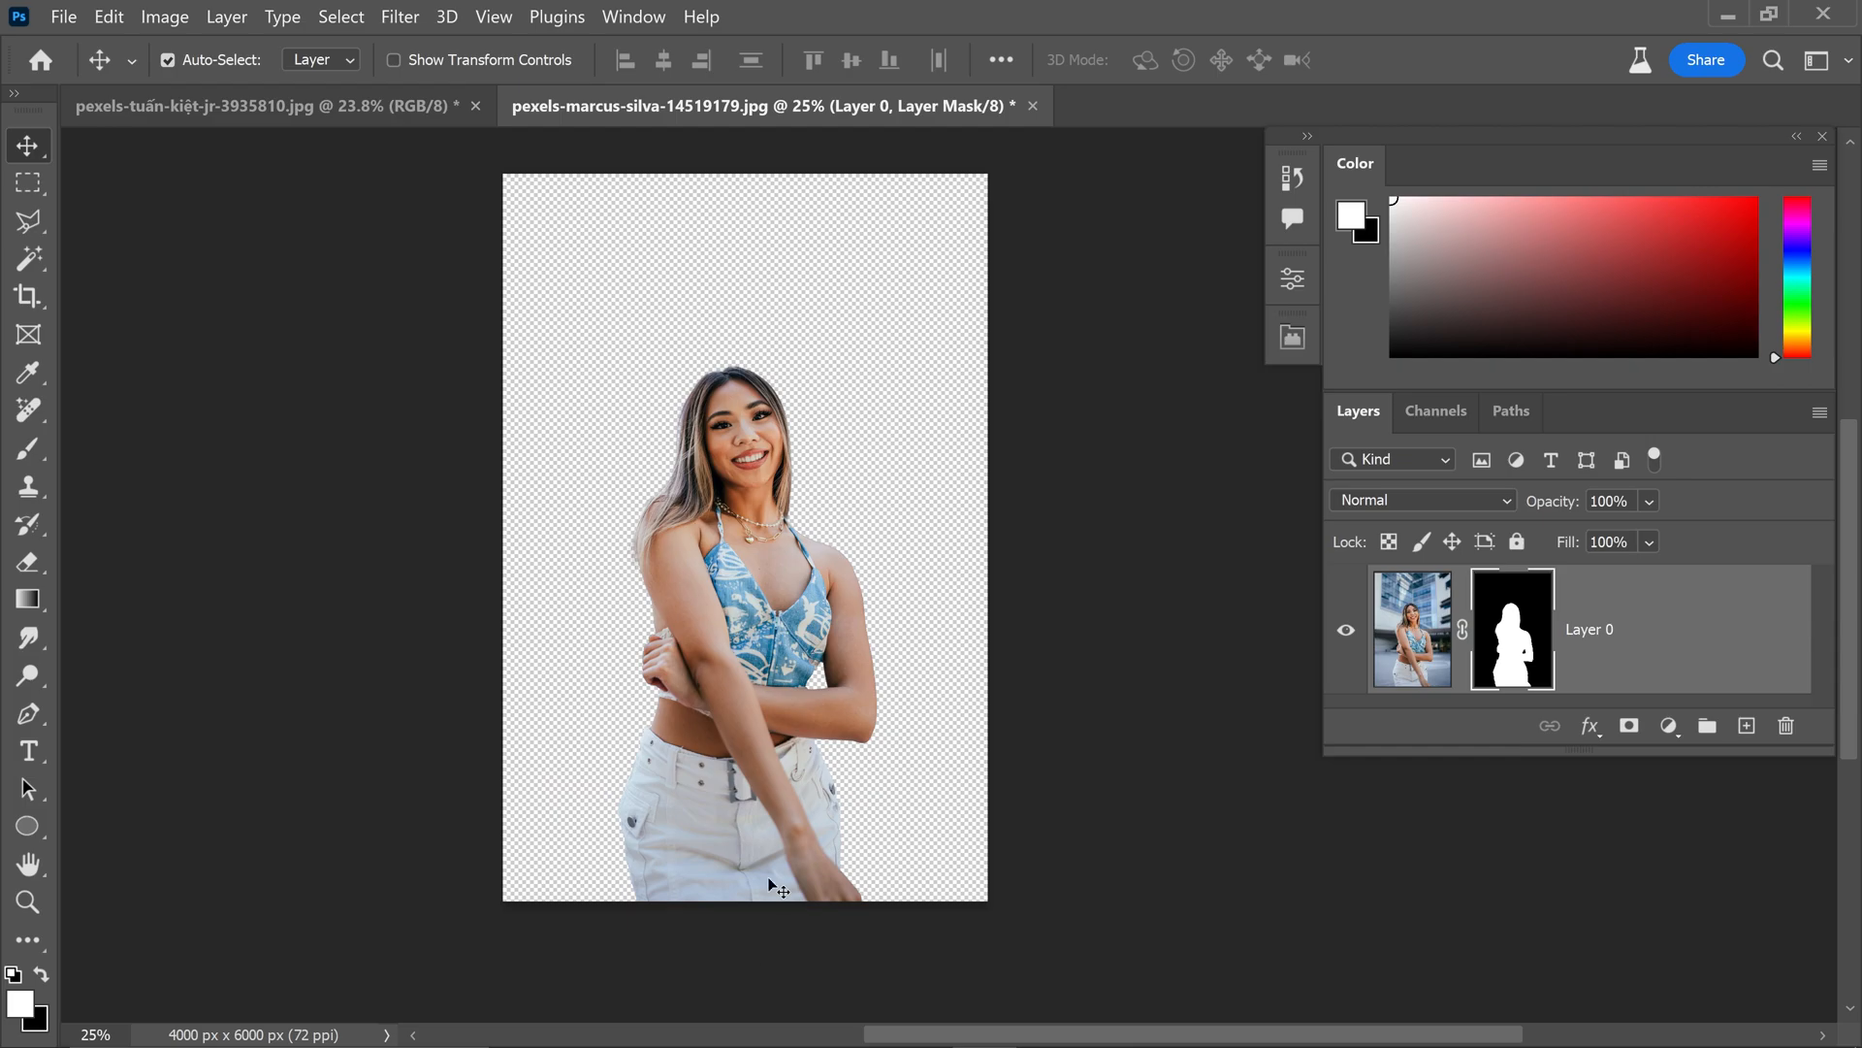
mouse_move(901, 690)
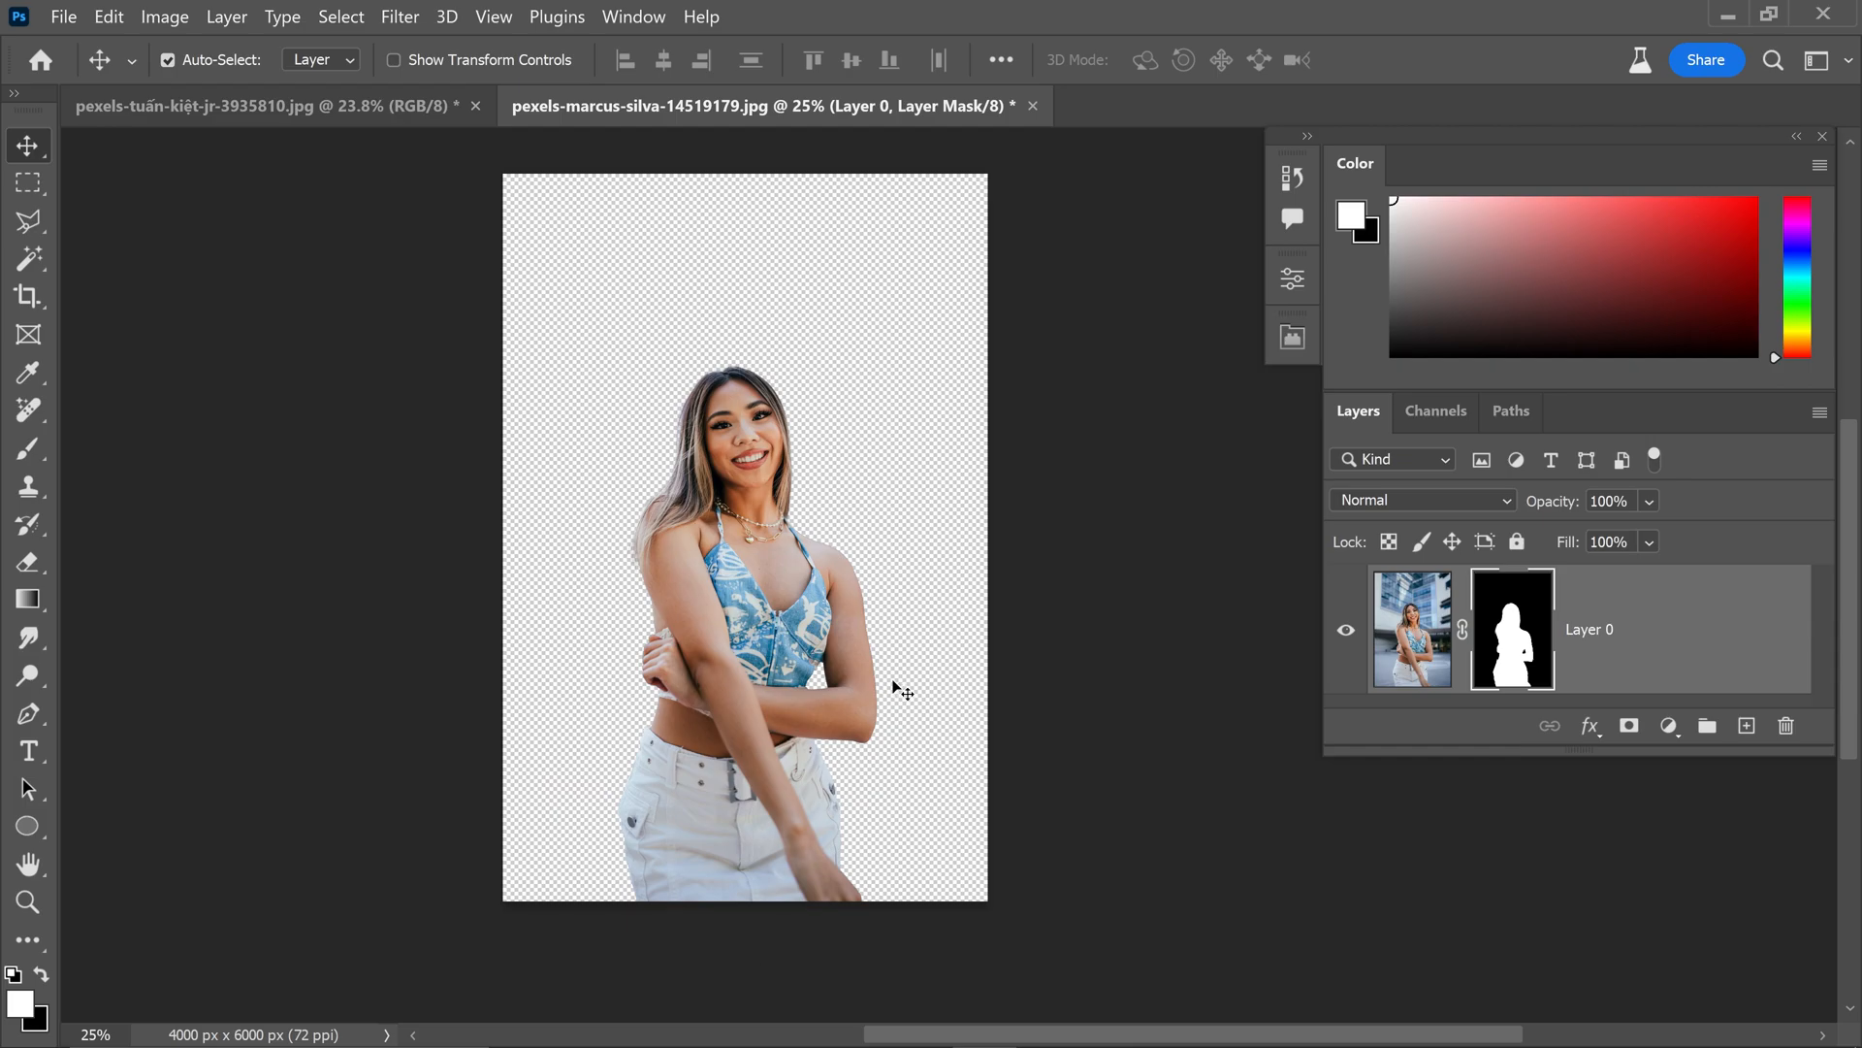
mouse_move(972, 627)
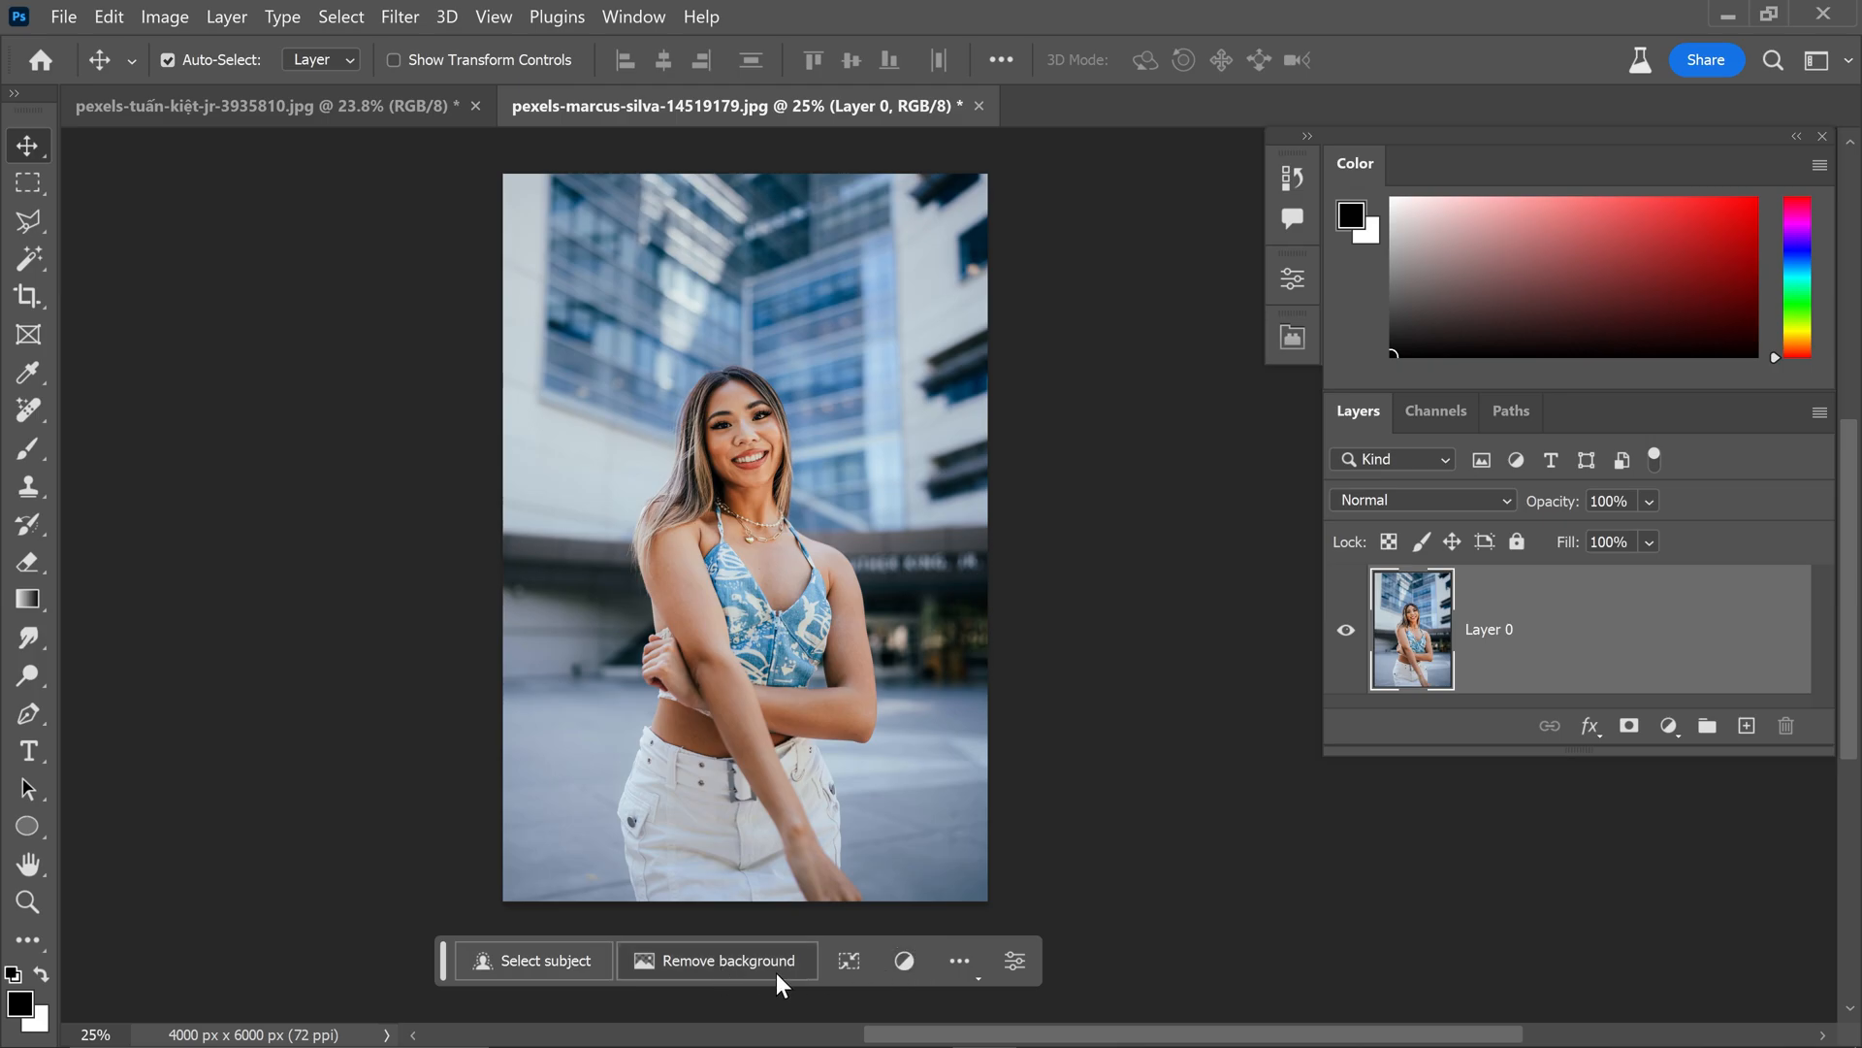
mouse_move(819, 796)
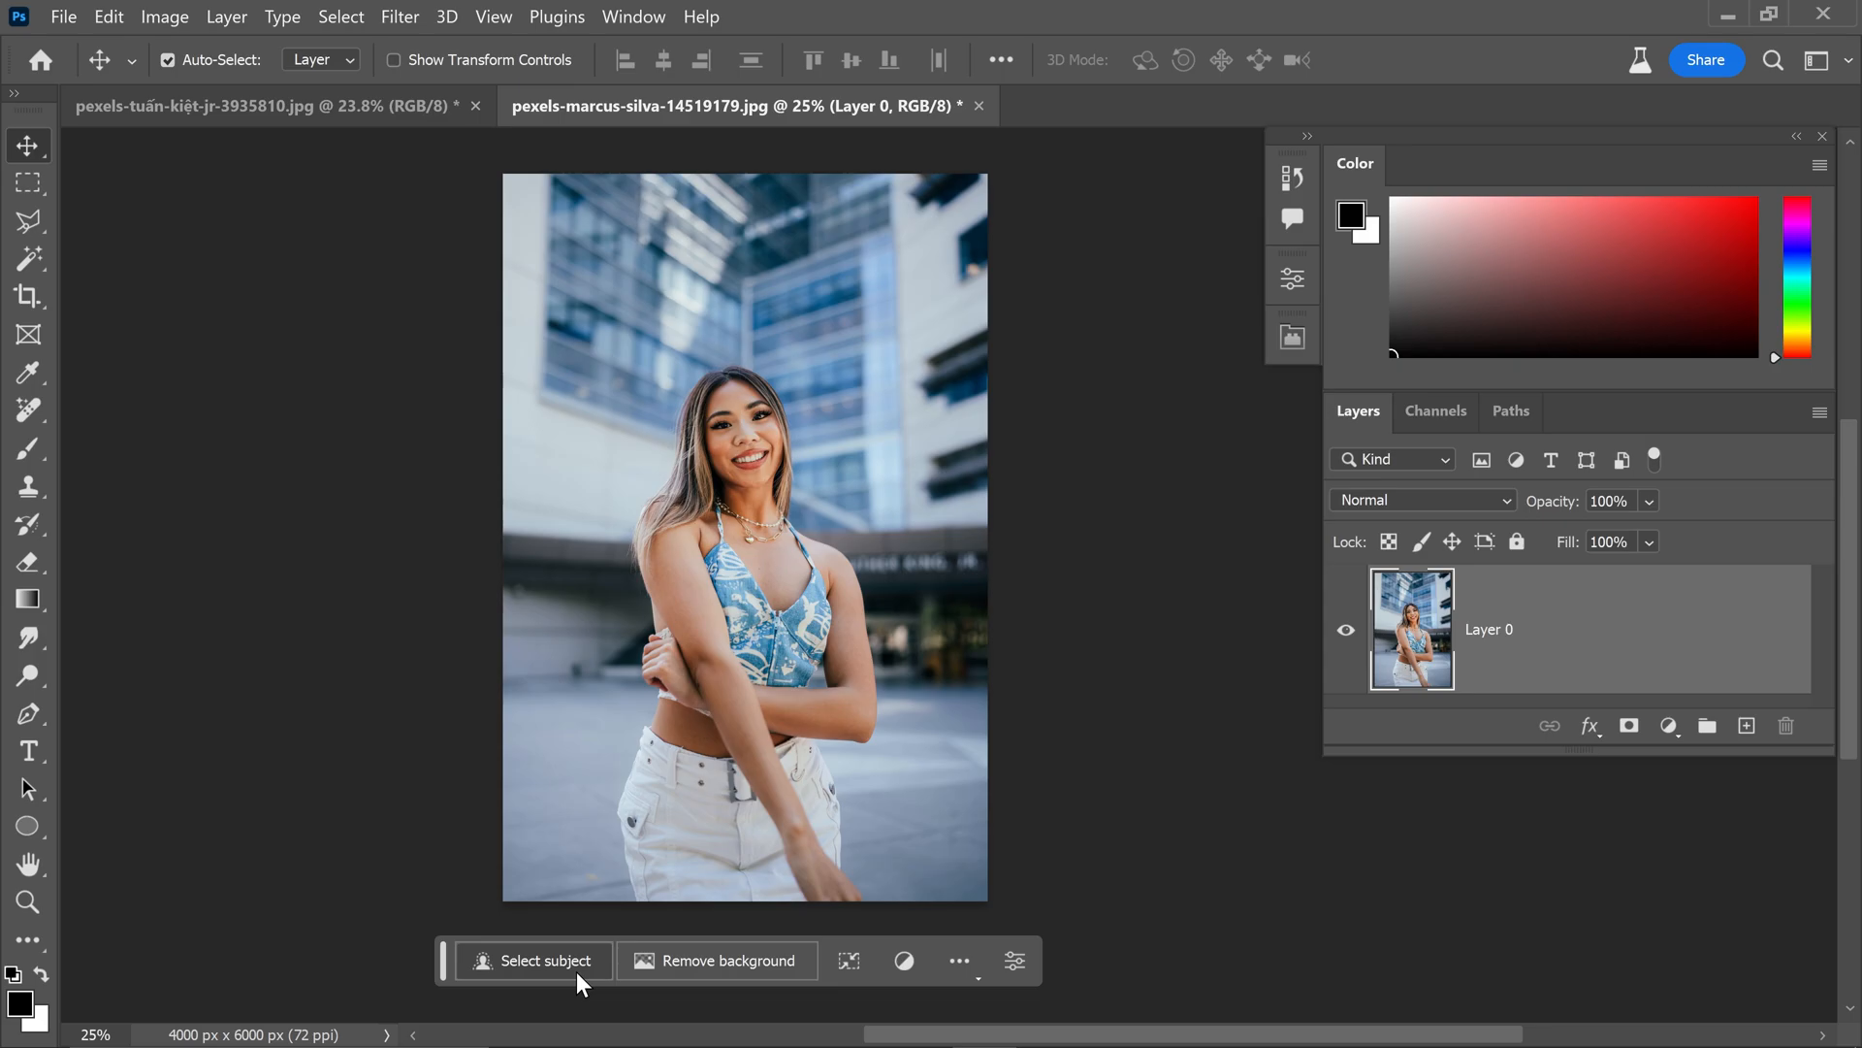
mouse_move(1515, 1034)
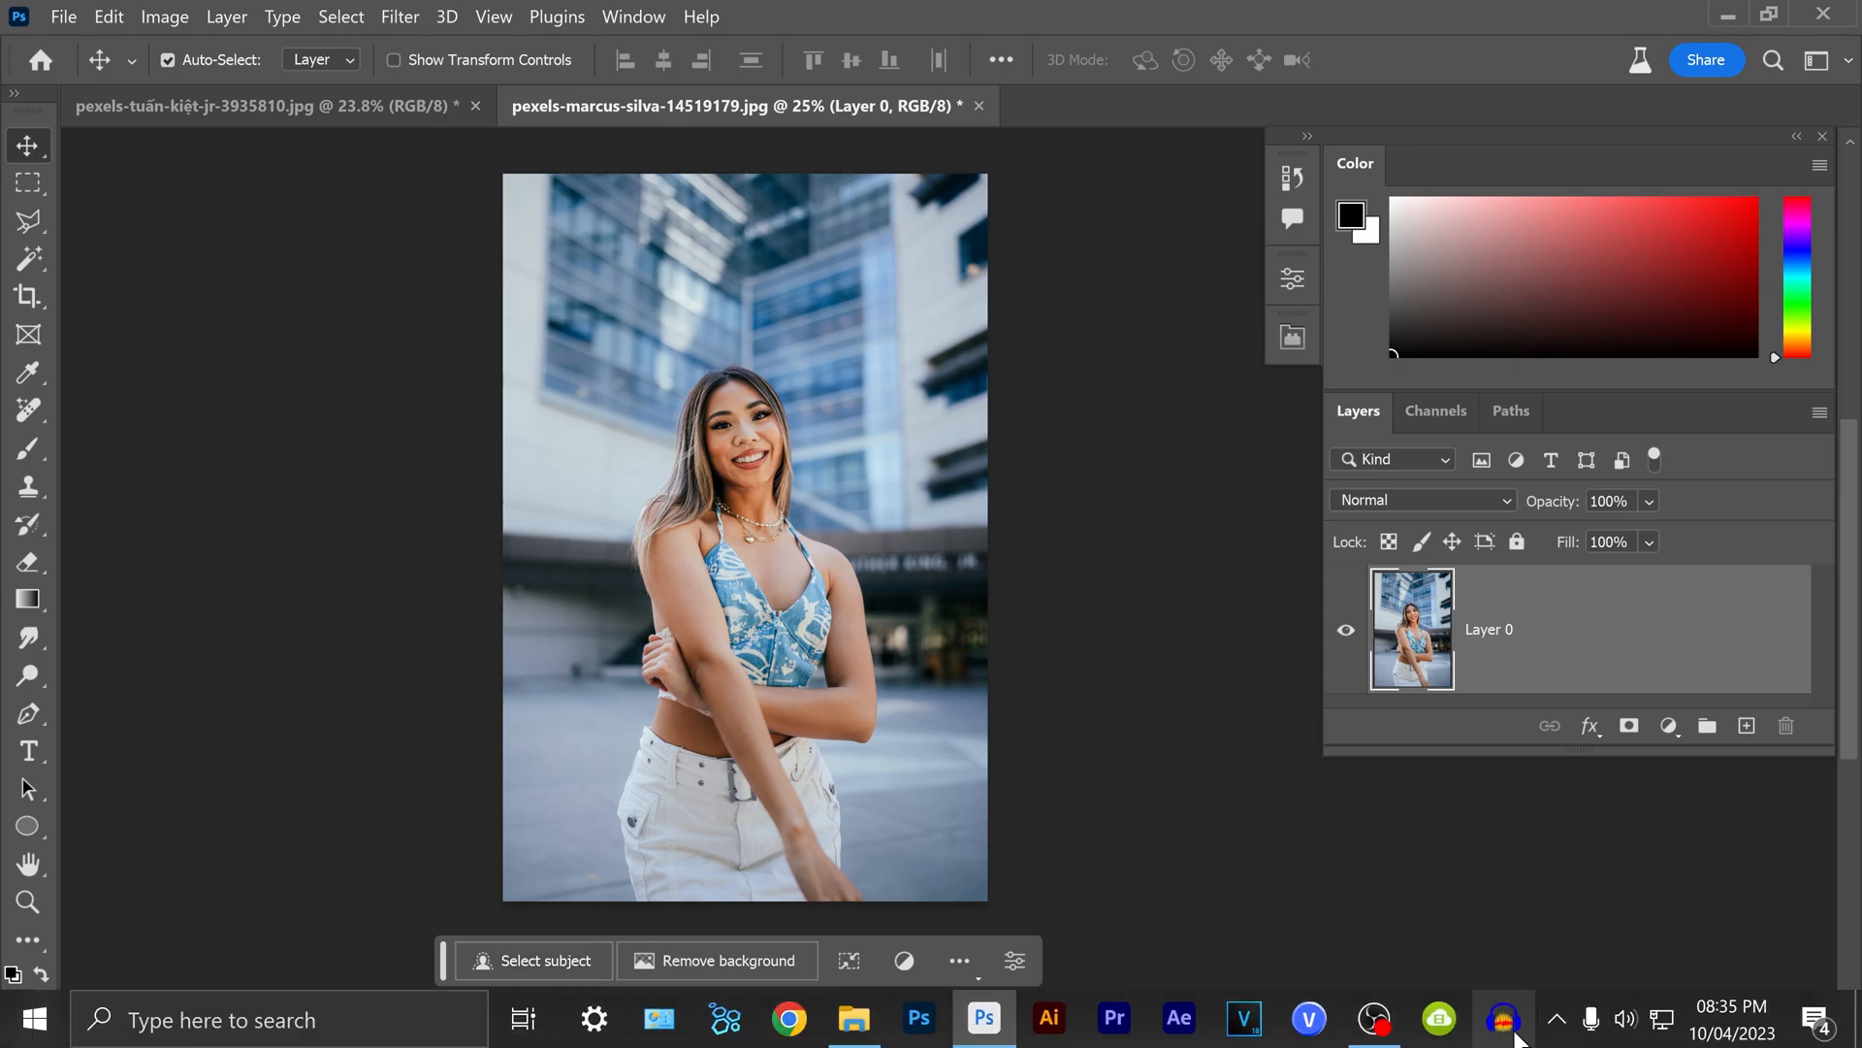
Step: Check in Creative Cloud Desktop's Beta apps that Photoshop (Beta) is installed and current
left_click(1504, 1019)
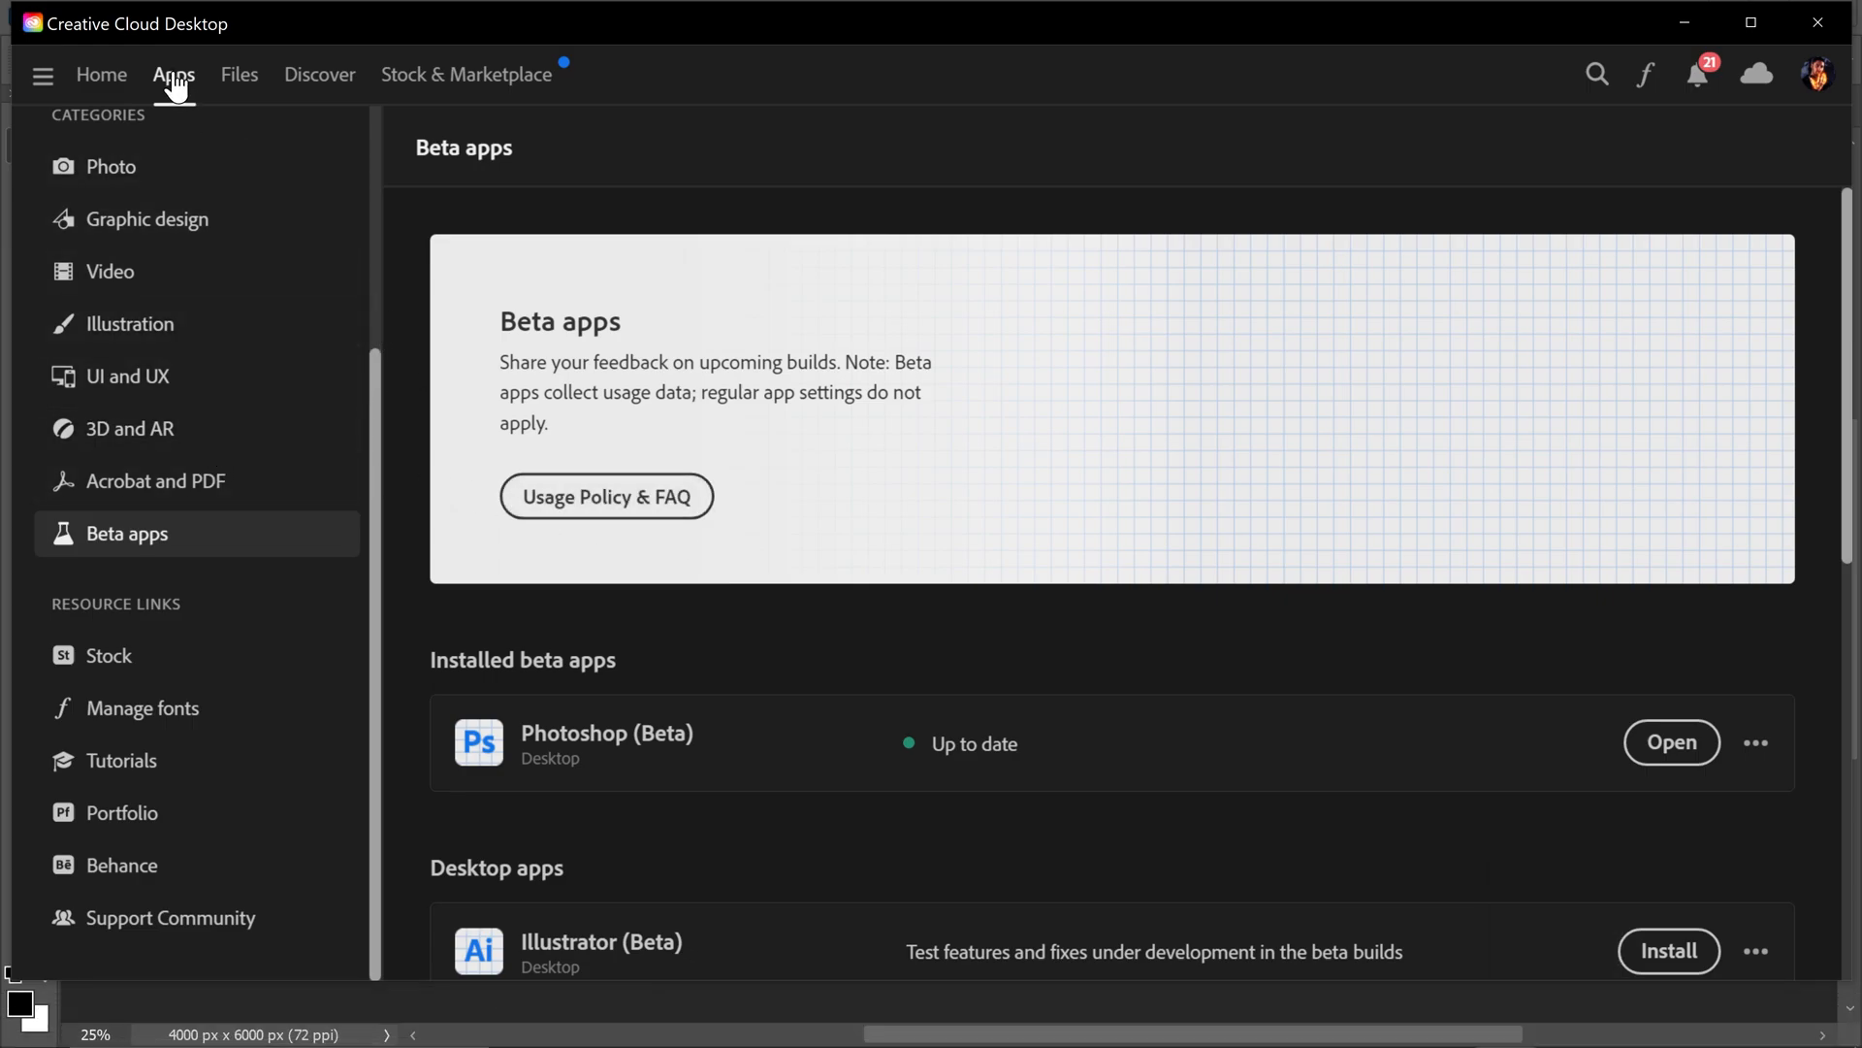
mouse_move(155, 532)
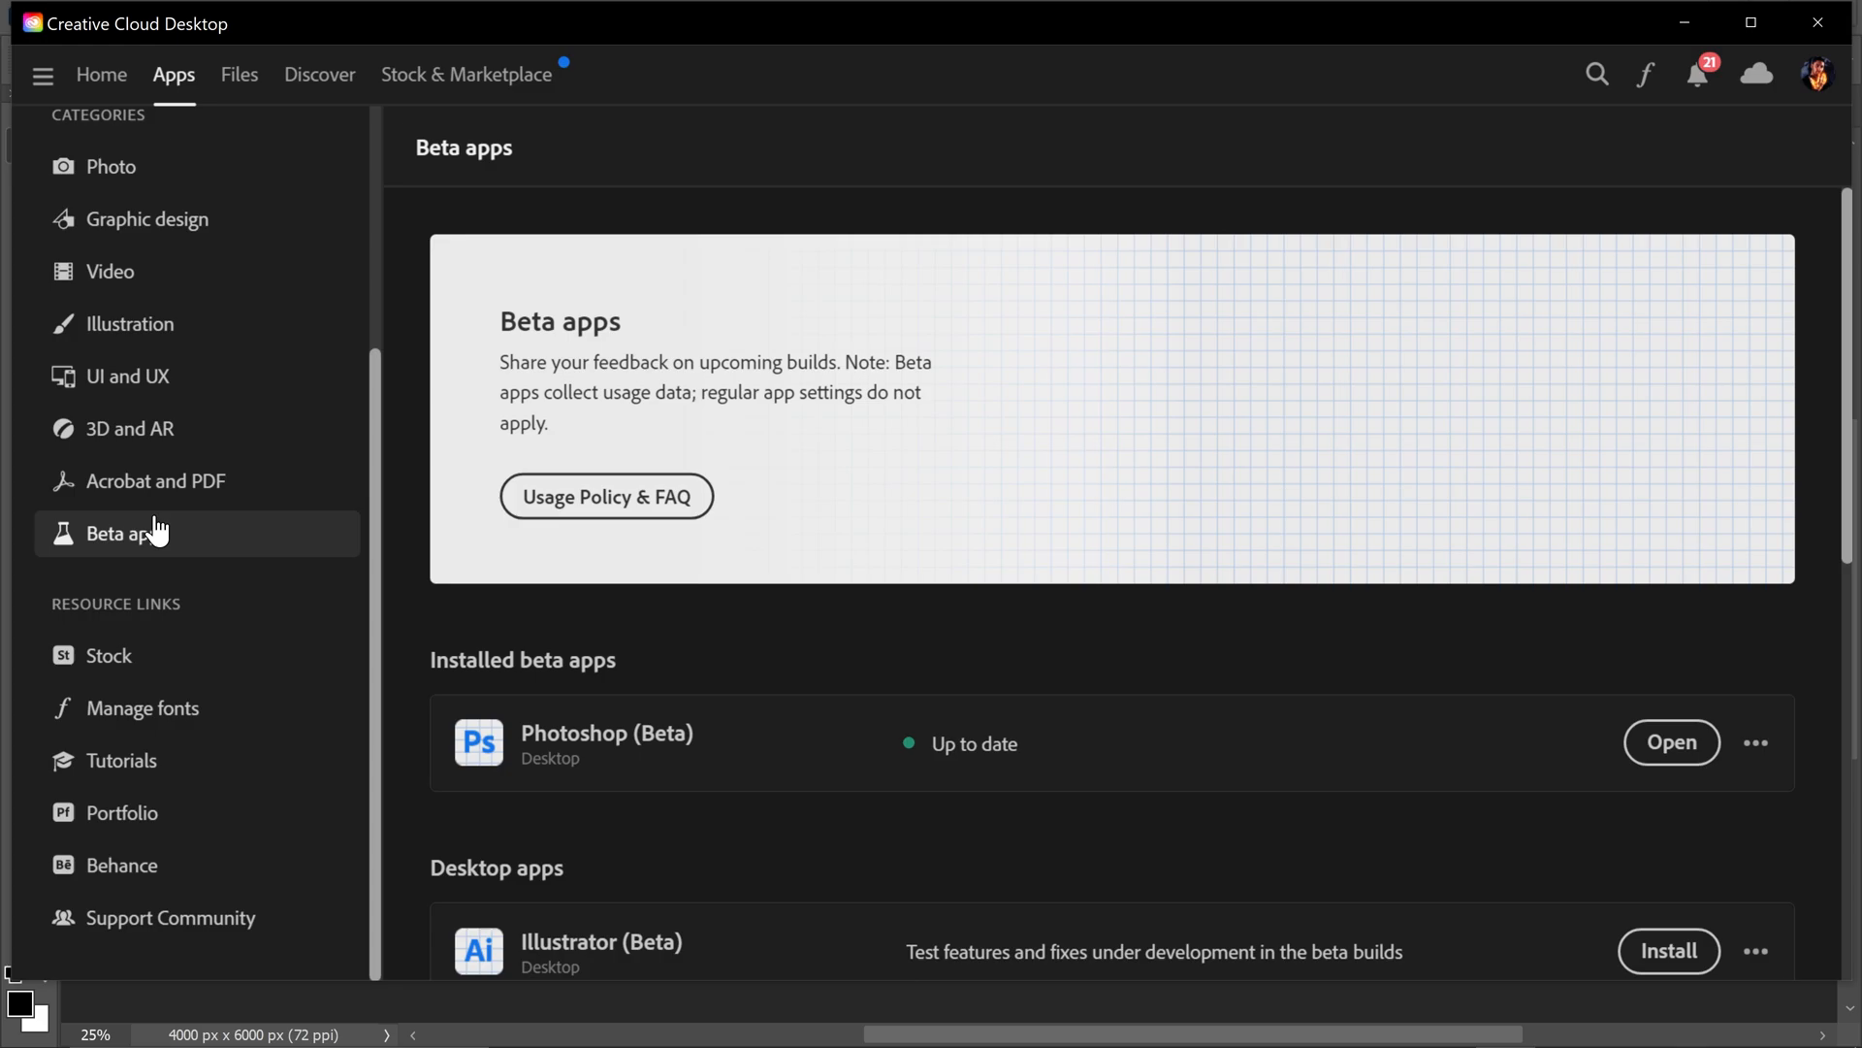
mouse_move(617, 763)
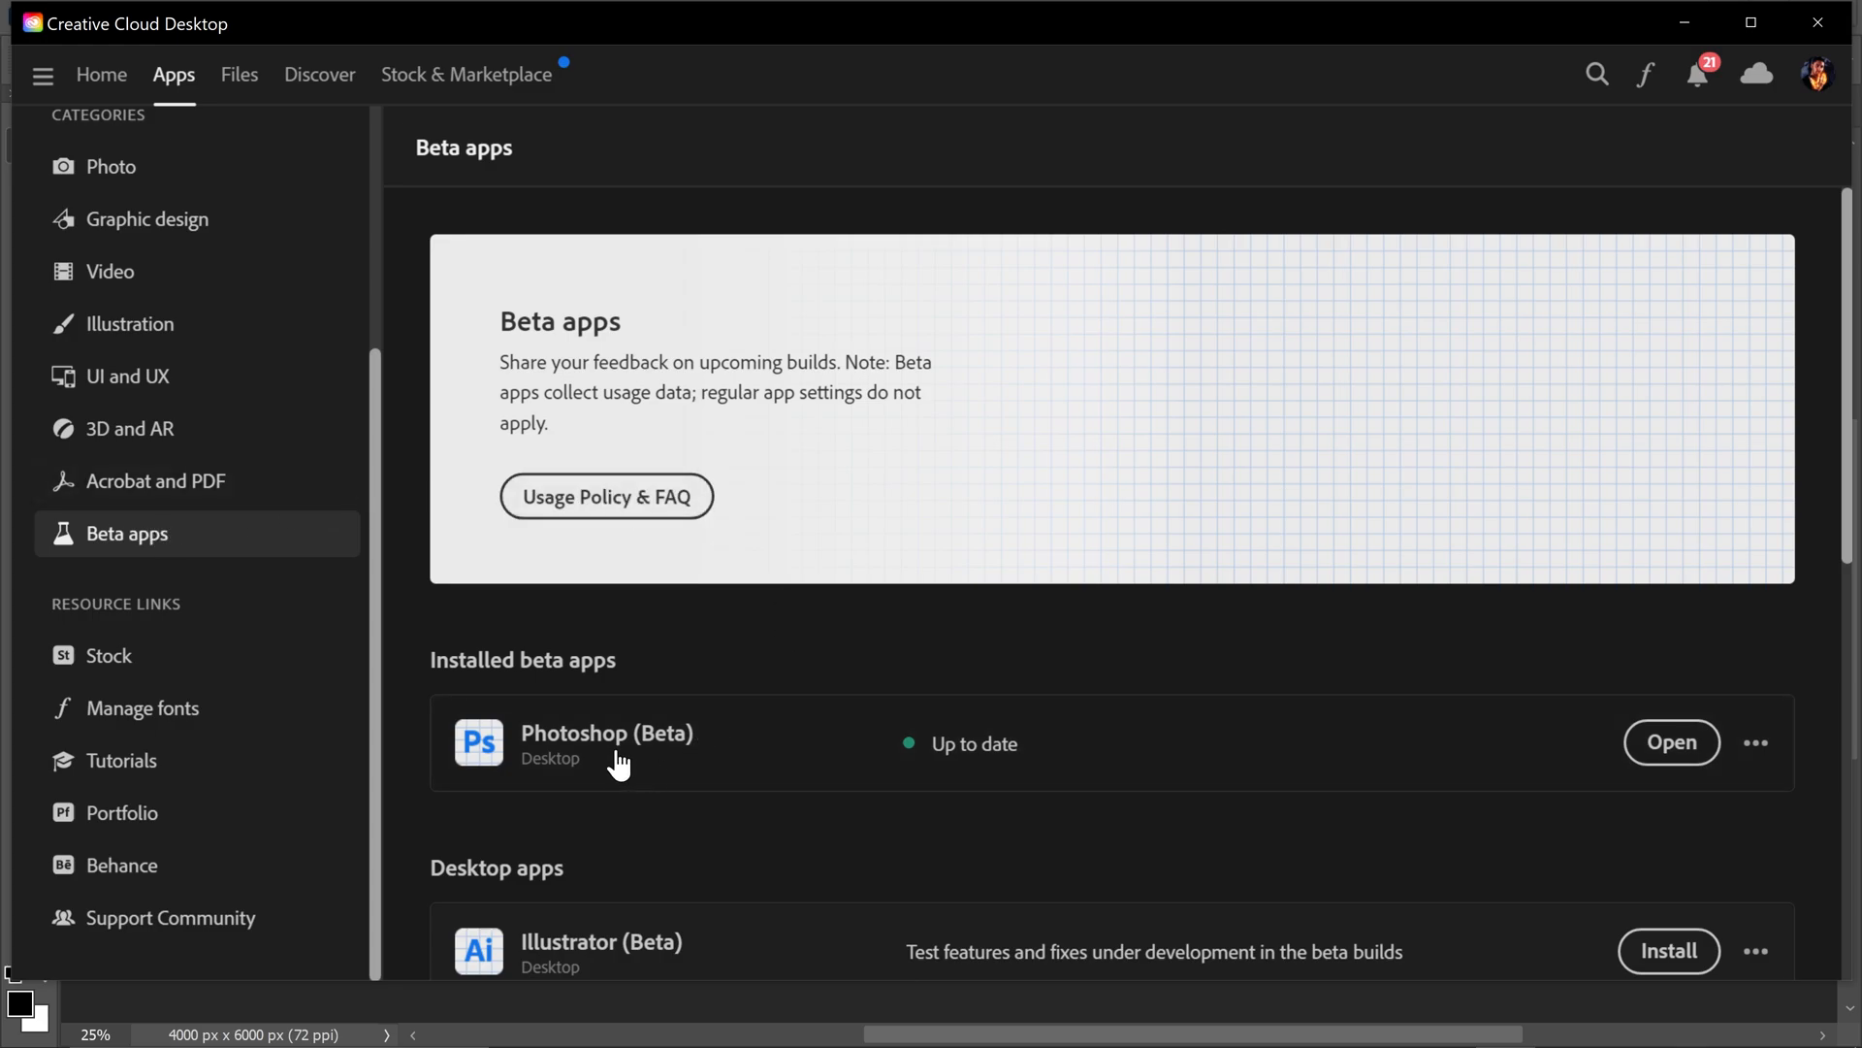
left_click(1670, 744)
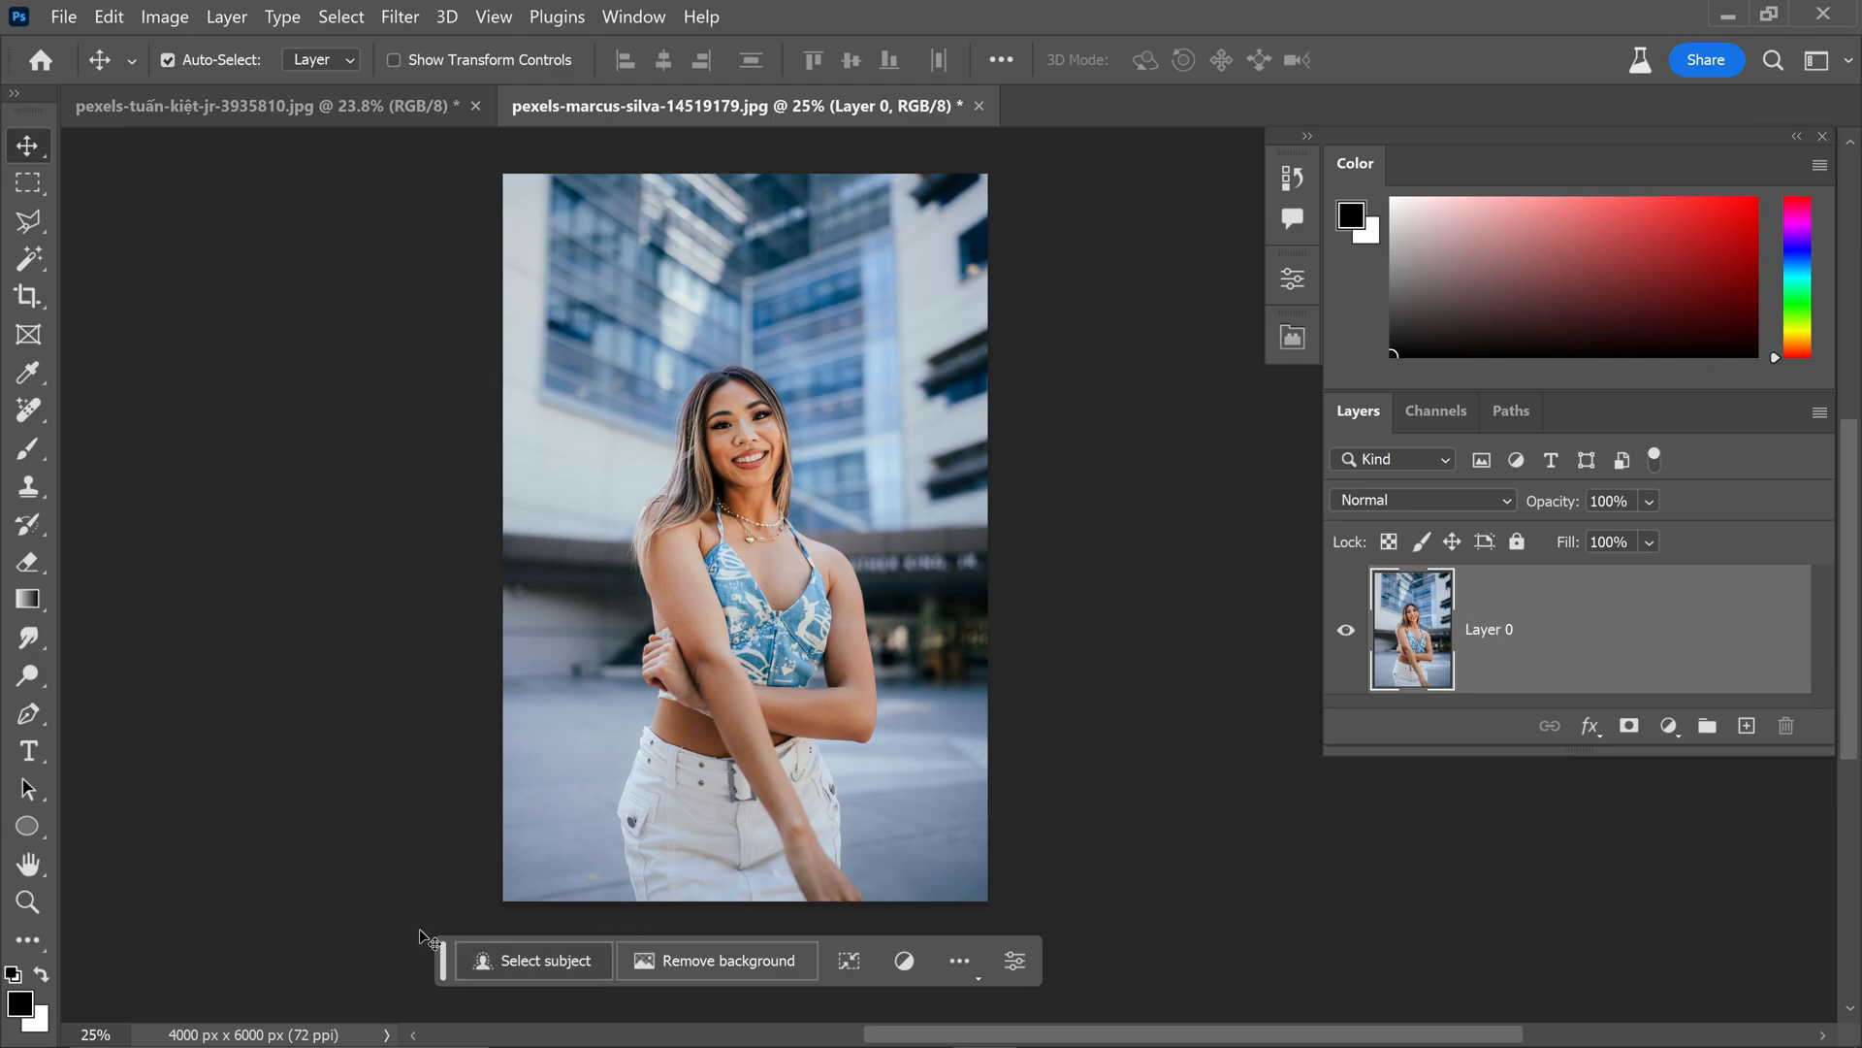
mouse_move(534, 962)
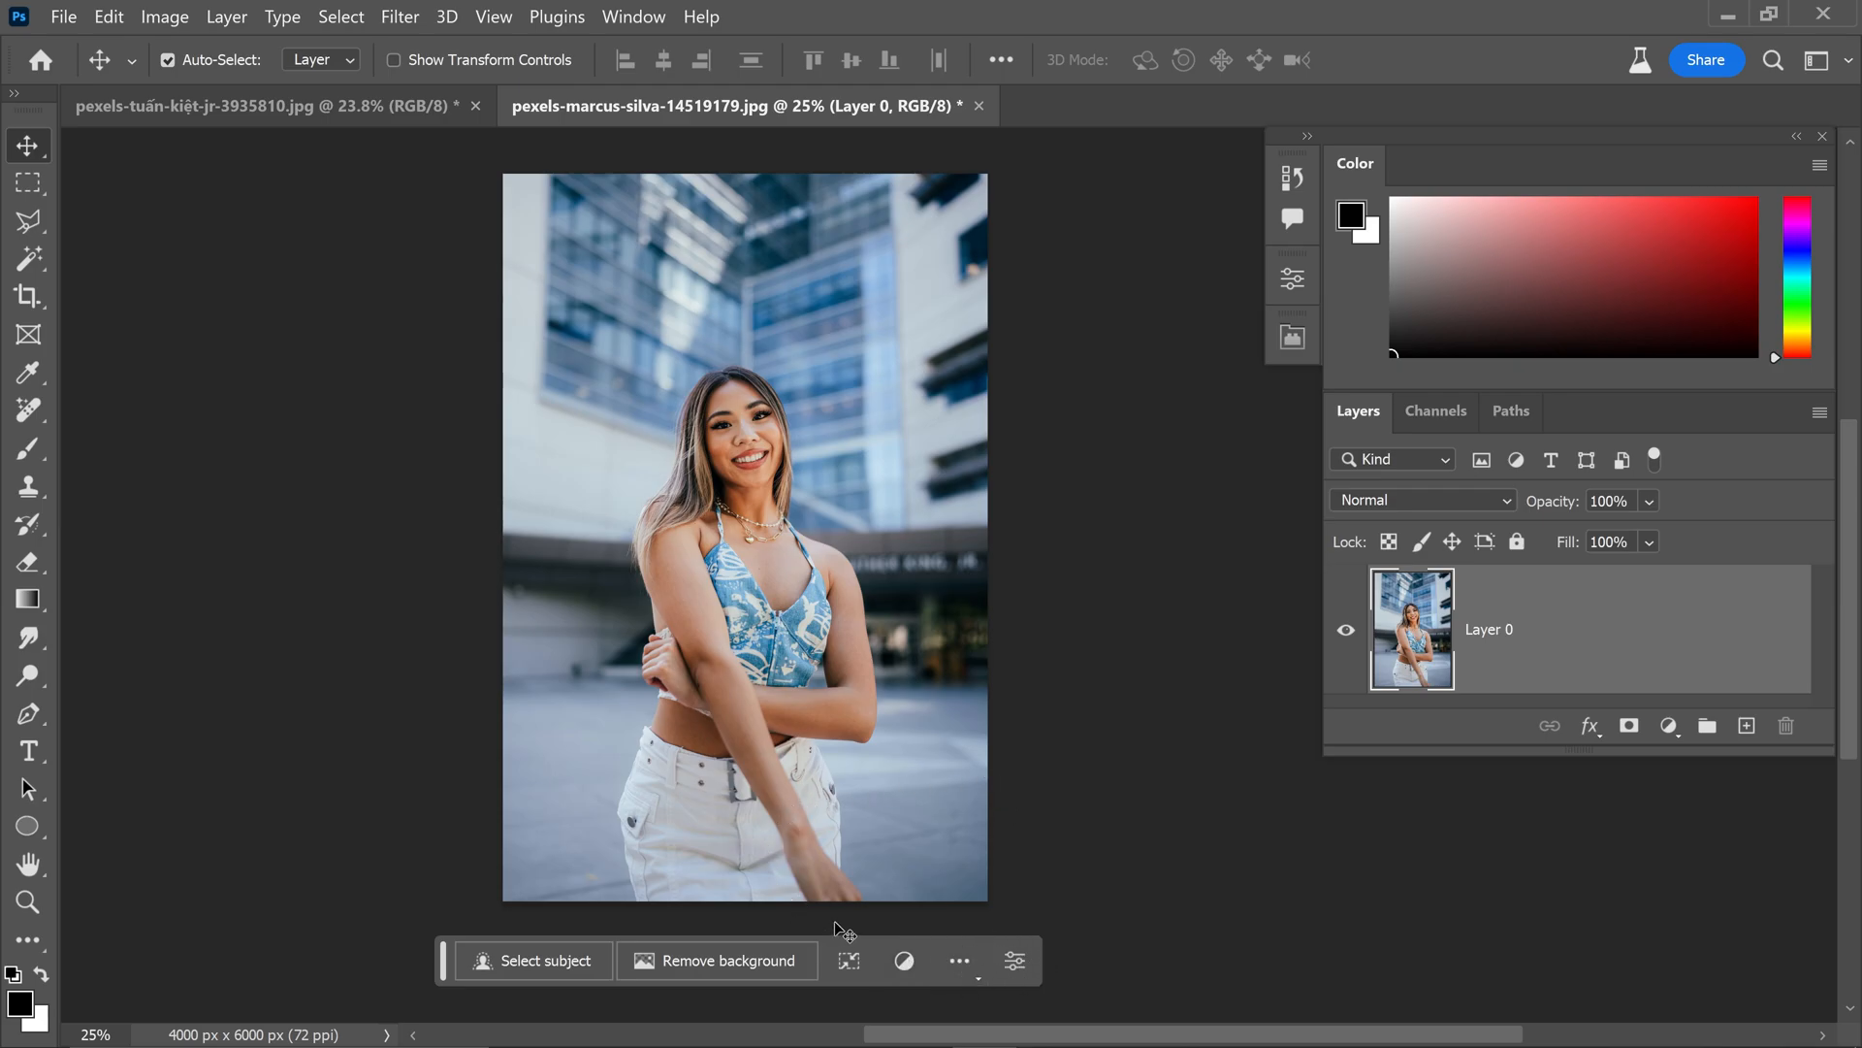
mouse_move(906, 690)
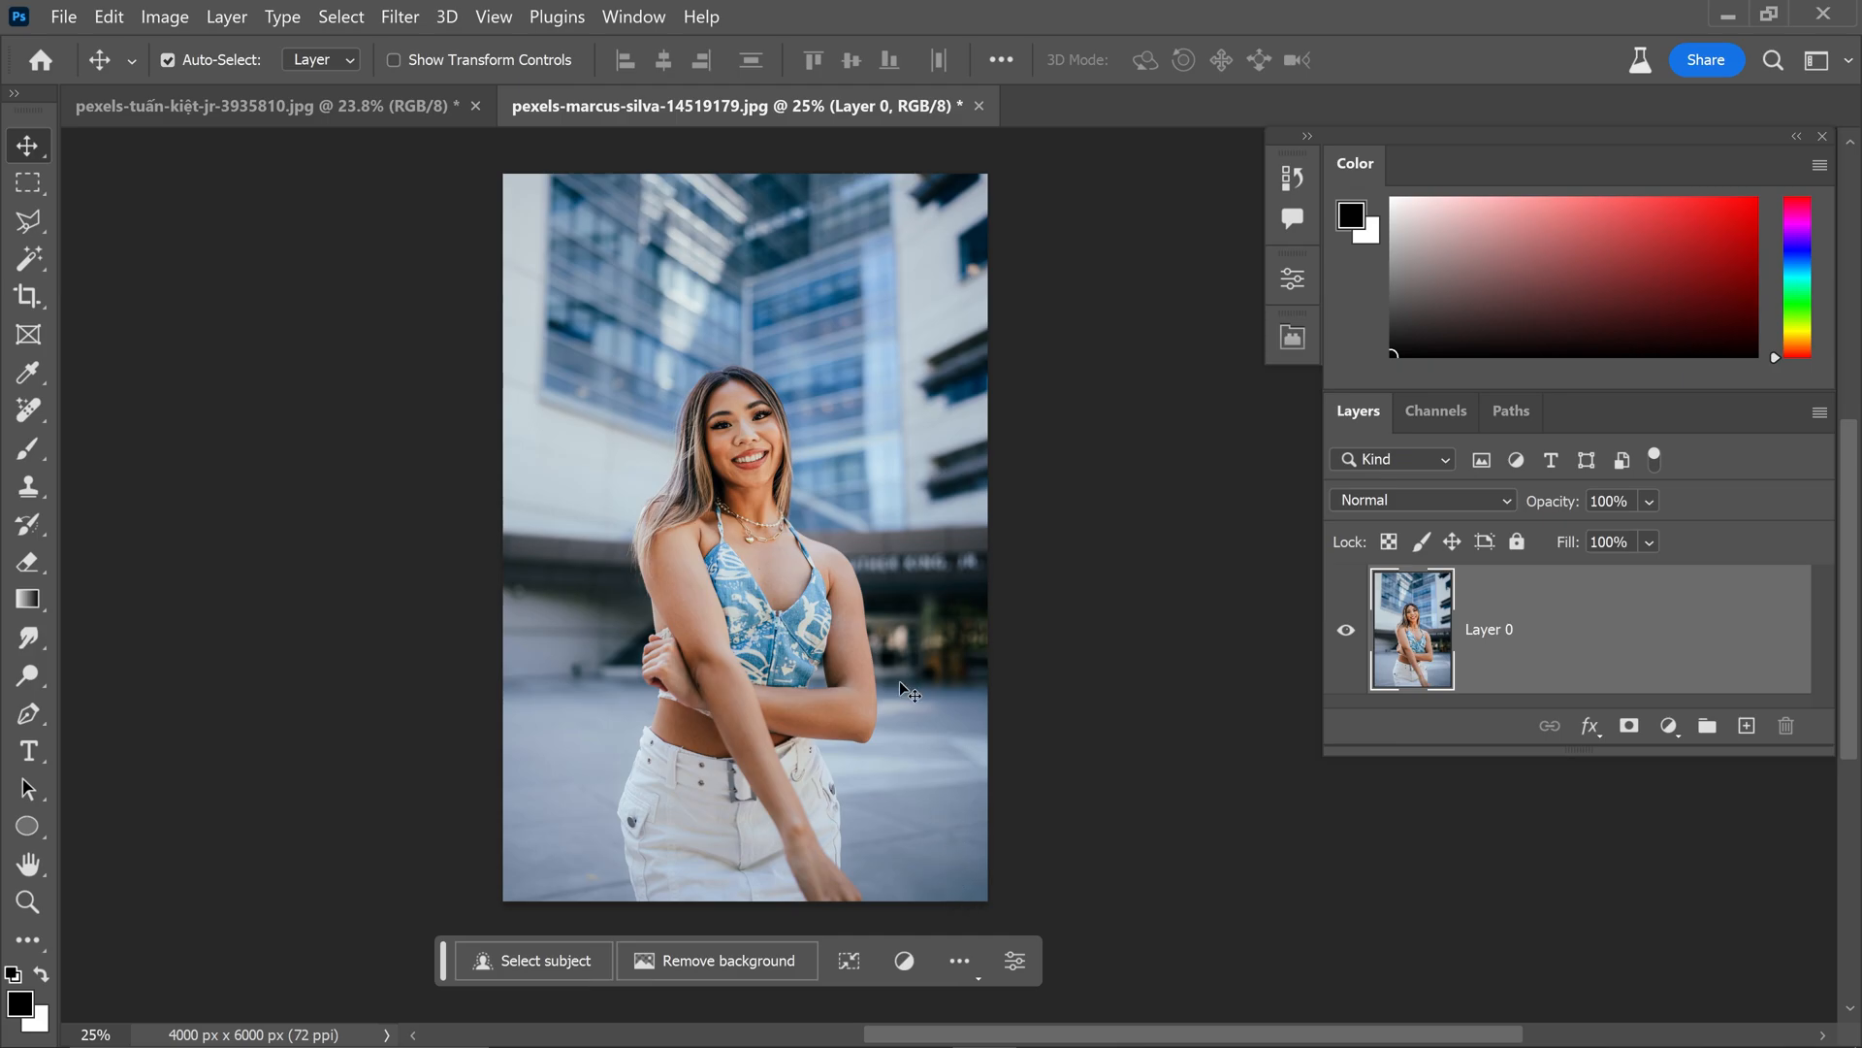
left_click(633, 18)
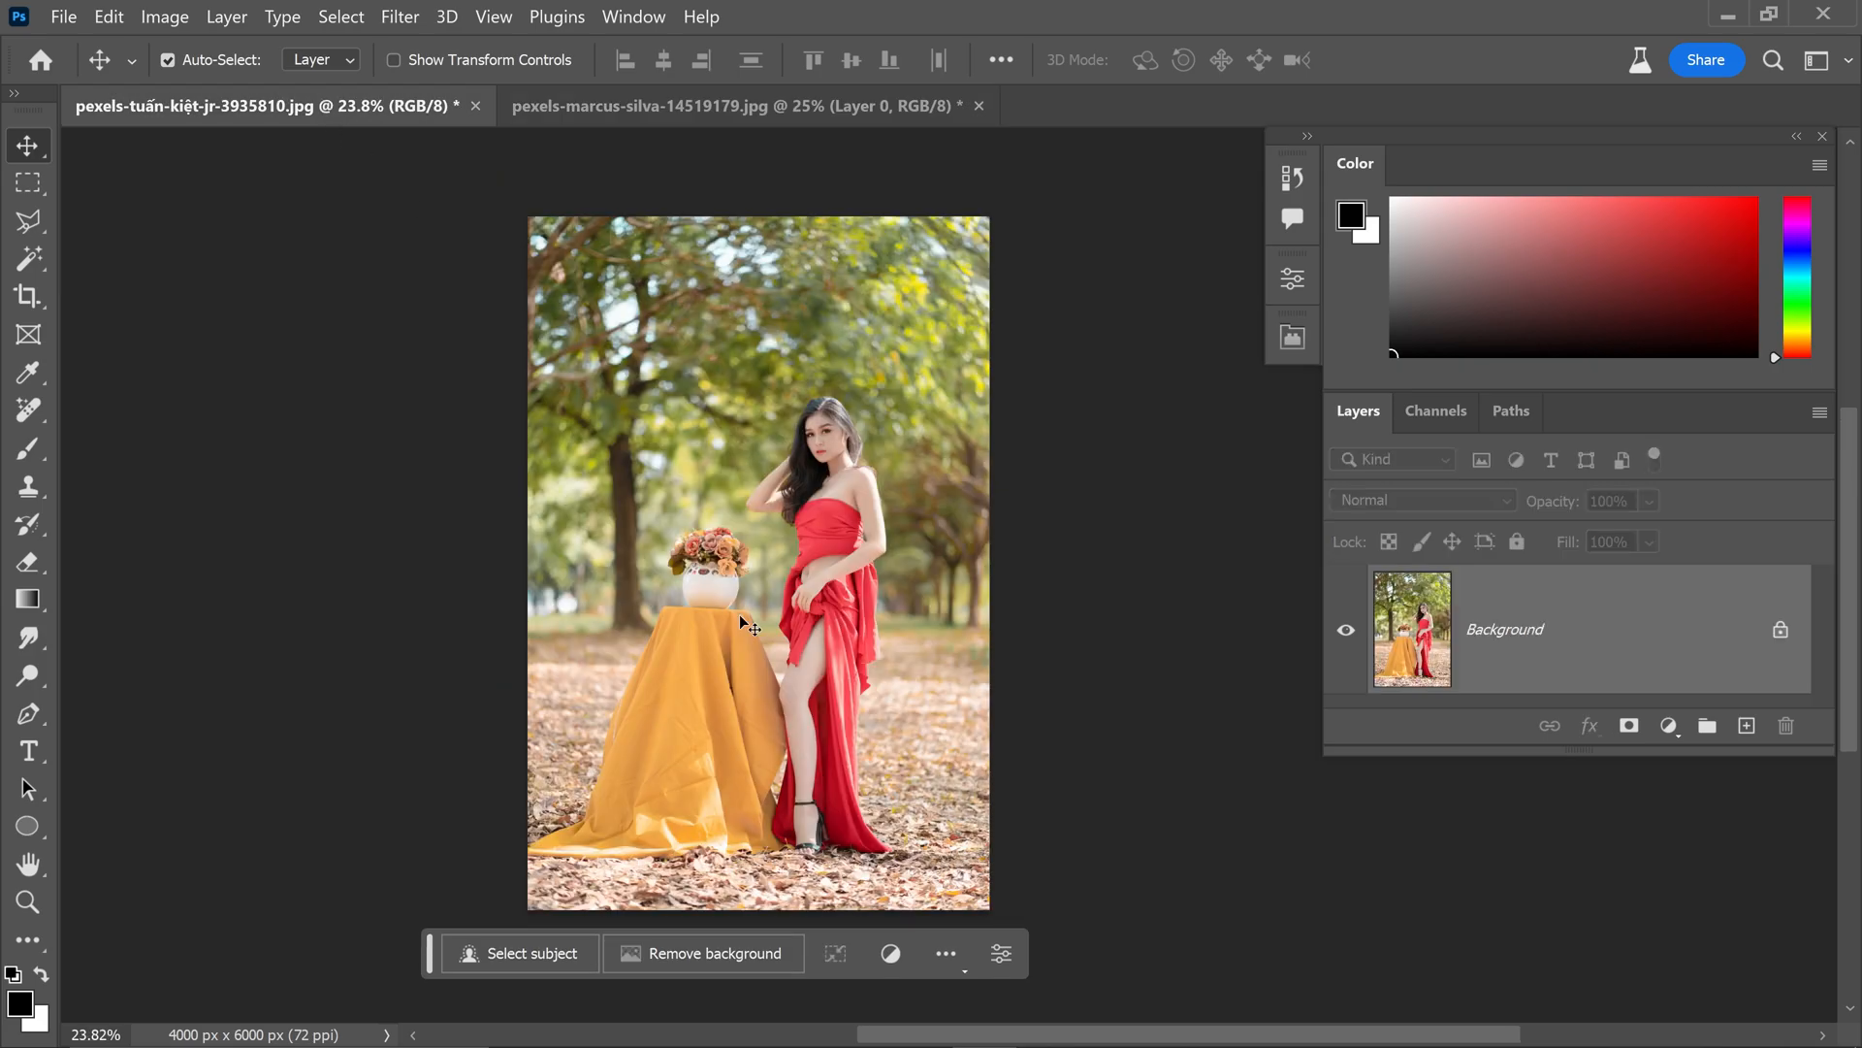
mouse_move(718, 685)
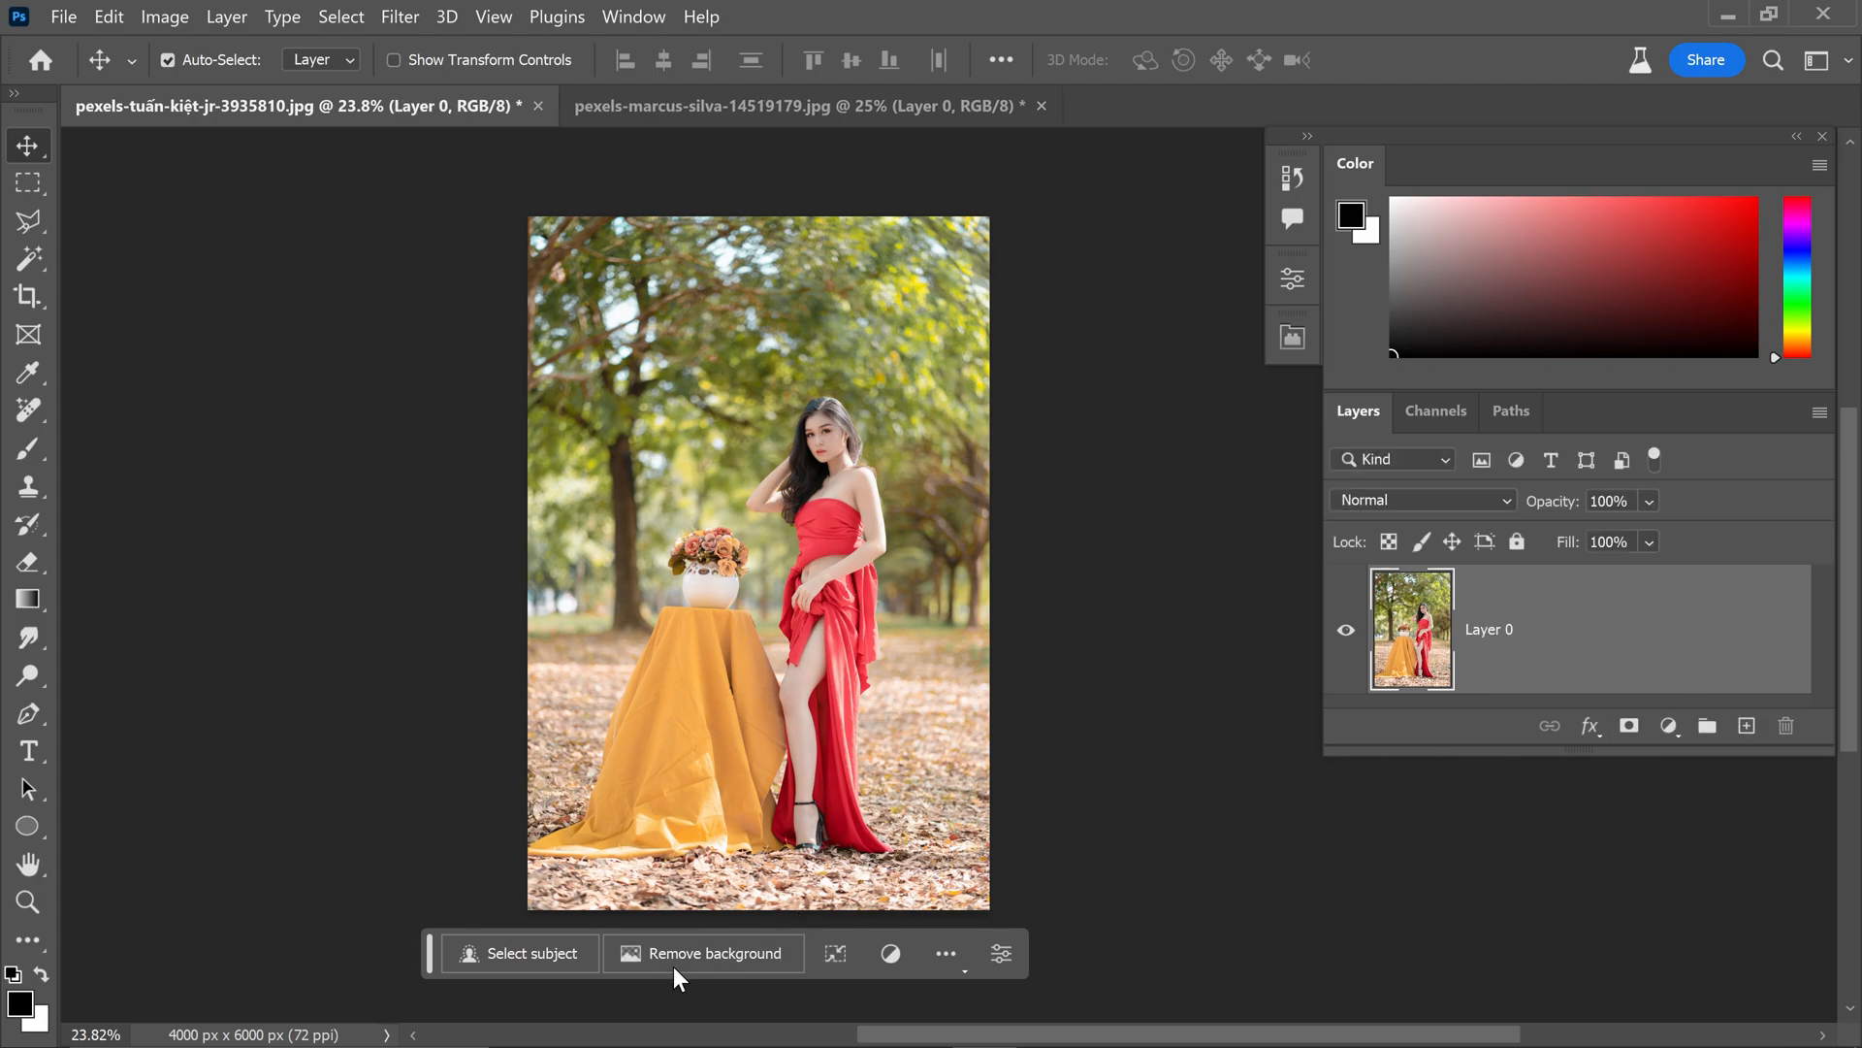
Step: Remove the park background around the woman, vase and table, zooming in to check edges
left_click(702, 953)
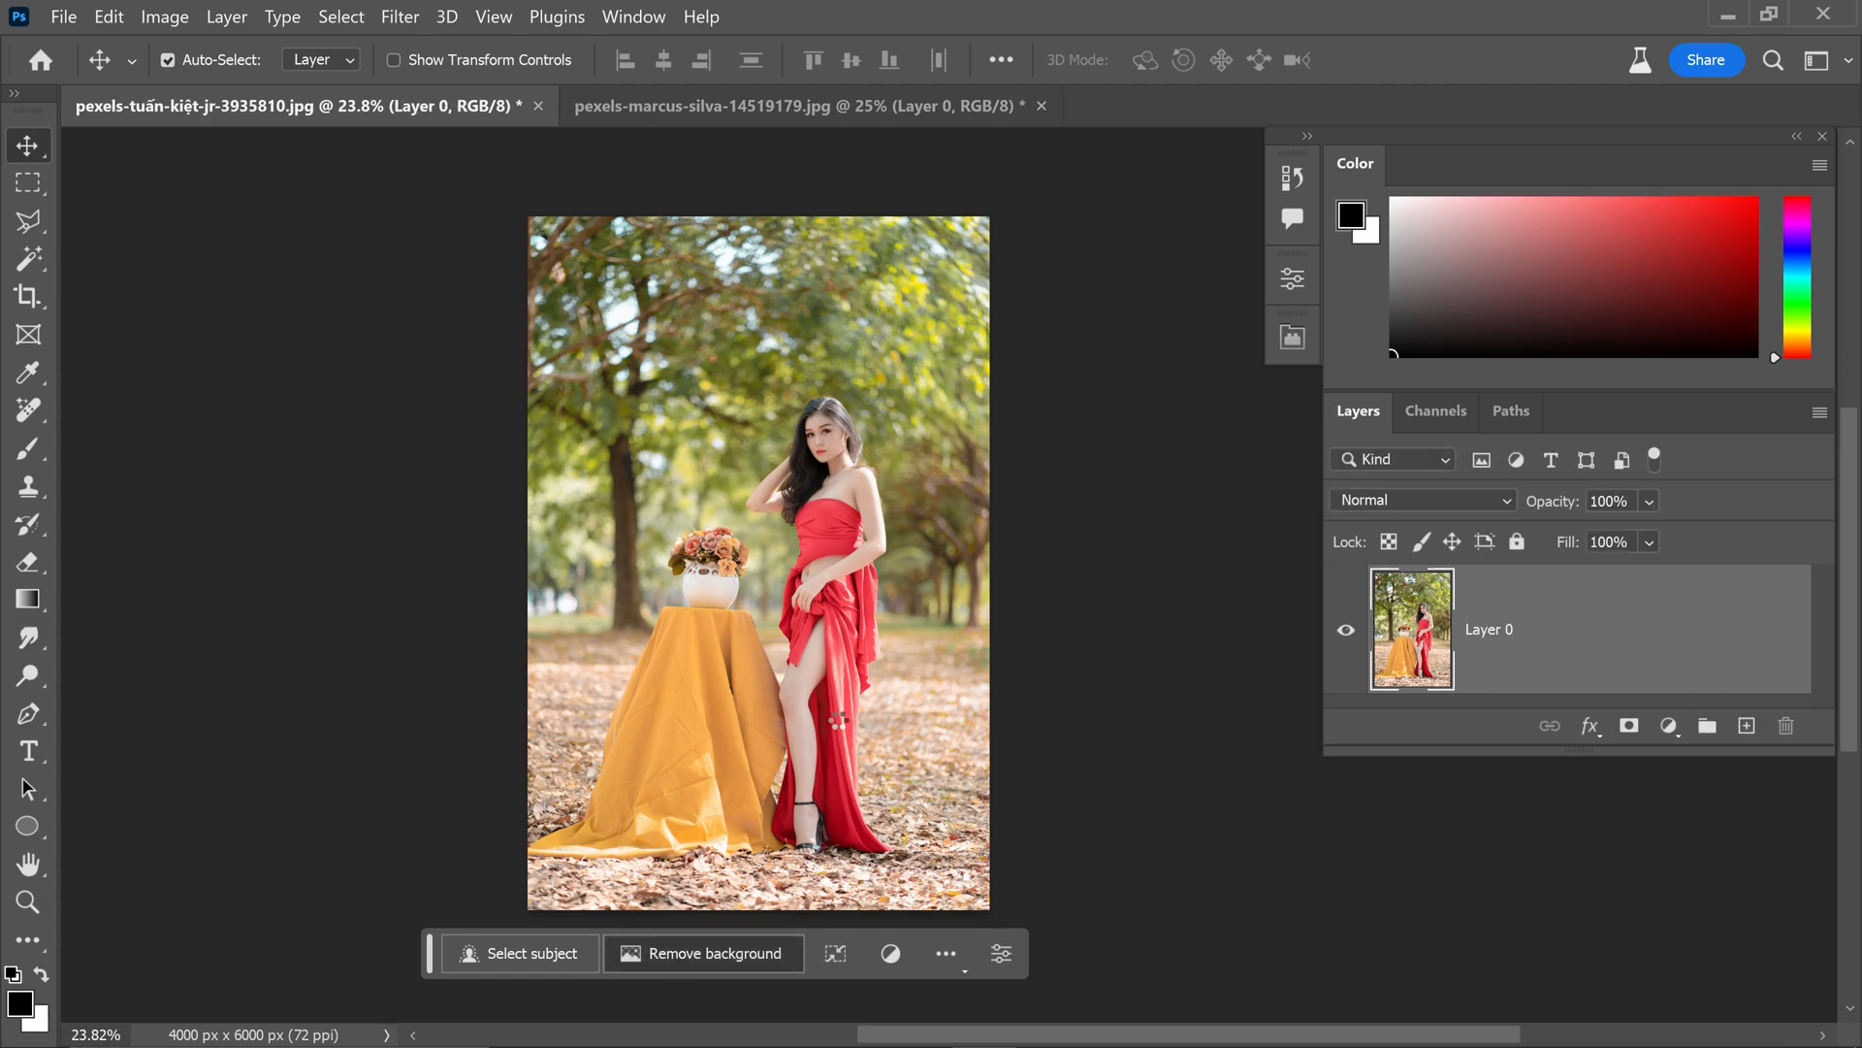
left_click(703, 952)
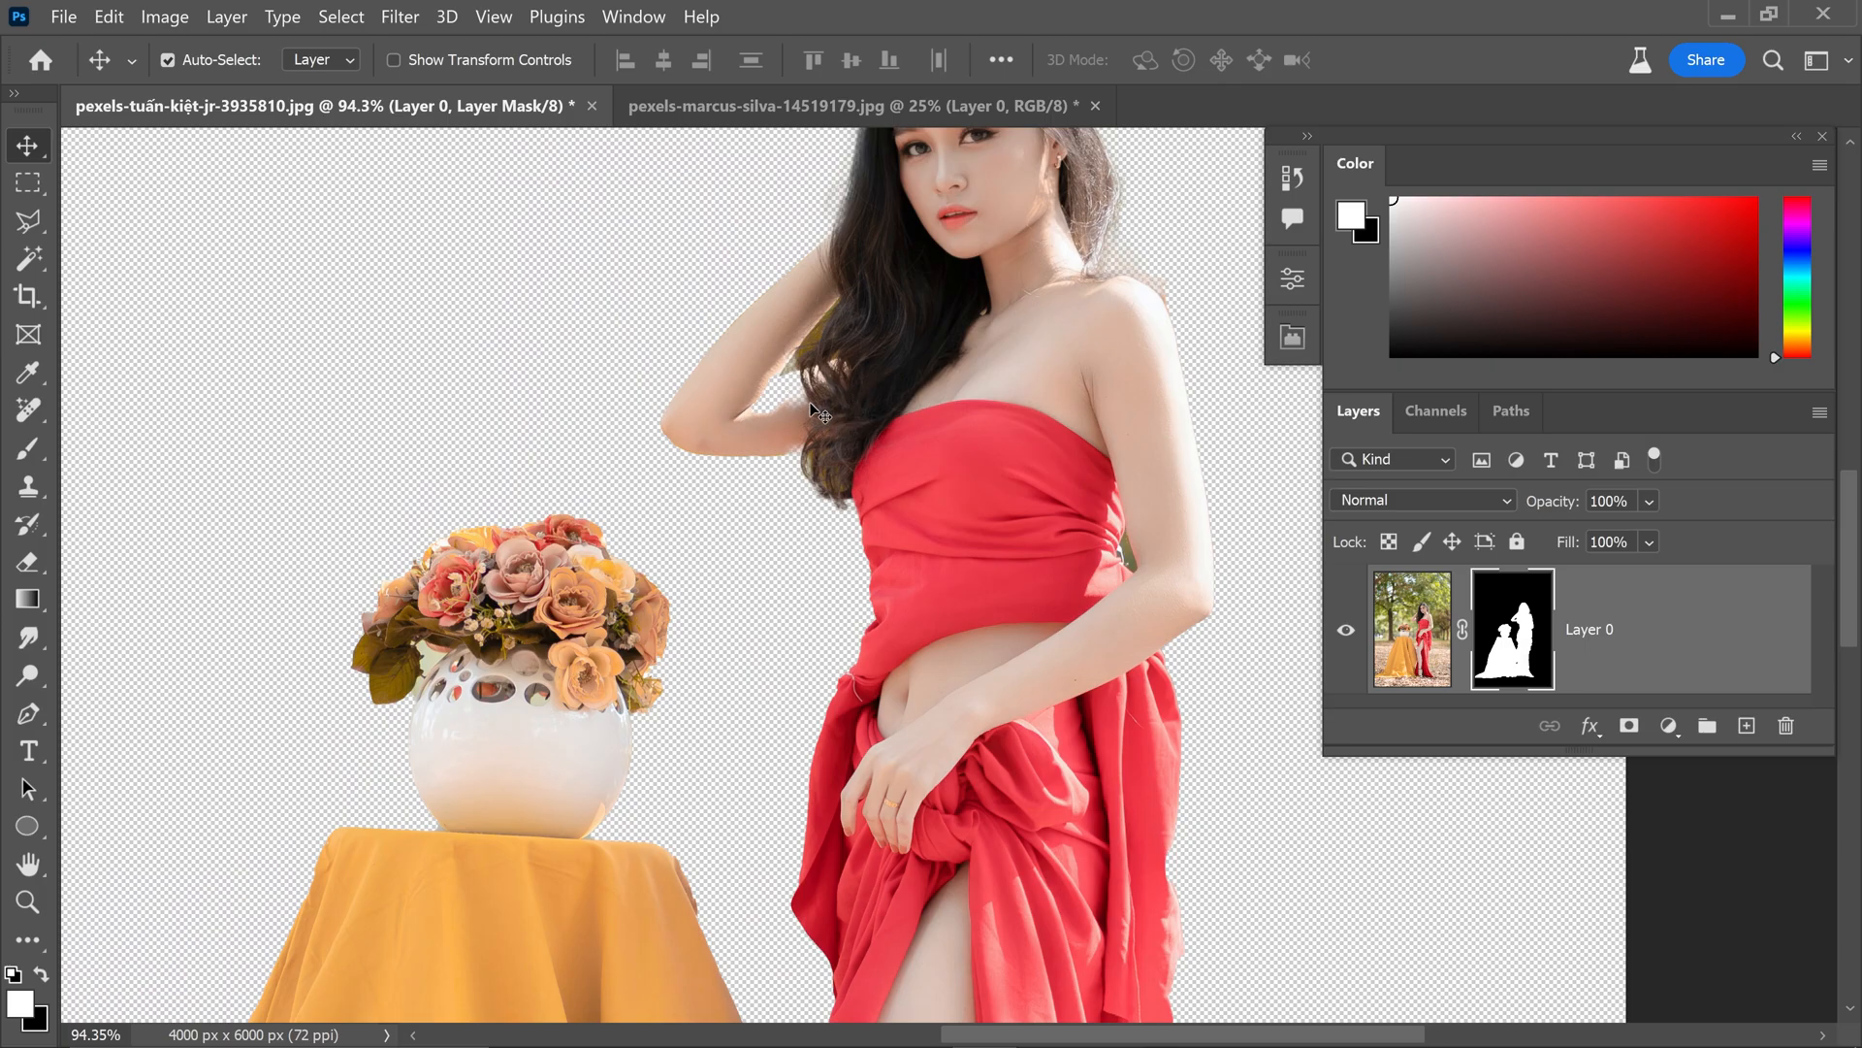
scroll("down", 3)
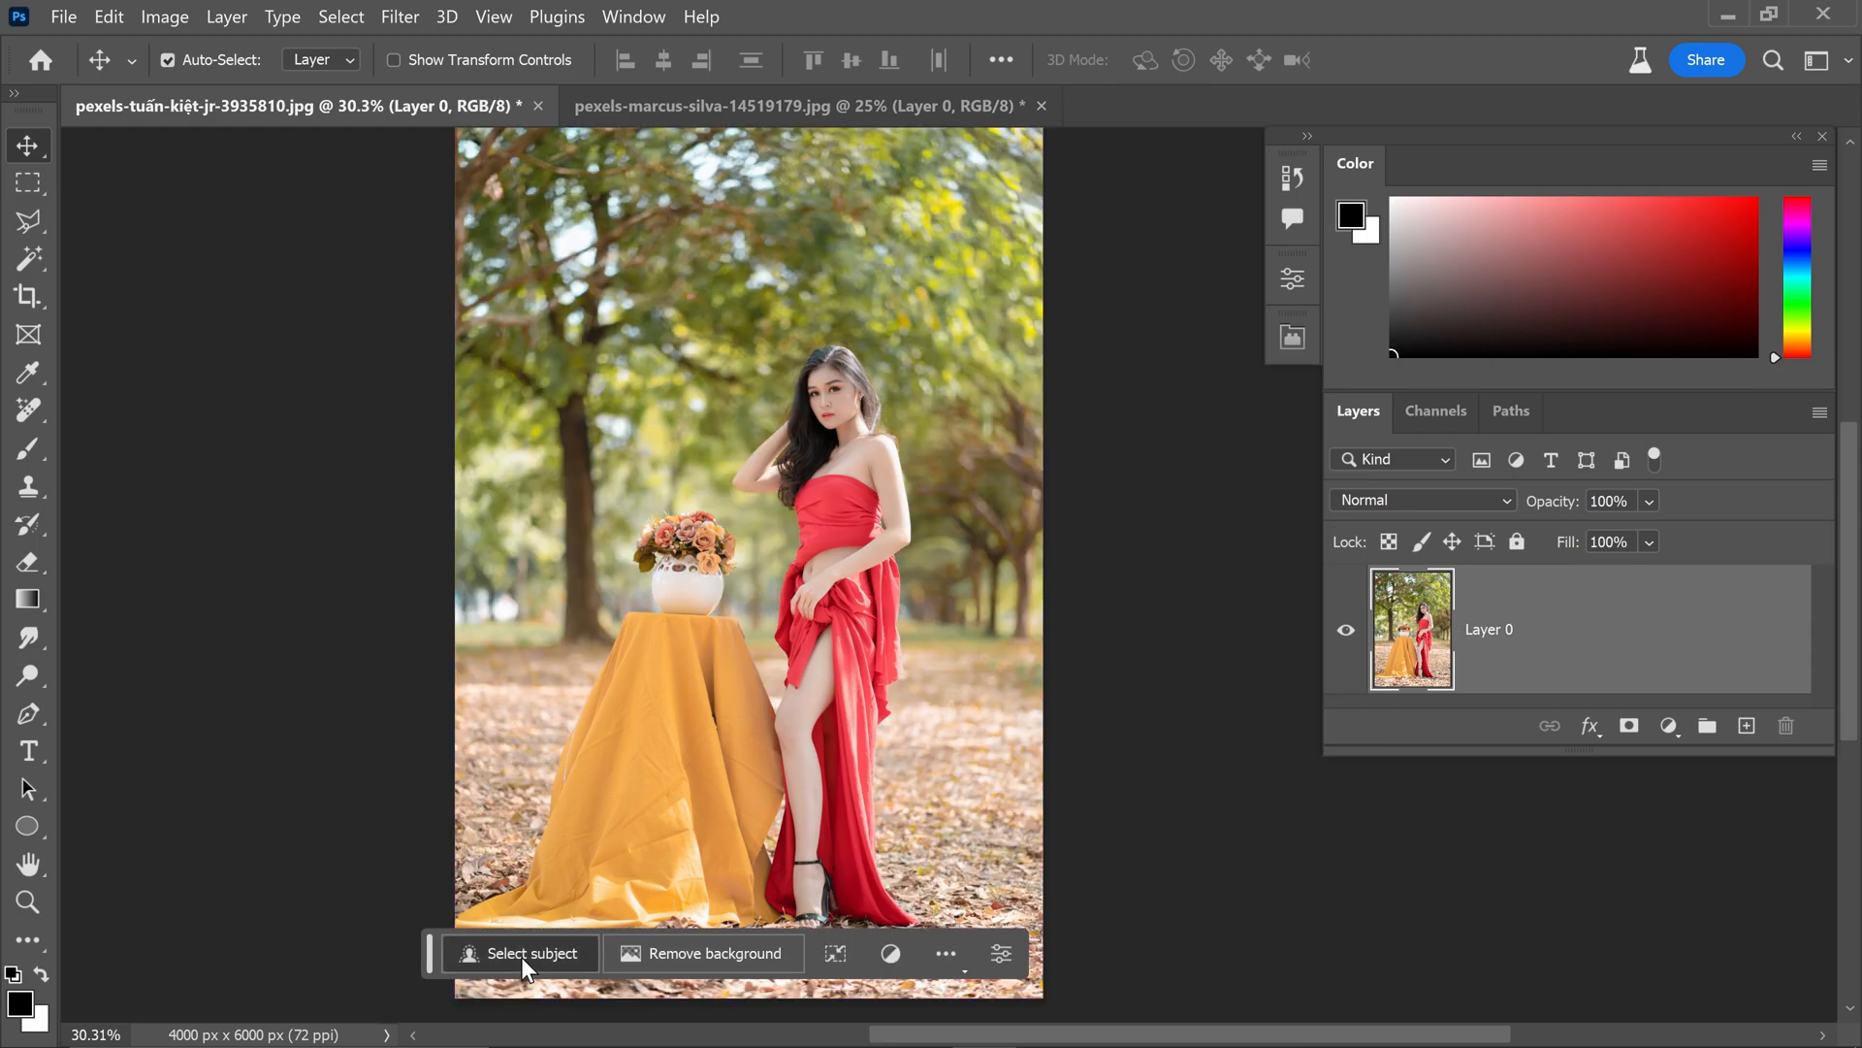
Step: Select the woman, vase and draped table and review the selection refinement choices
left_click(529, 953)
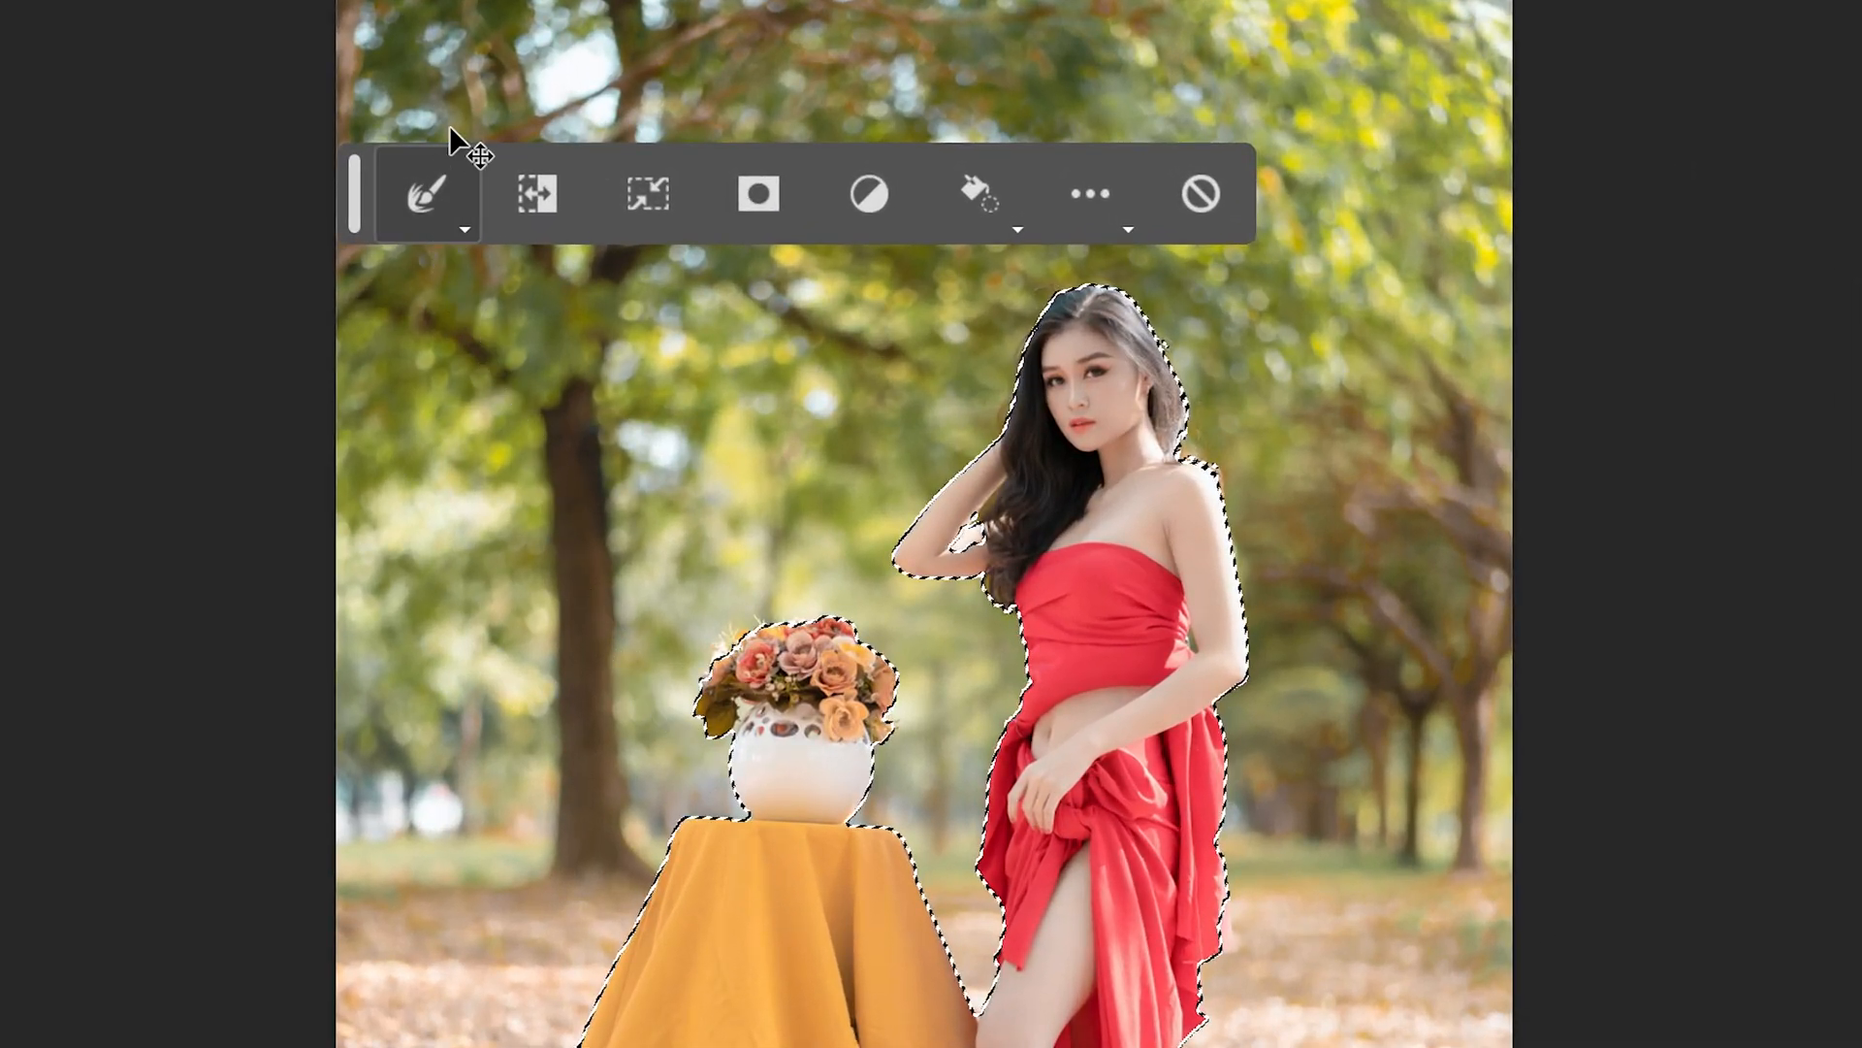
left_click(427, 194)
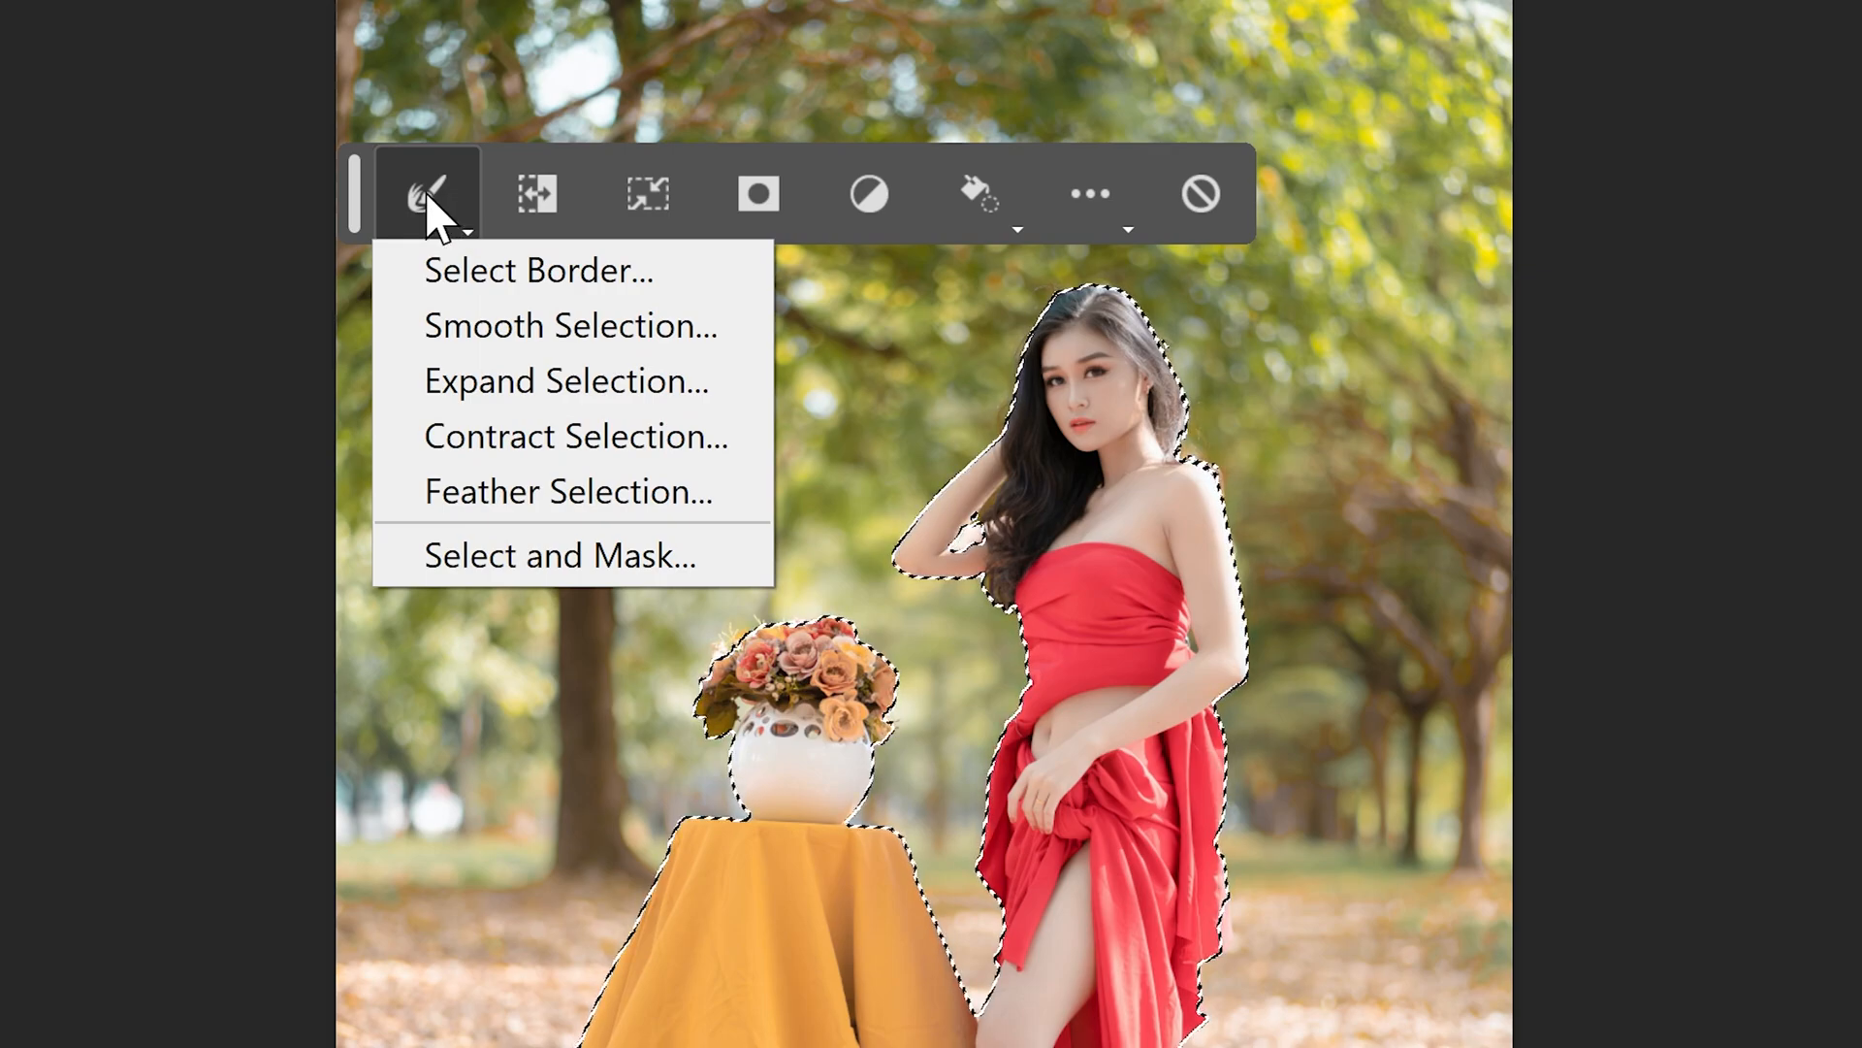
mouse_move(535, 324)
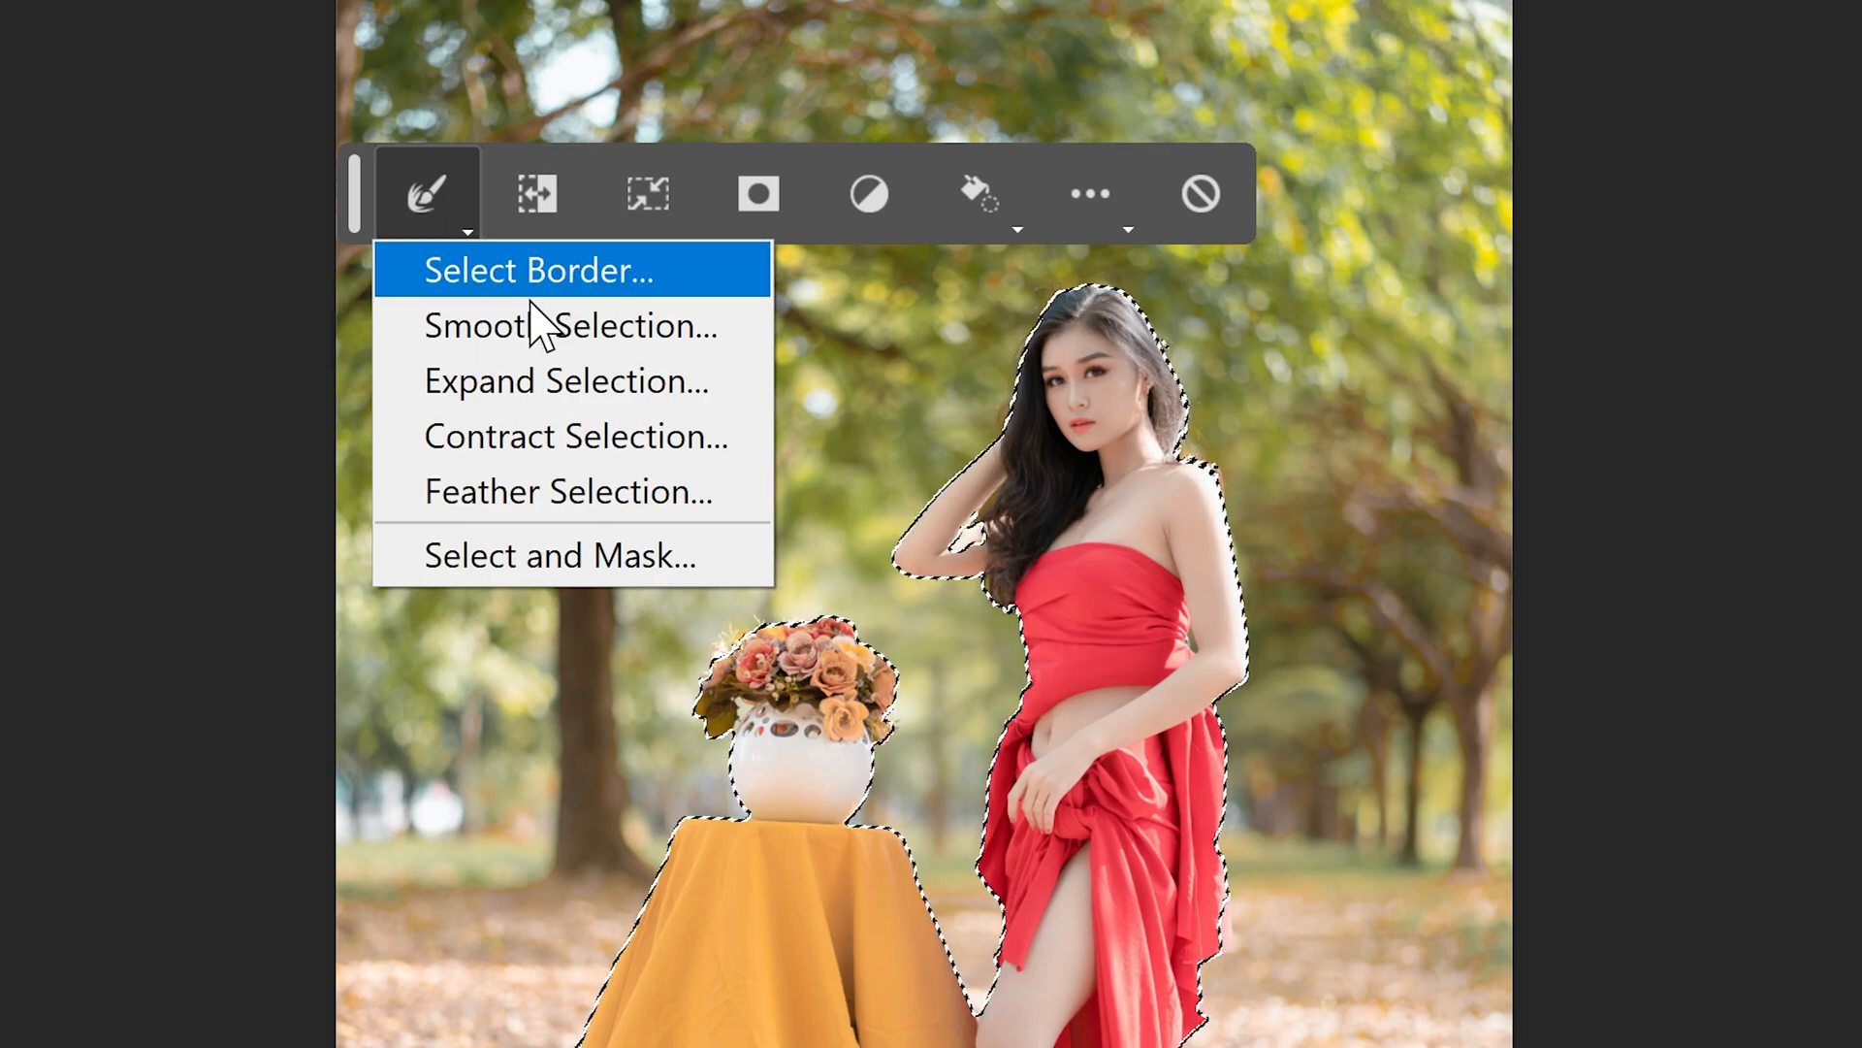
mouse_move(600, 555)
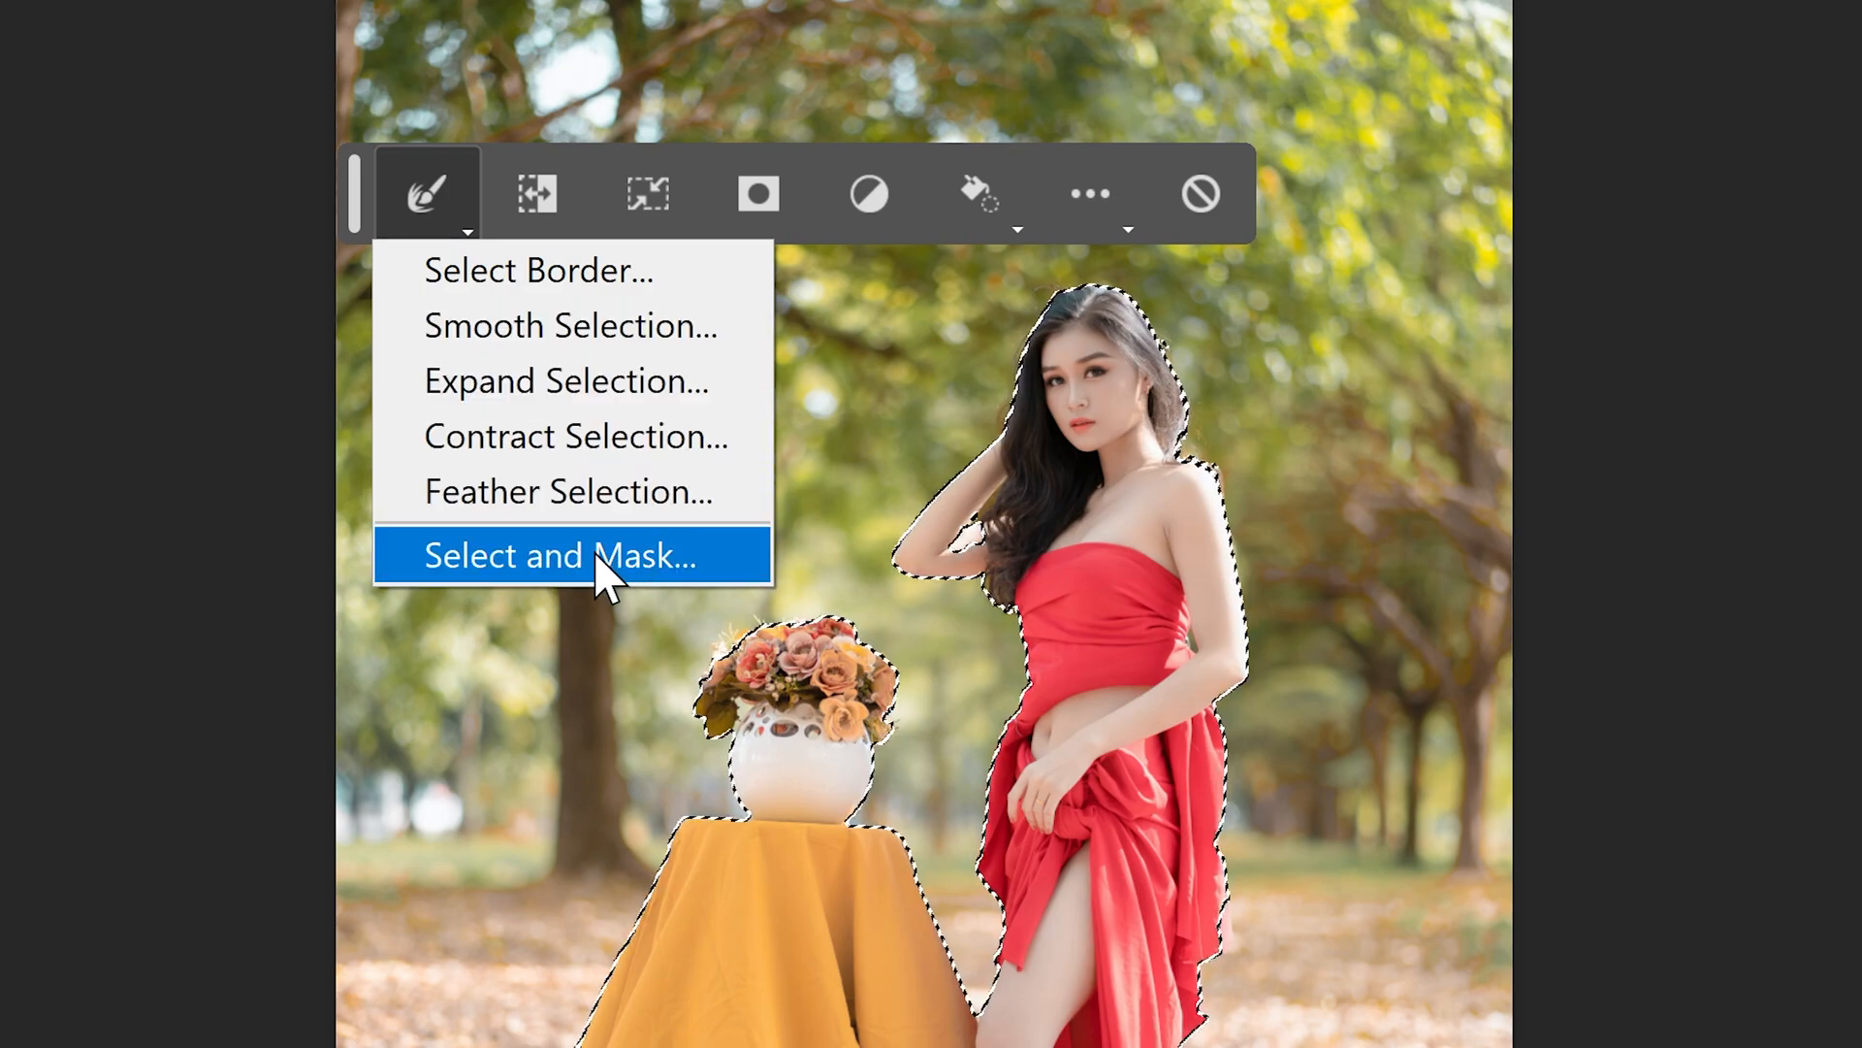
left_click(559, 554)
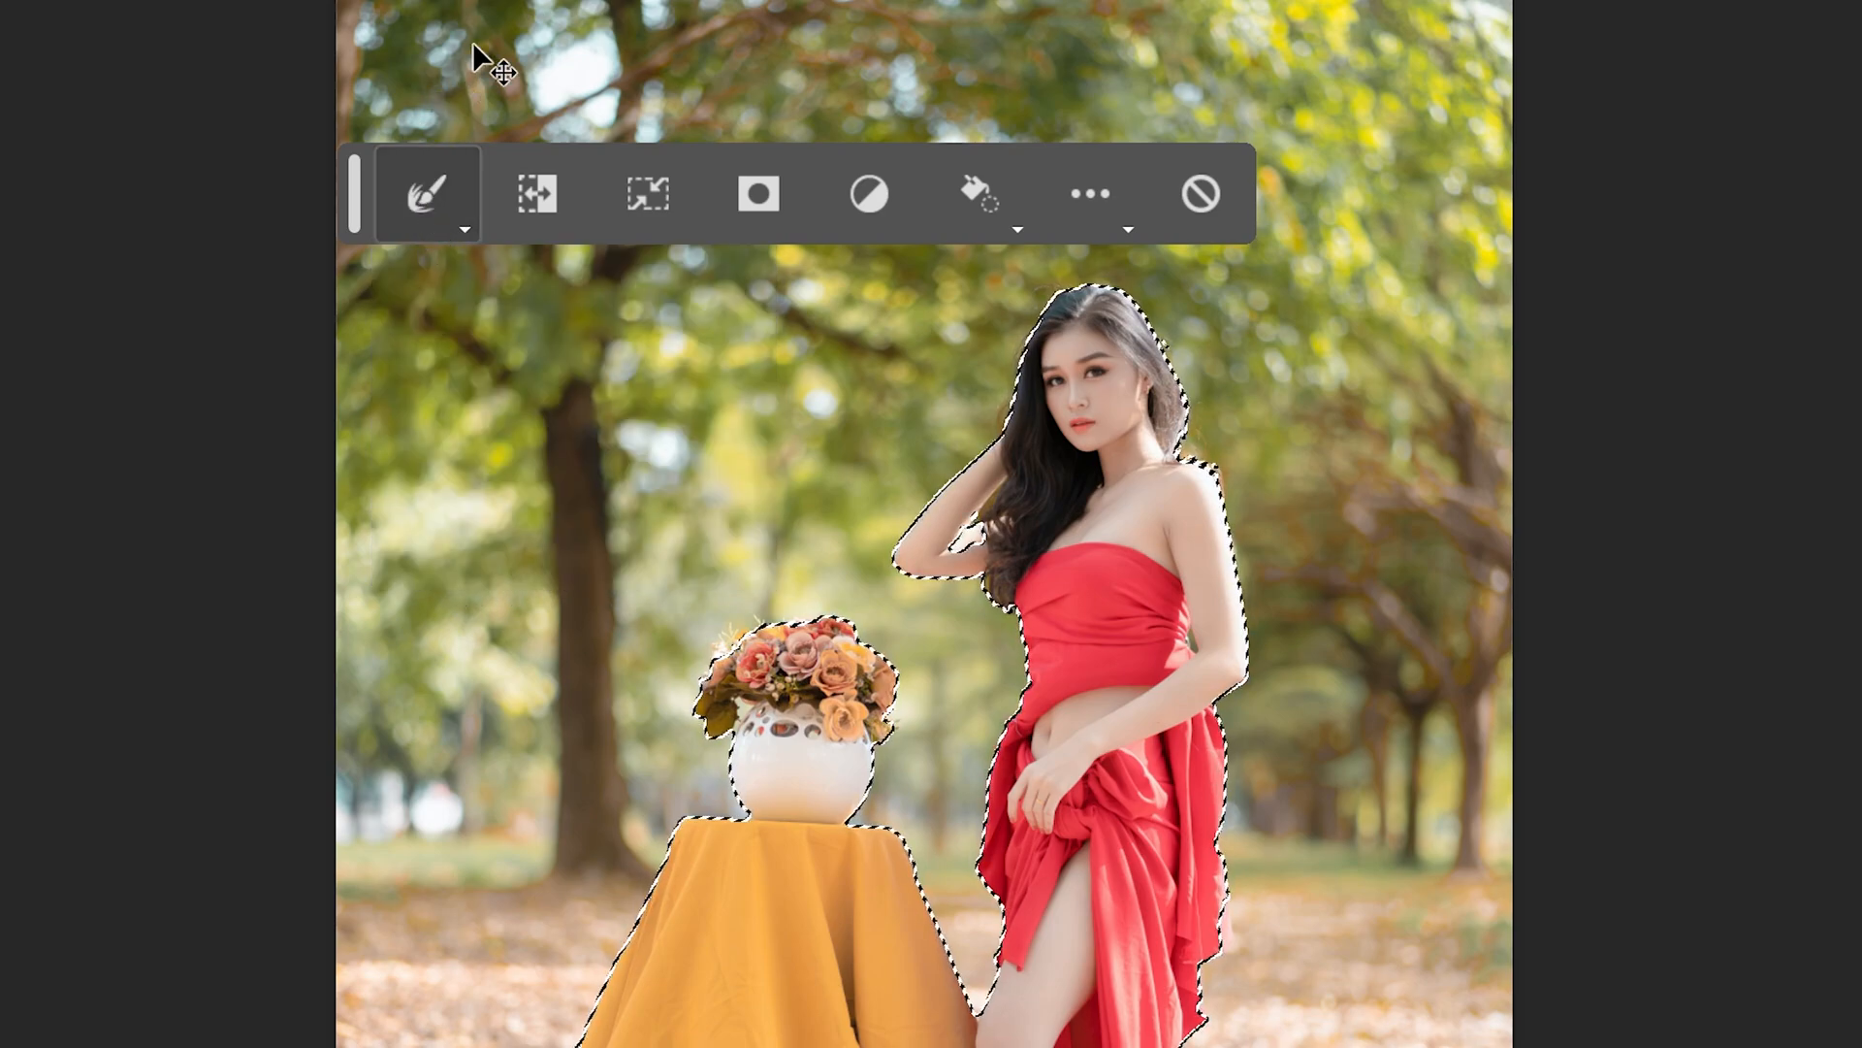
left_click(537, 192)
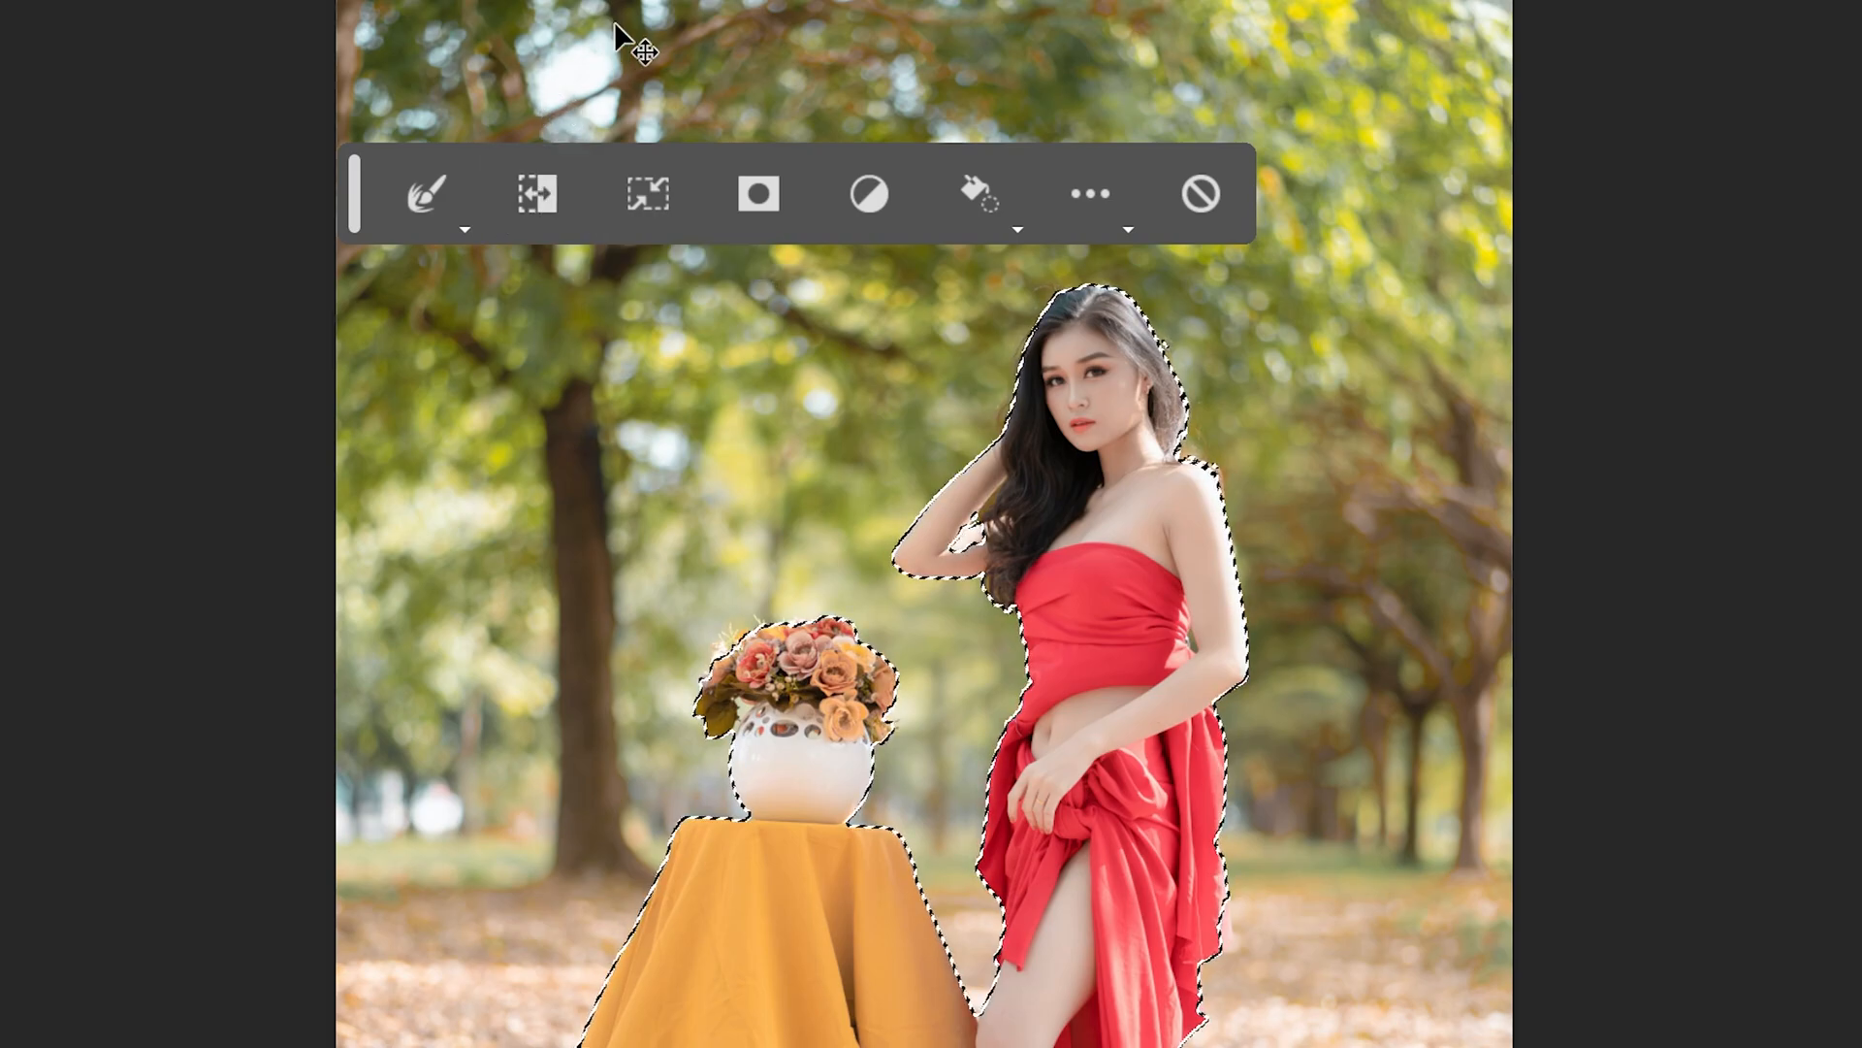
mouse_move(648, 192)
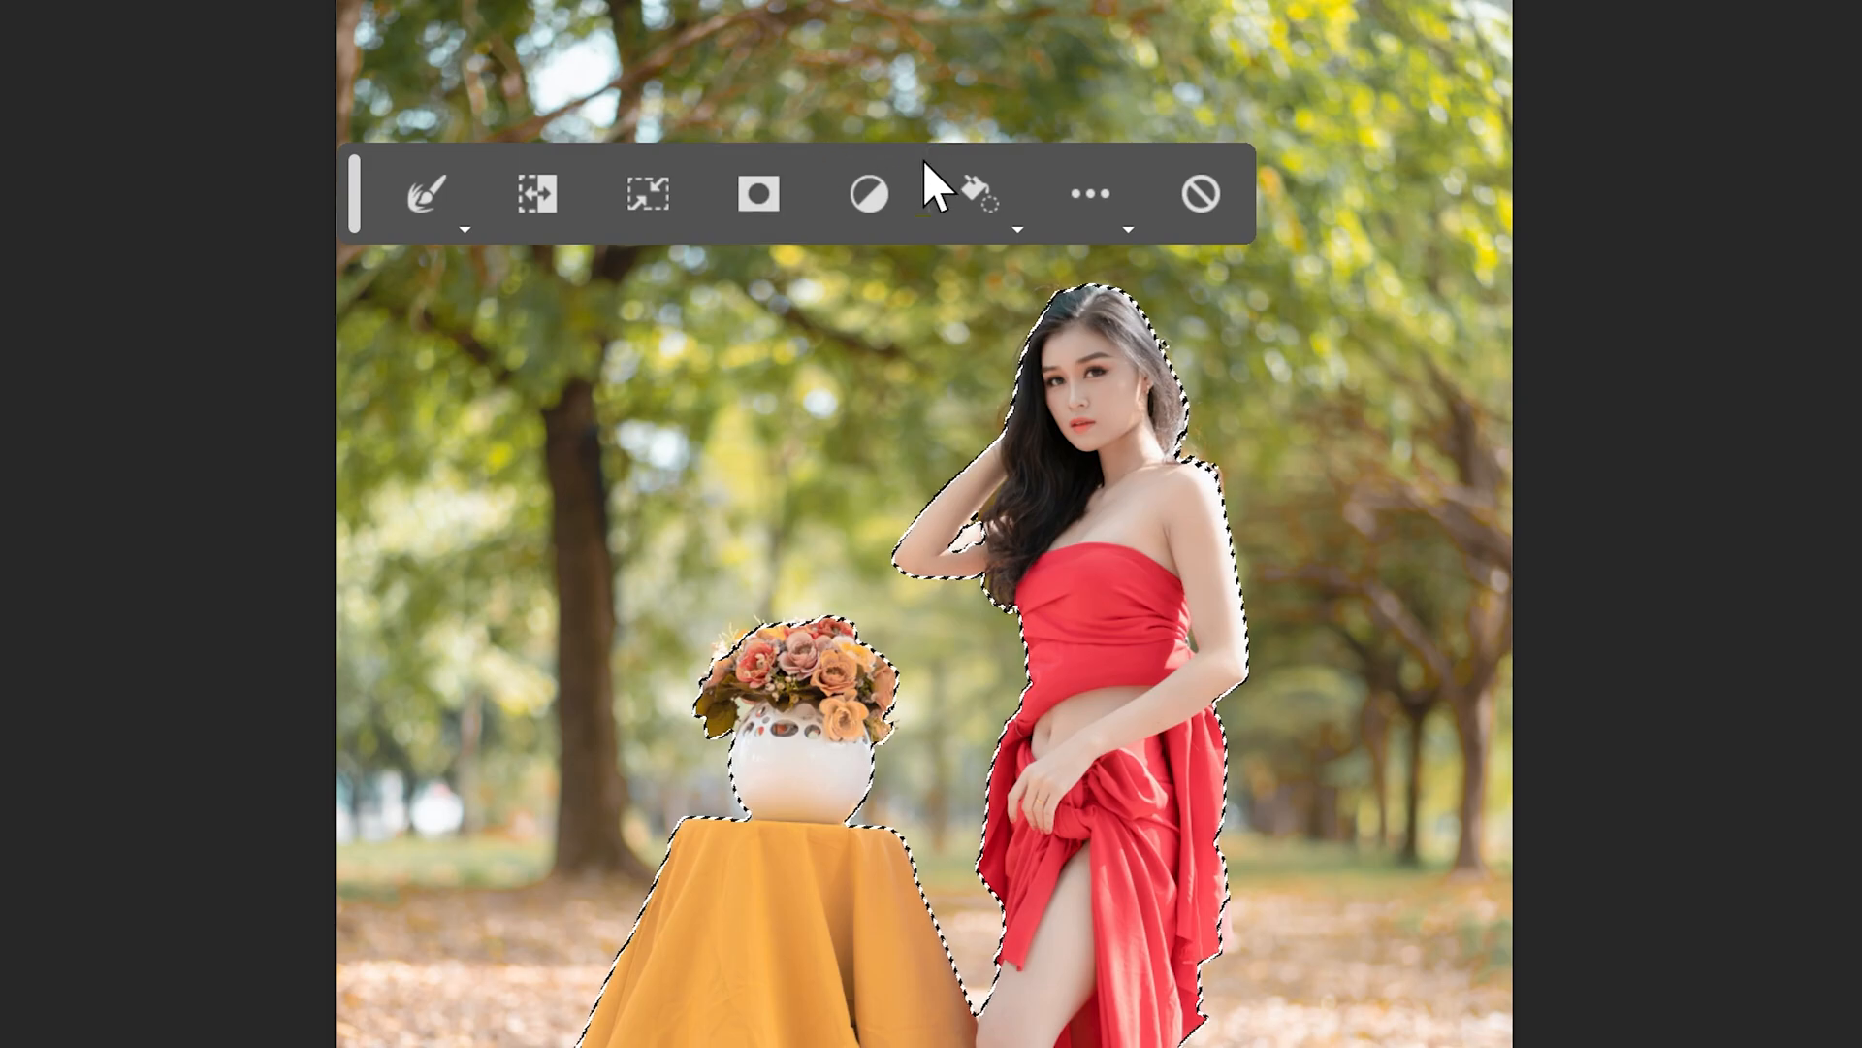
Step: Inspect the Contextual Task Bar's extra options and dismiss them without changes
left_click(1019, 225)
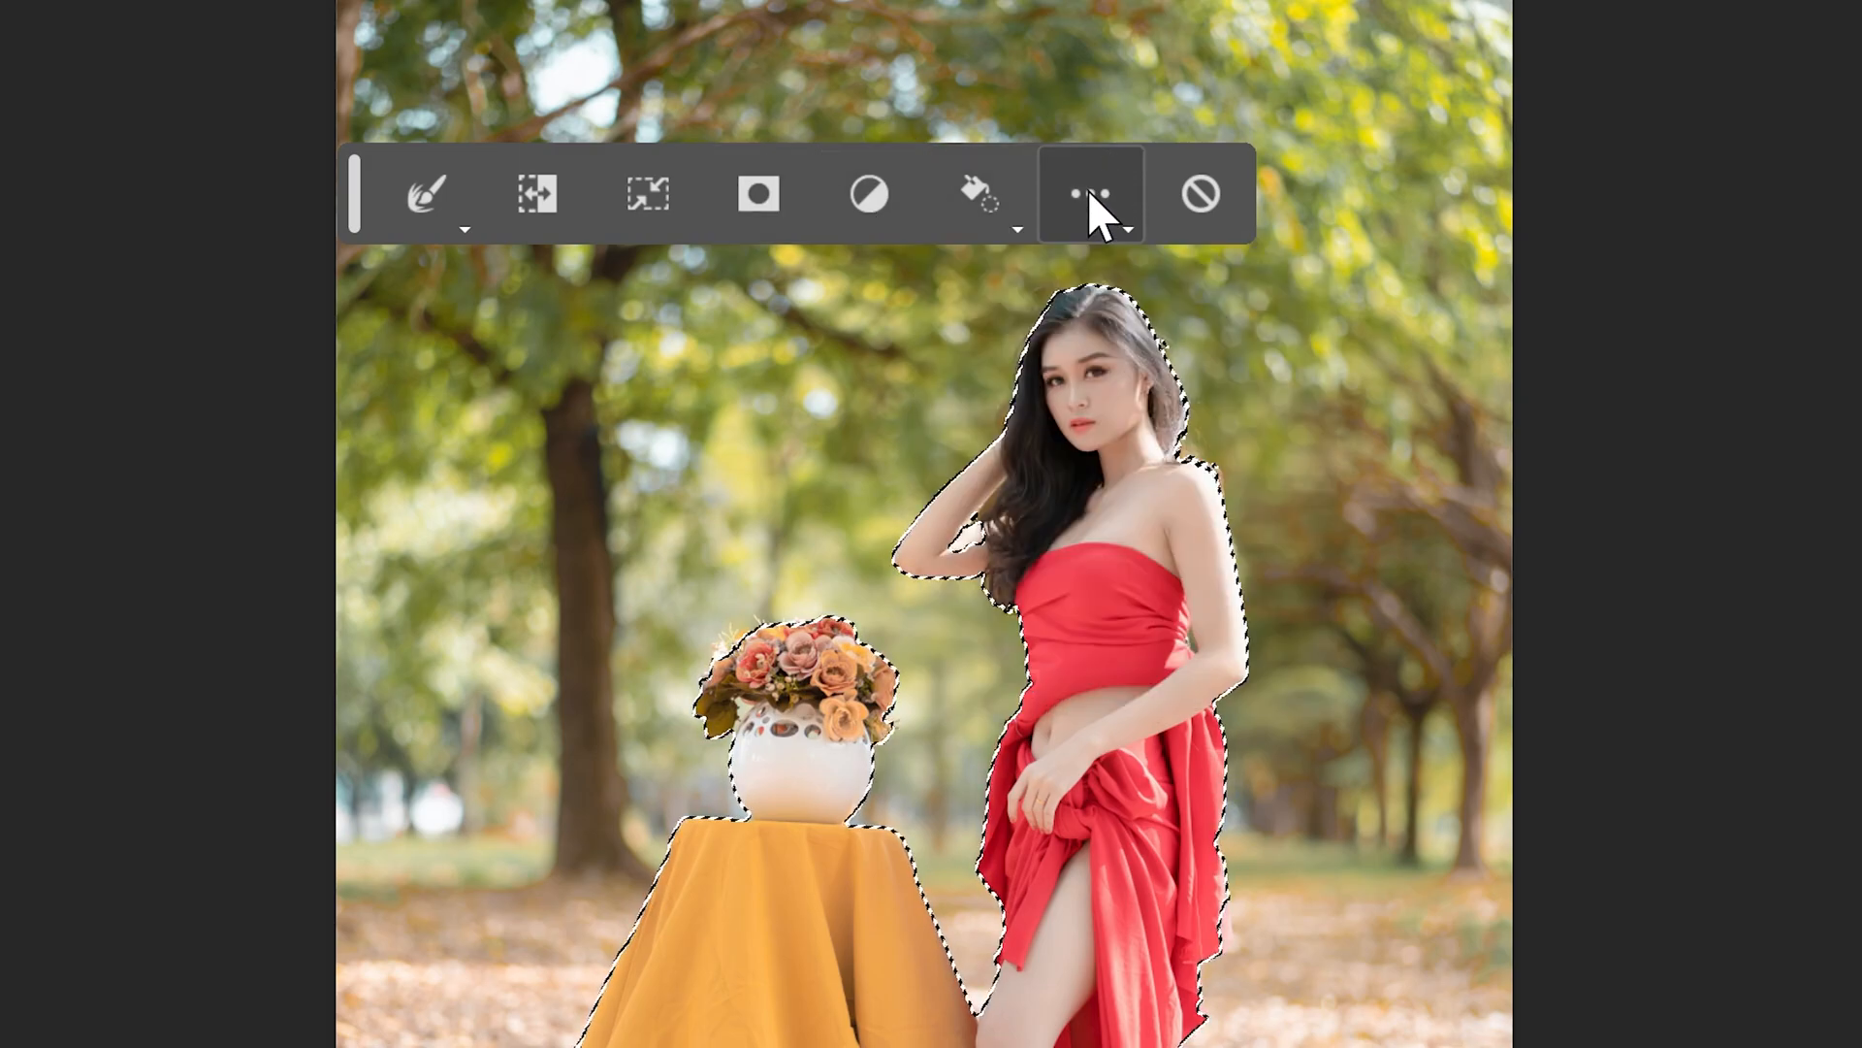
left_click(1089, 194)
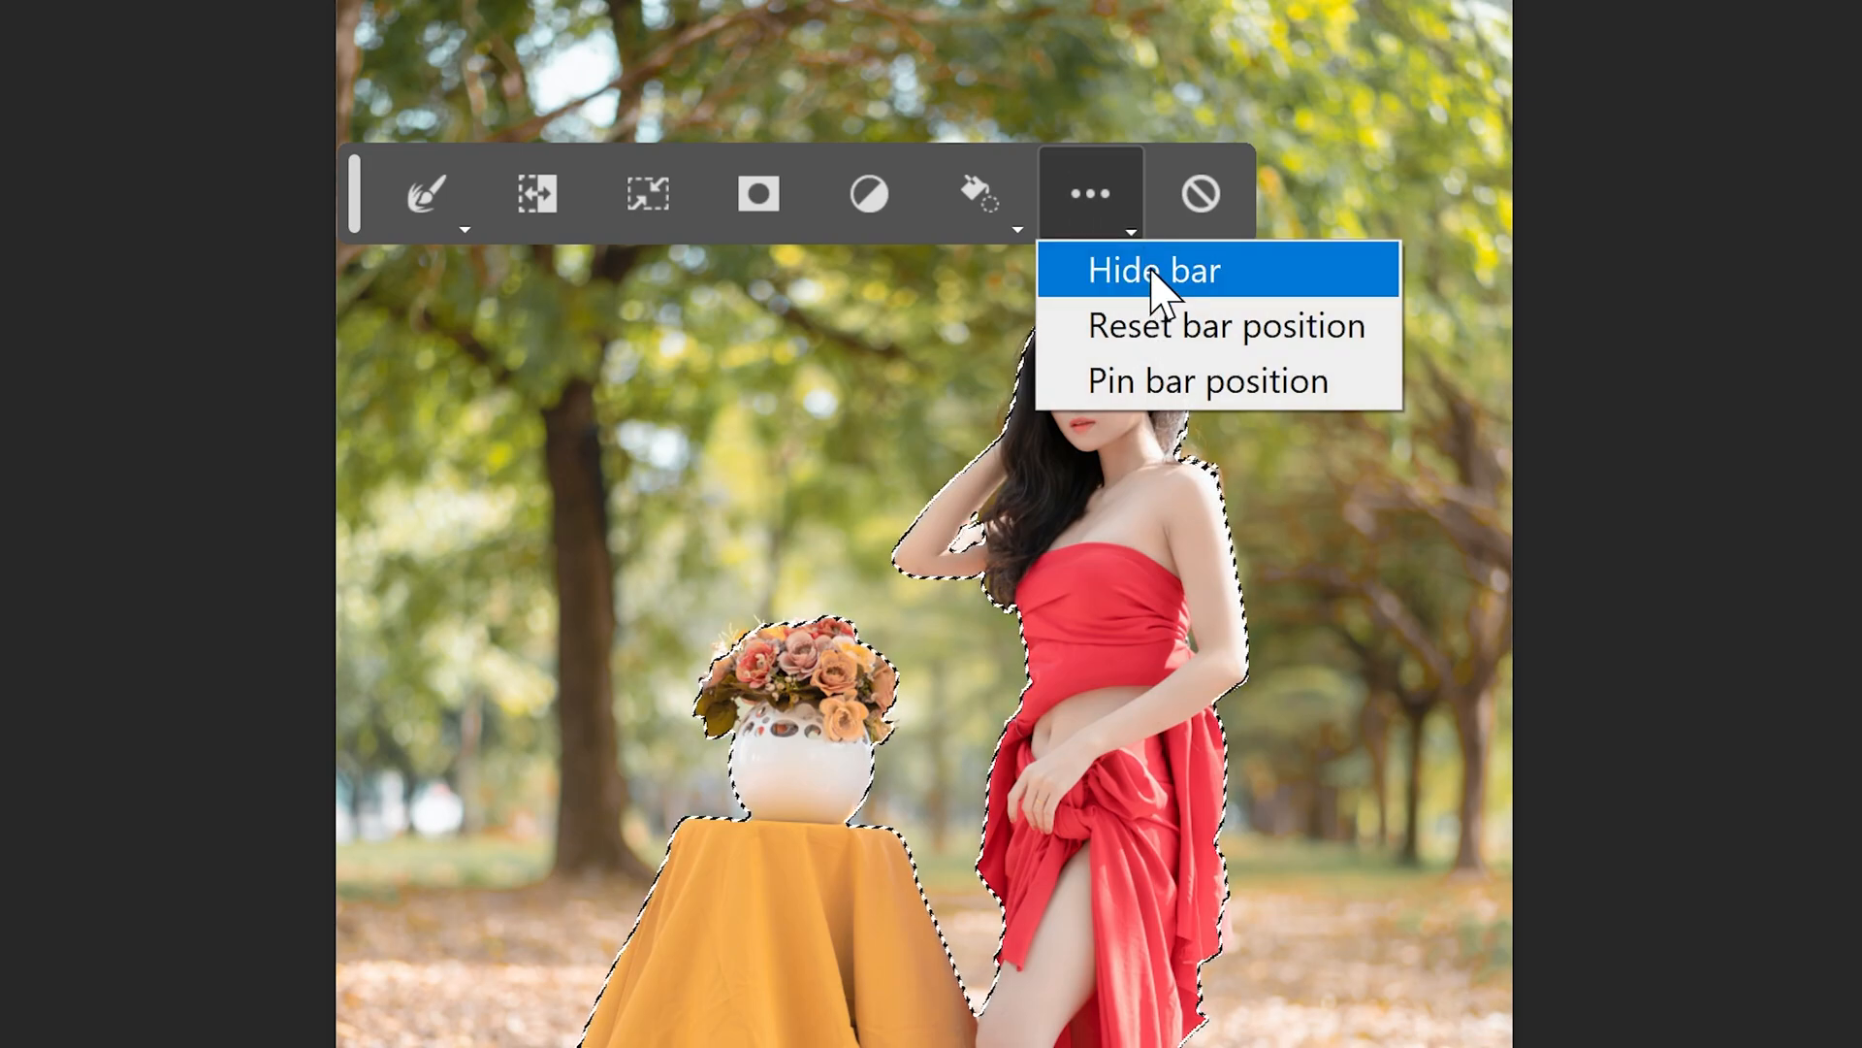
left_click(1152, 270)
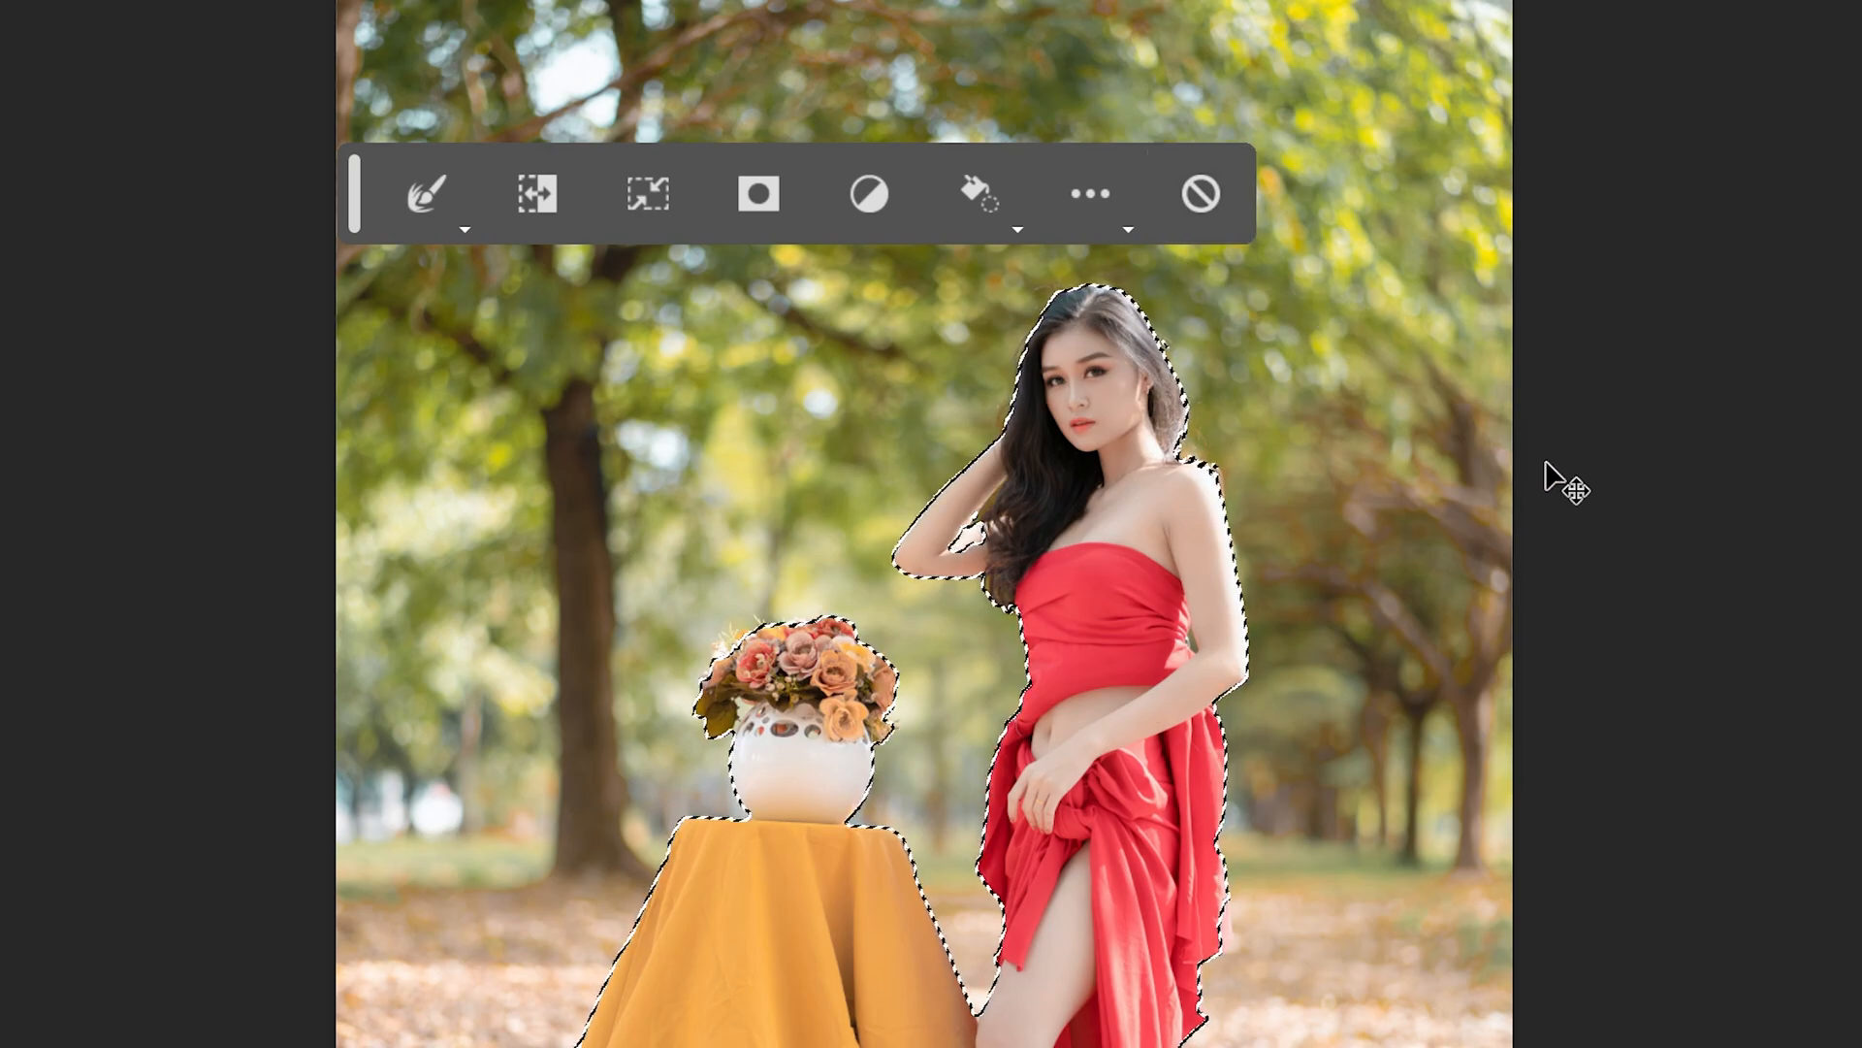
left_click(427, 192)
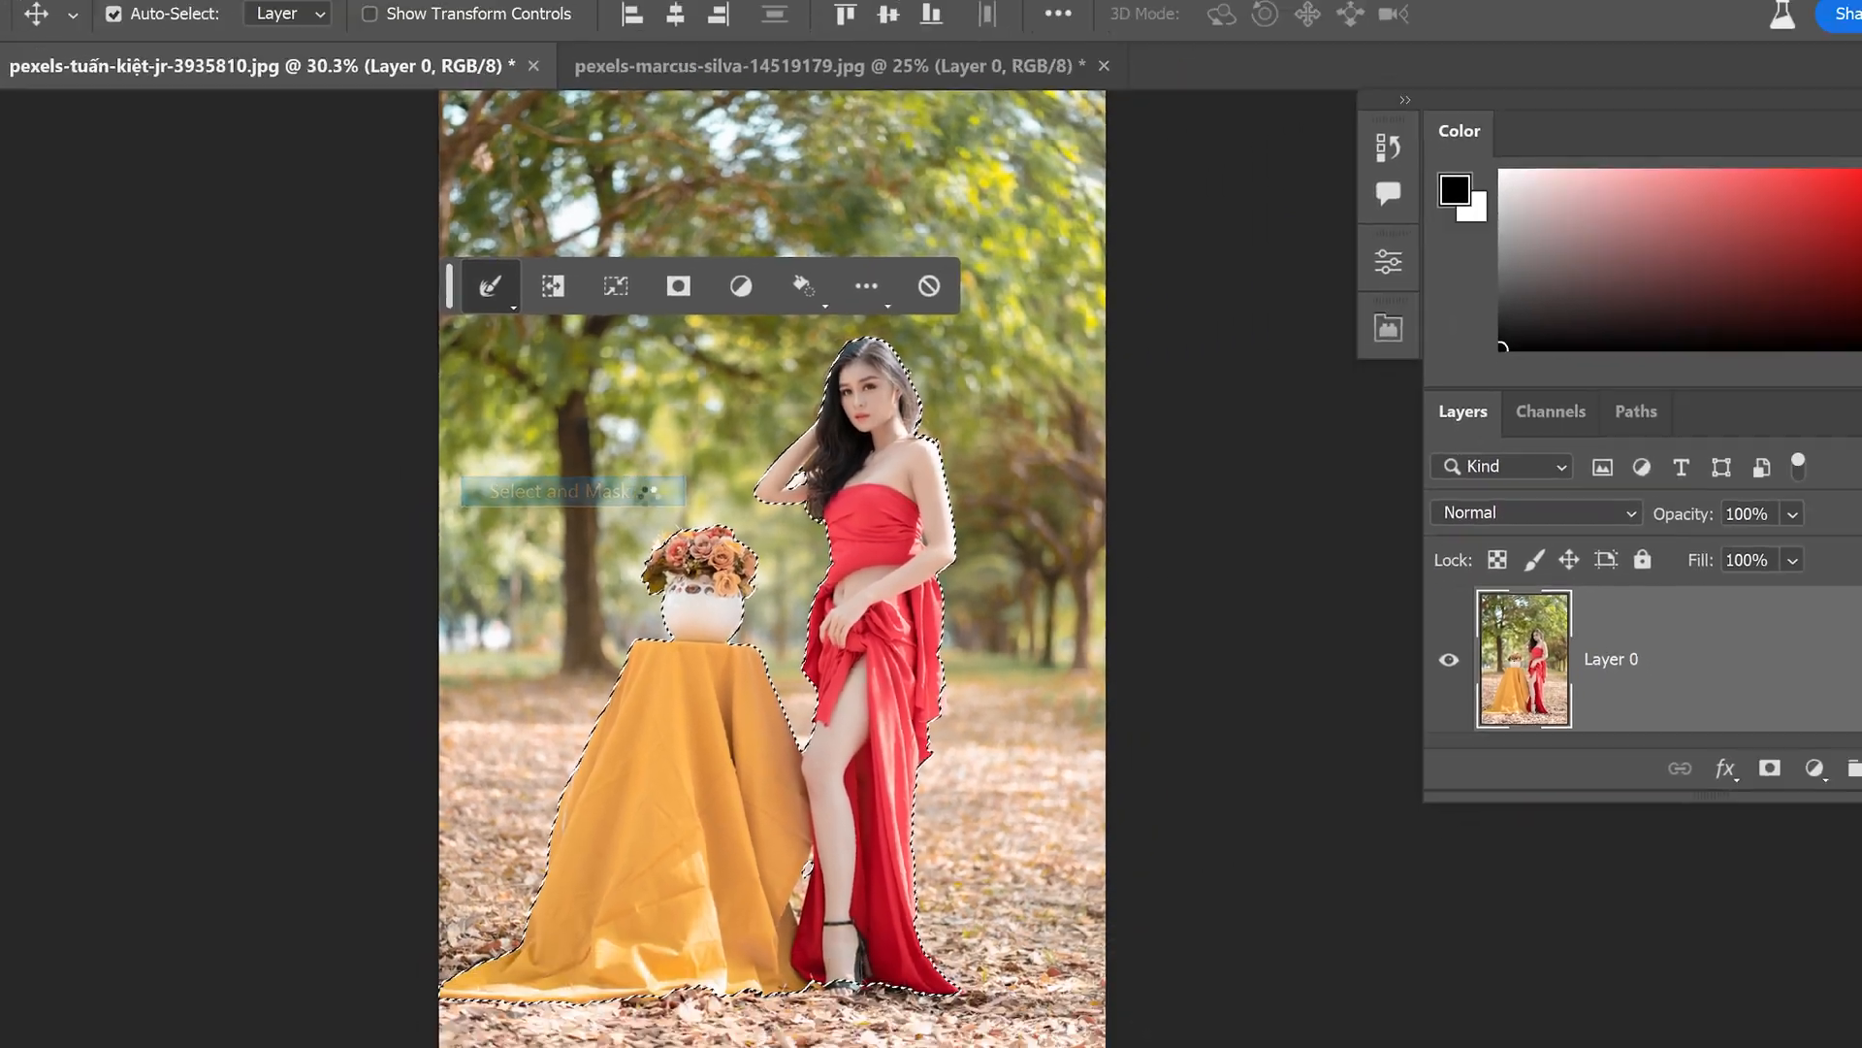
Step: Enter Select and Mask and lower the overlay opacity to 55% so the park shows faintly
left_click(571, 491)
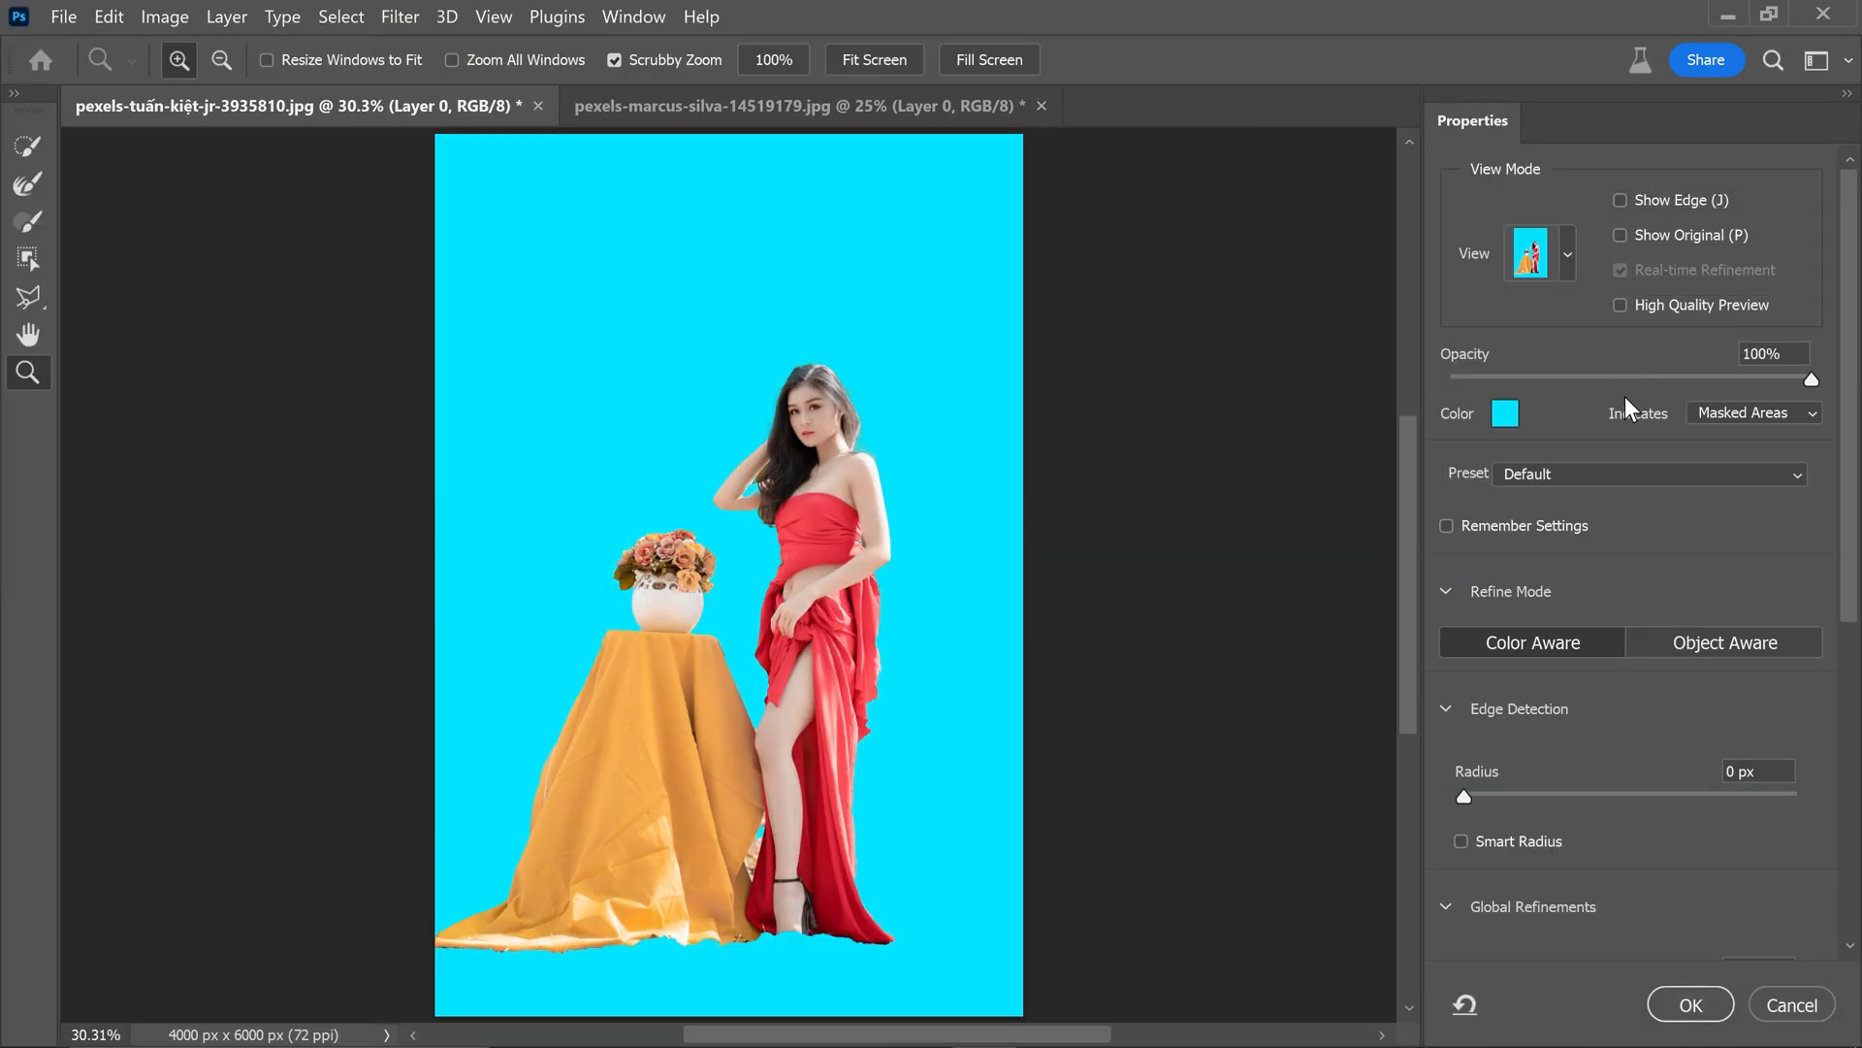
left_click_drag(1812, 379, 1647, 378)
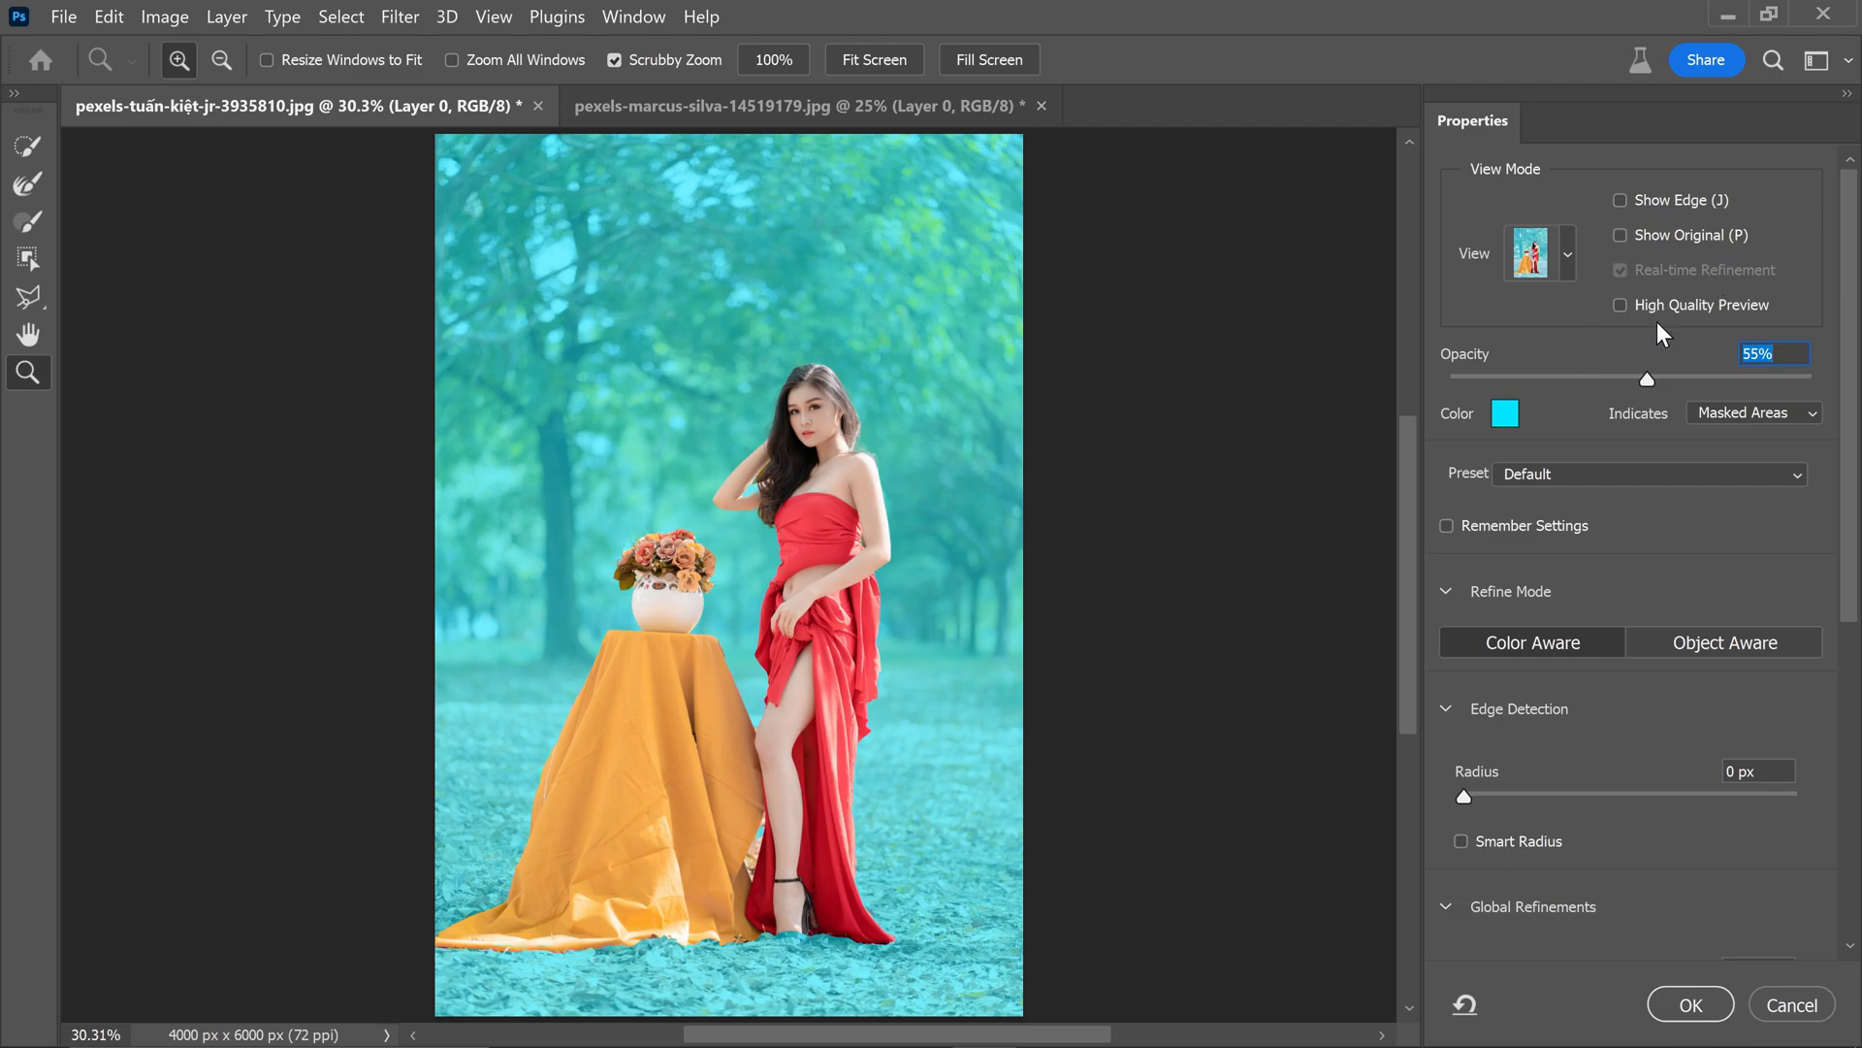
left_click(1504, 413)
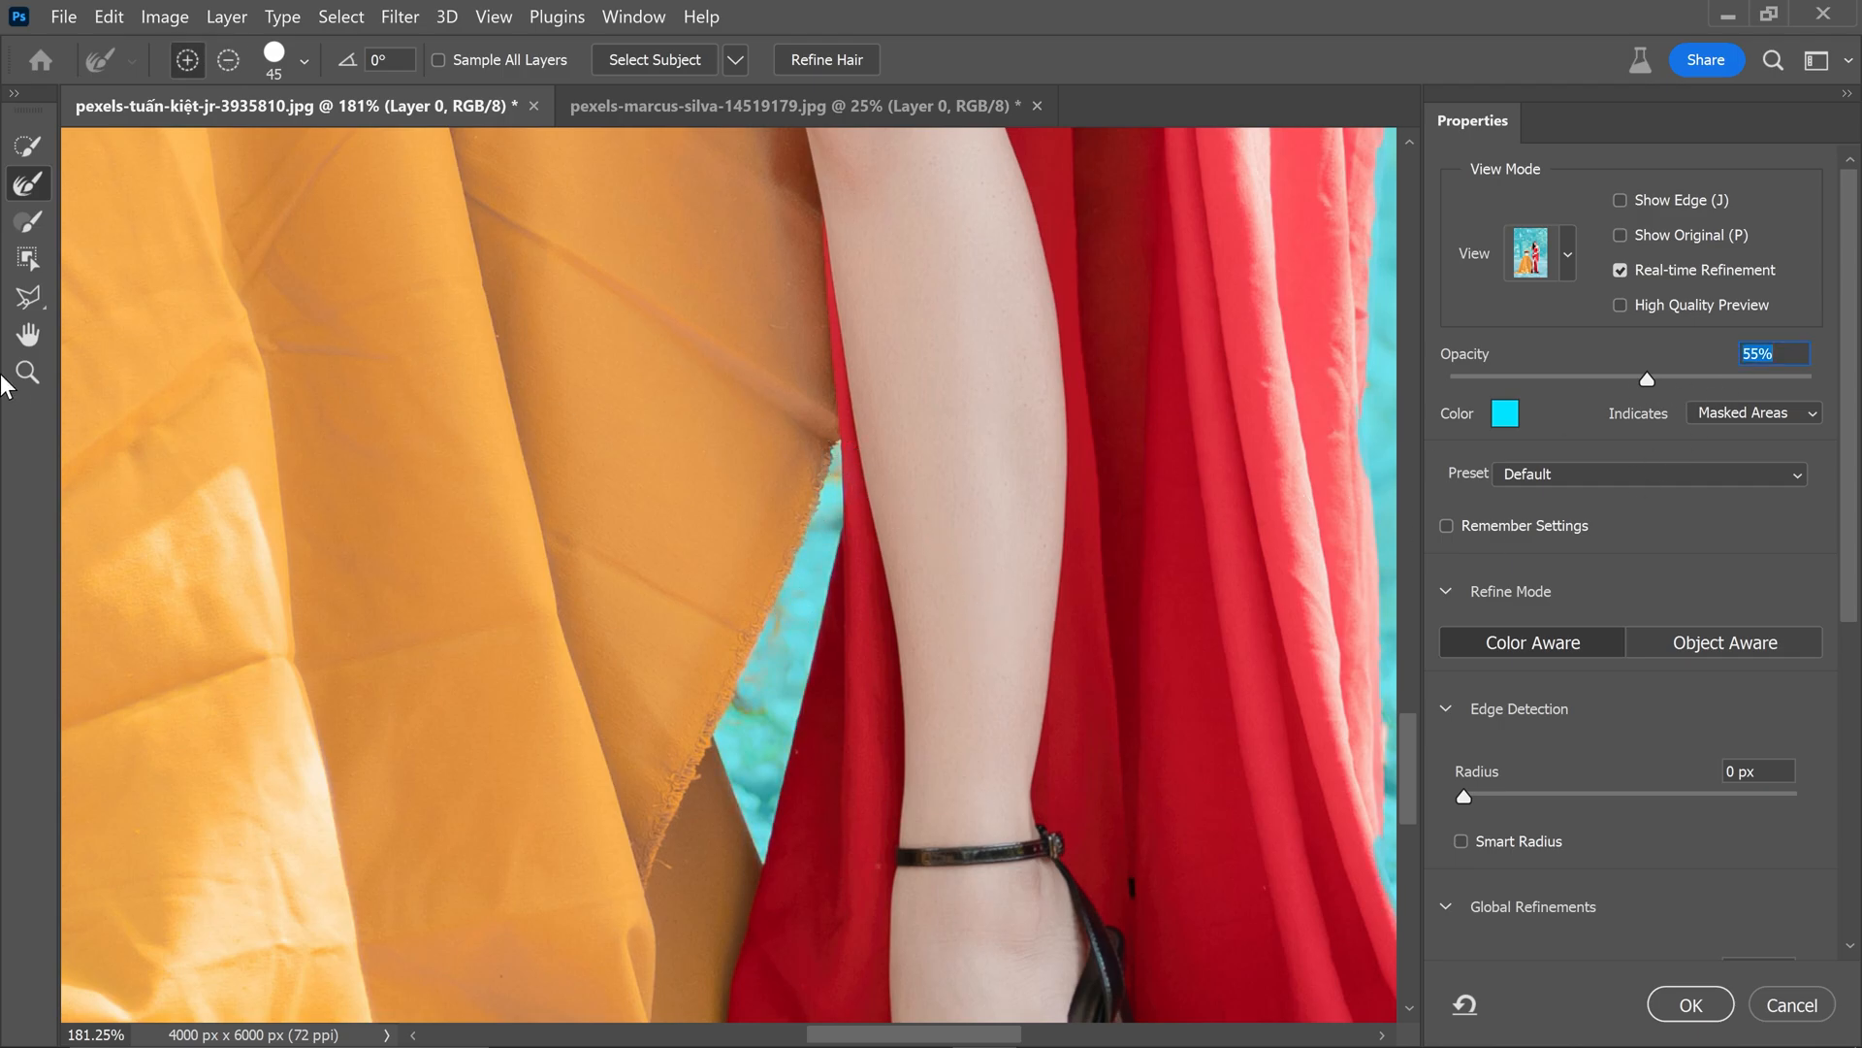
Step: Switch to the Refine Edge Brush and enable Decontaminate Colors at 100% in Output Settings
left_click(25, 373)
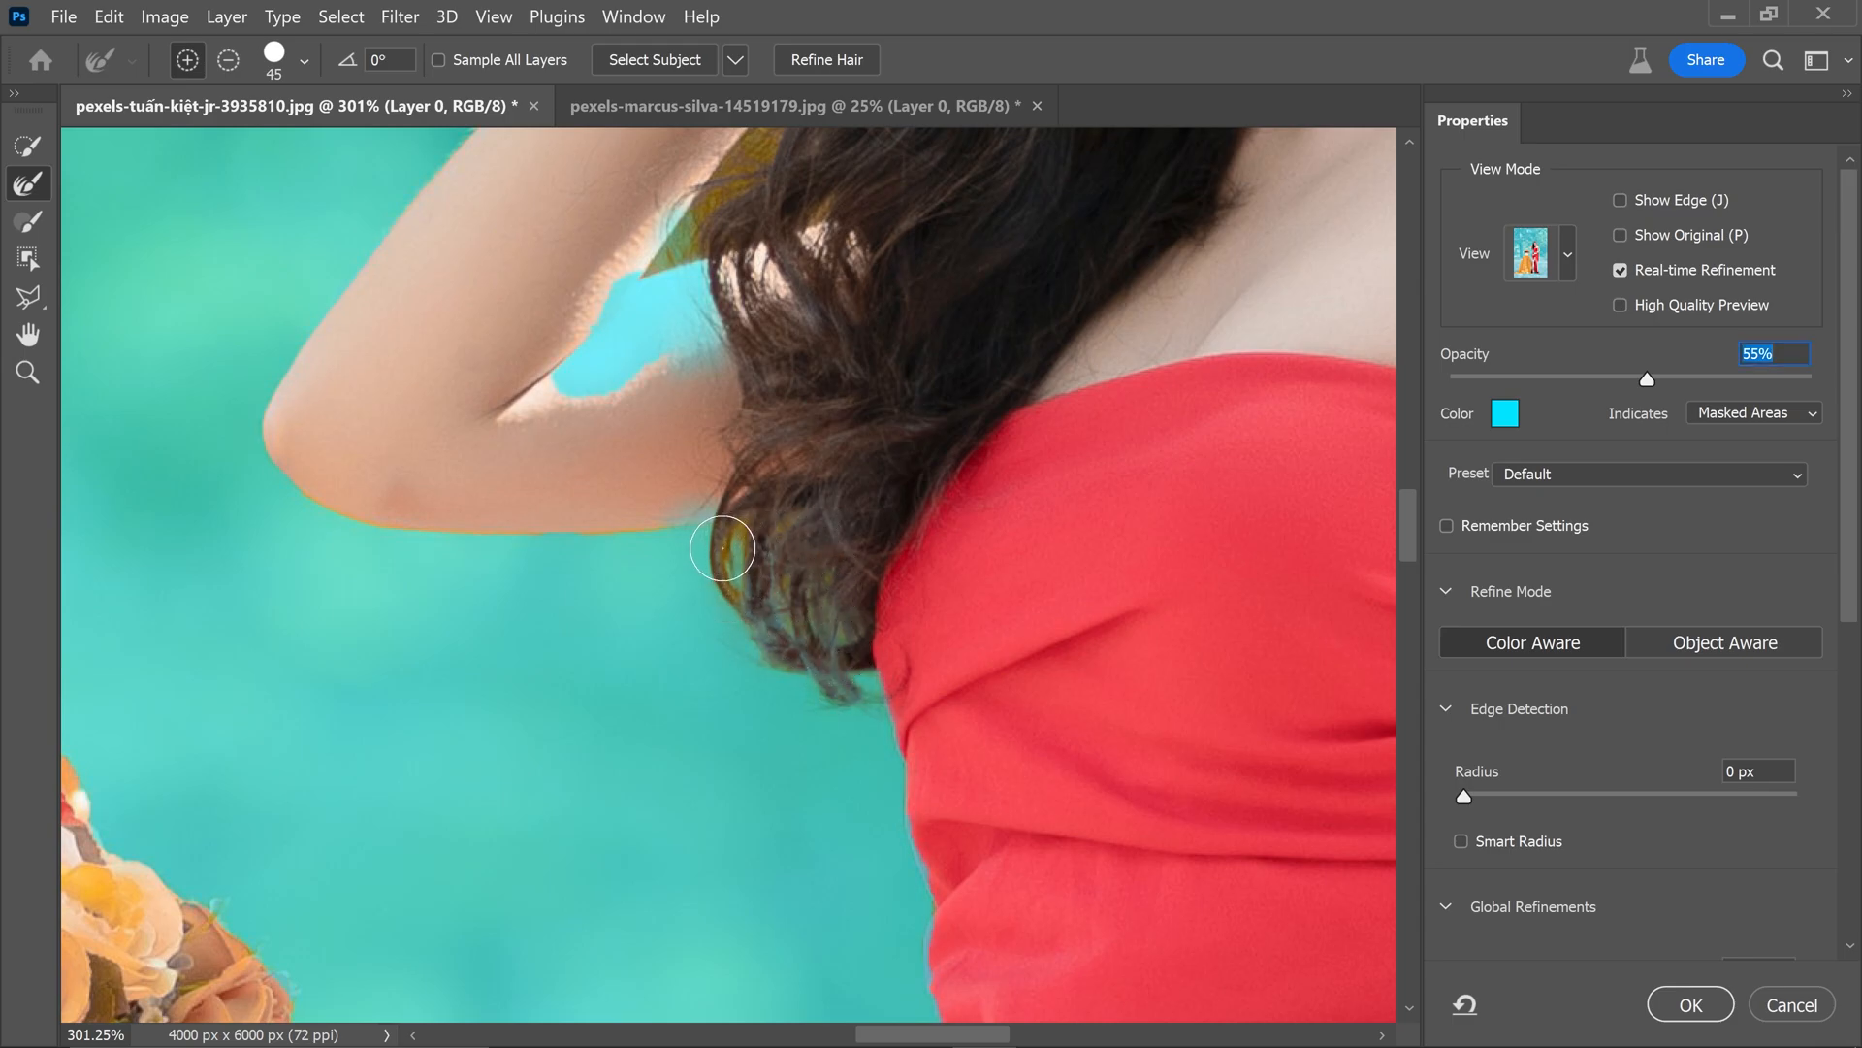
scroll("down", 3)
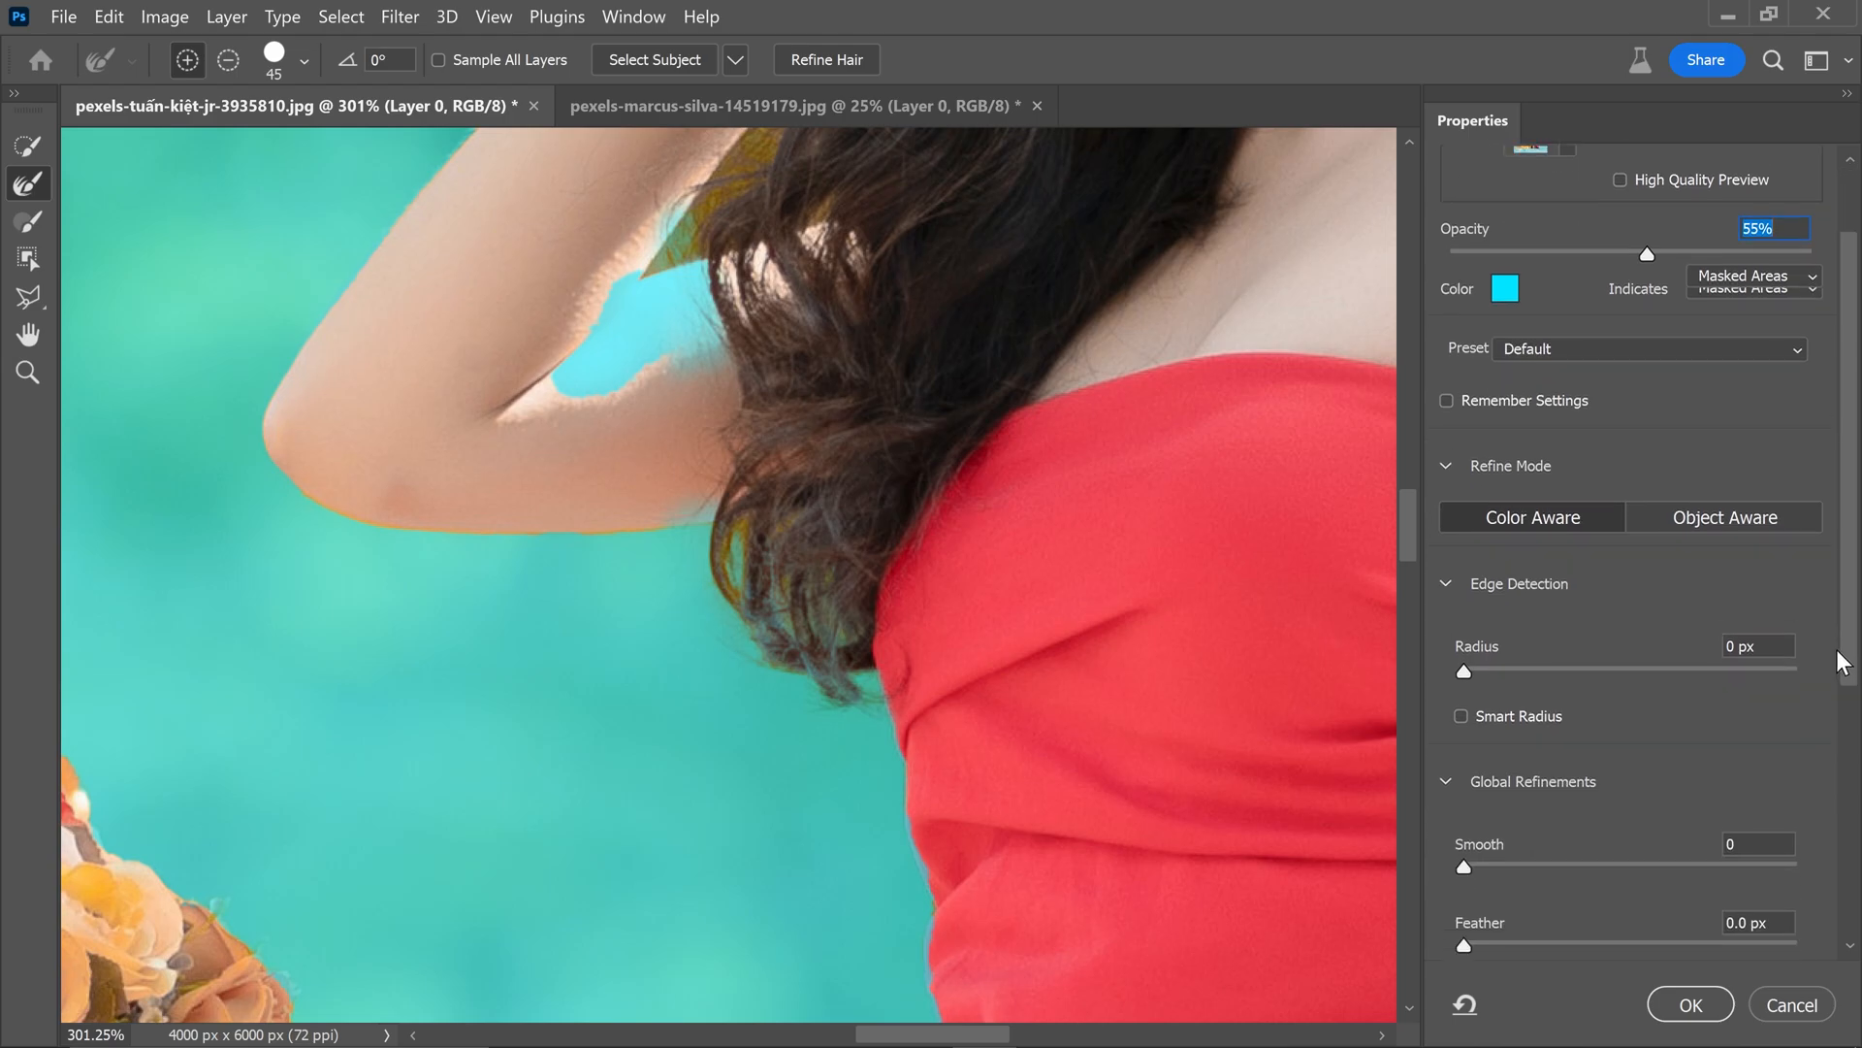
scroll("down", 3)
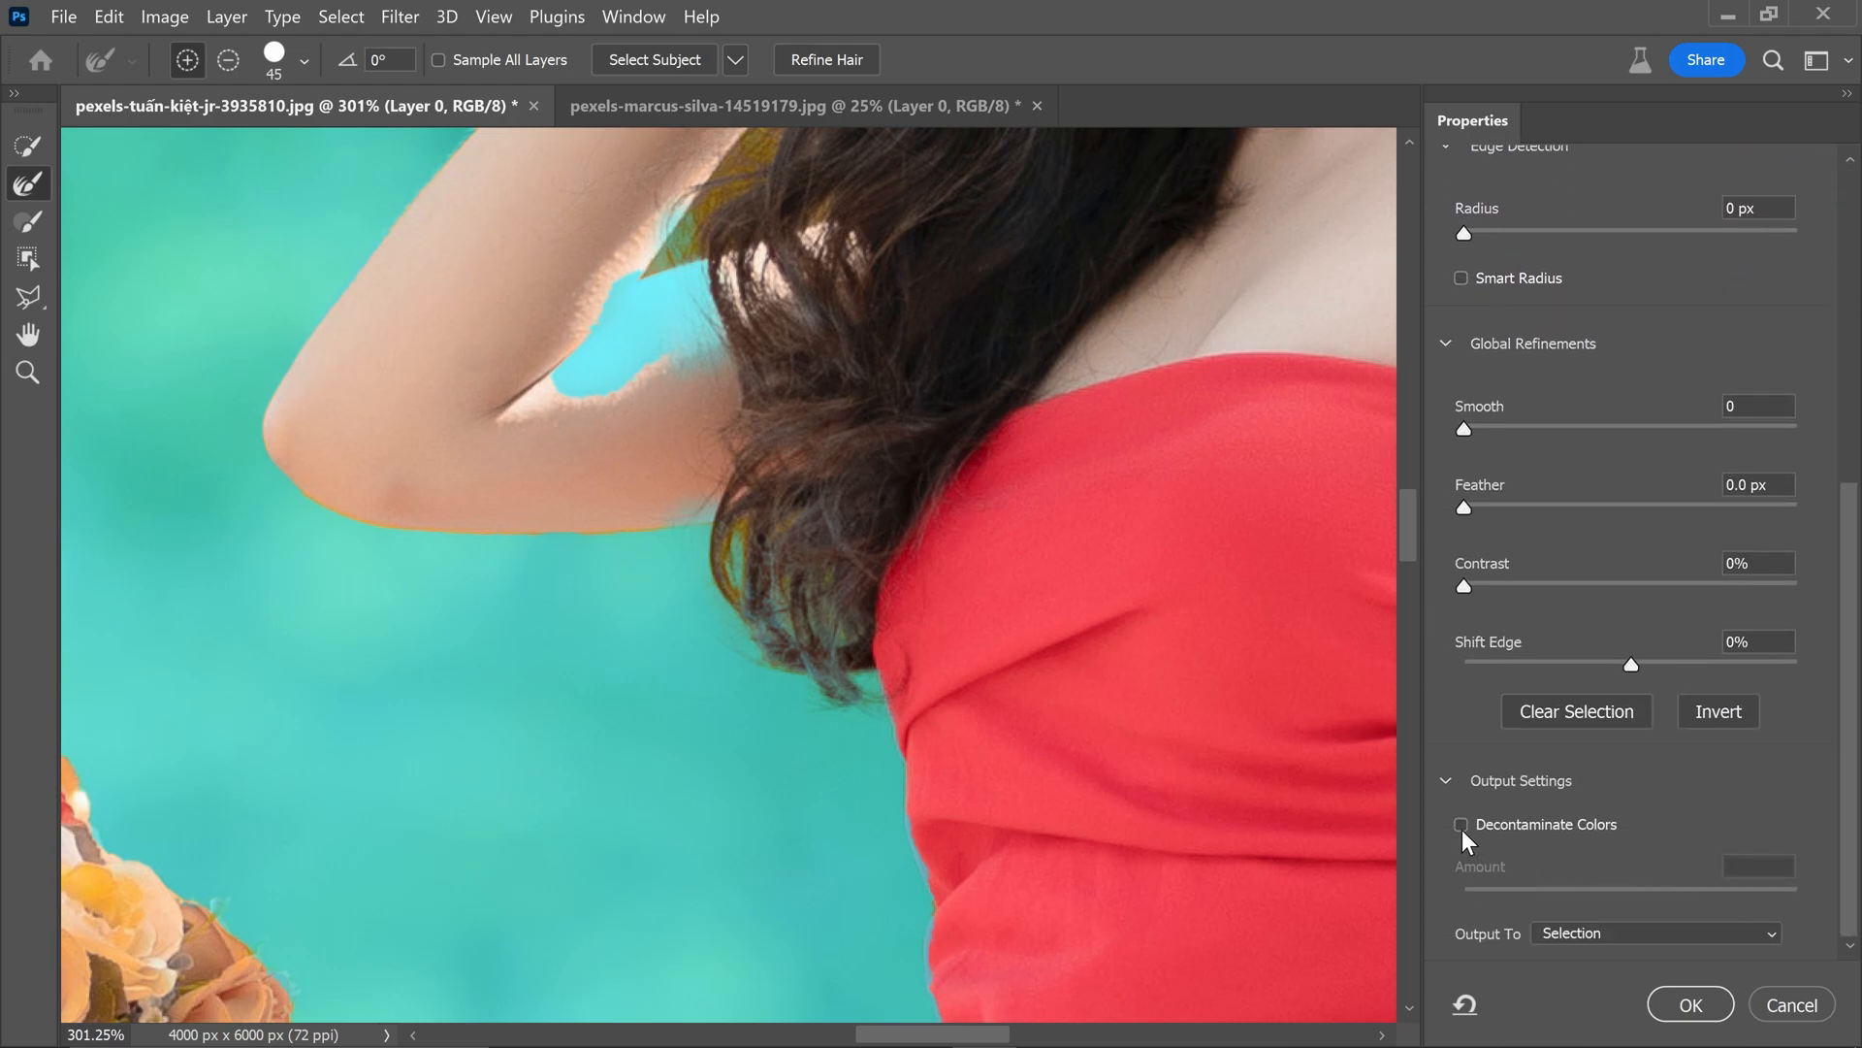
left_click(1463, 824)
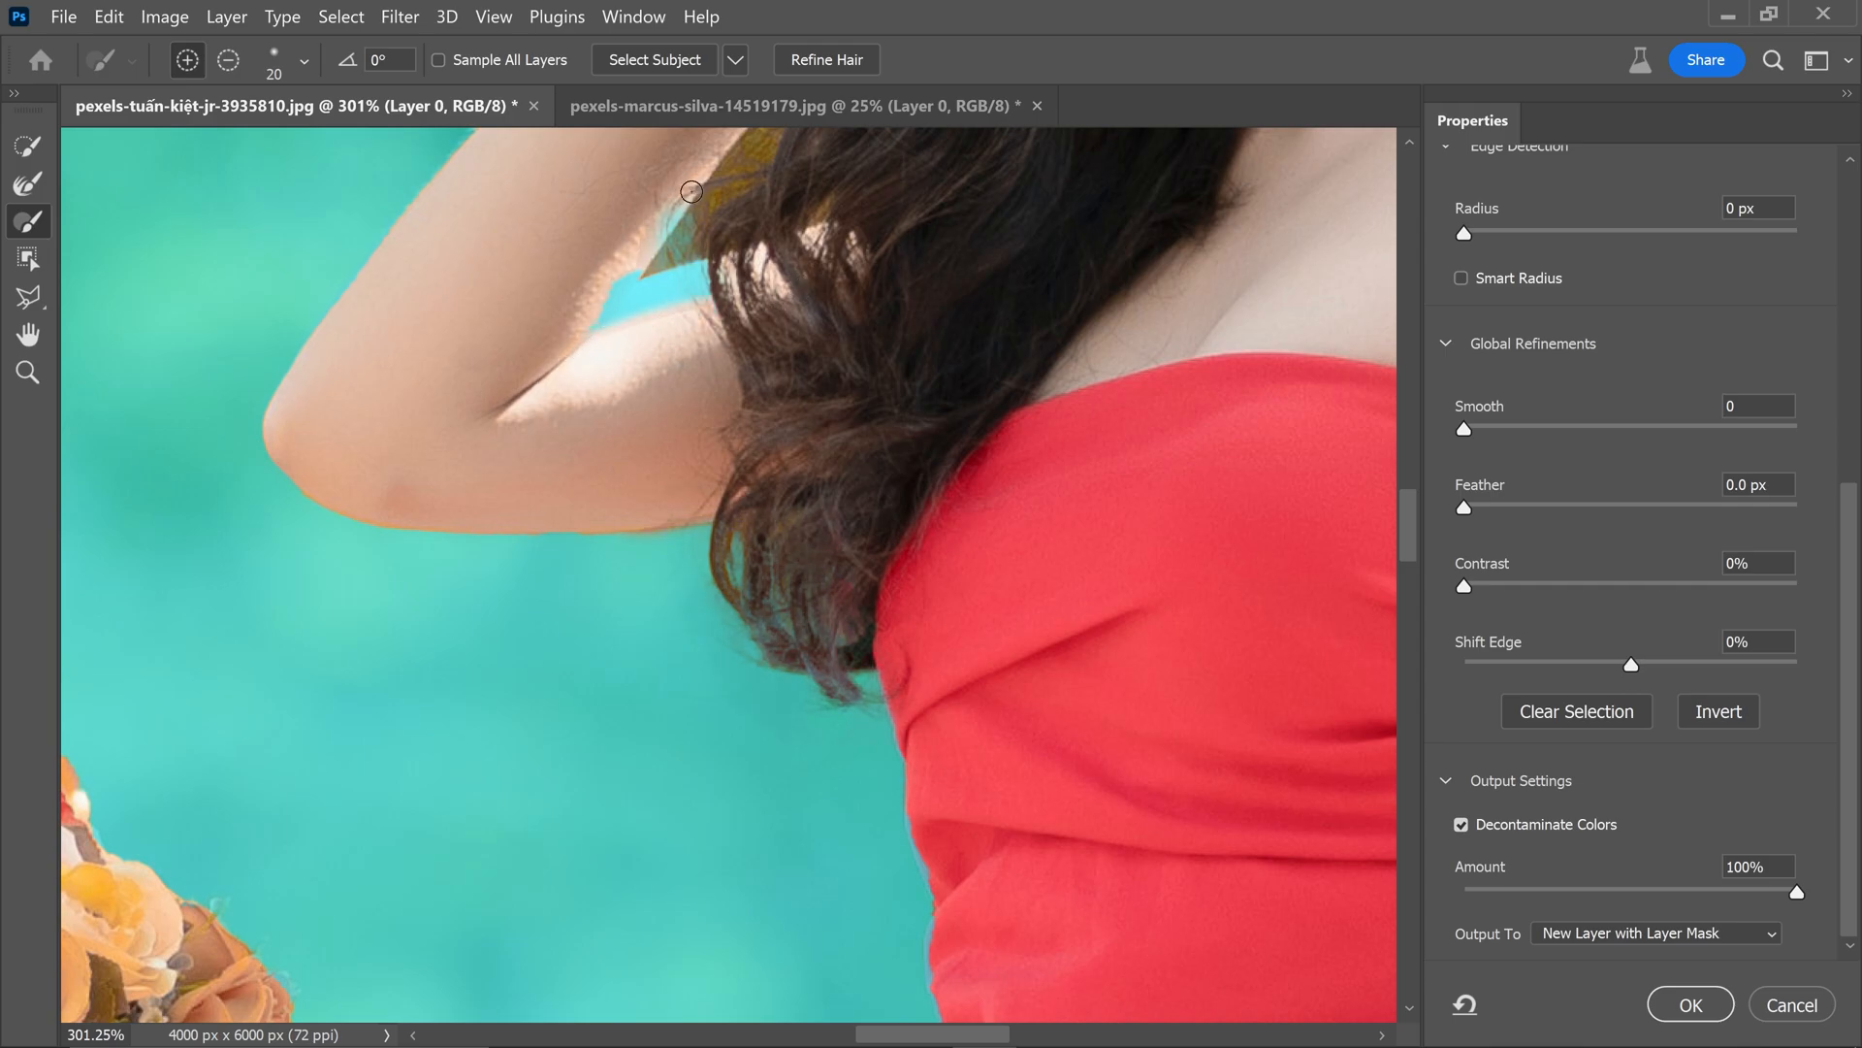
Step: Brush back the skin under the raised arm and clean the arm-to-hair edge
left_click_drag(691, 192, 667, 287)
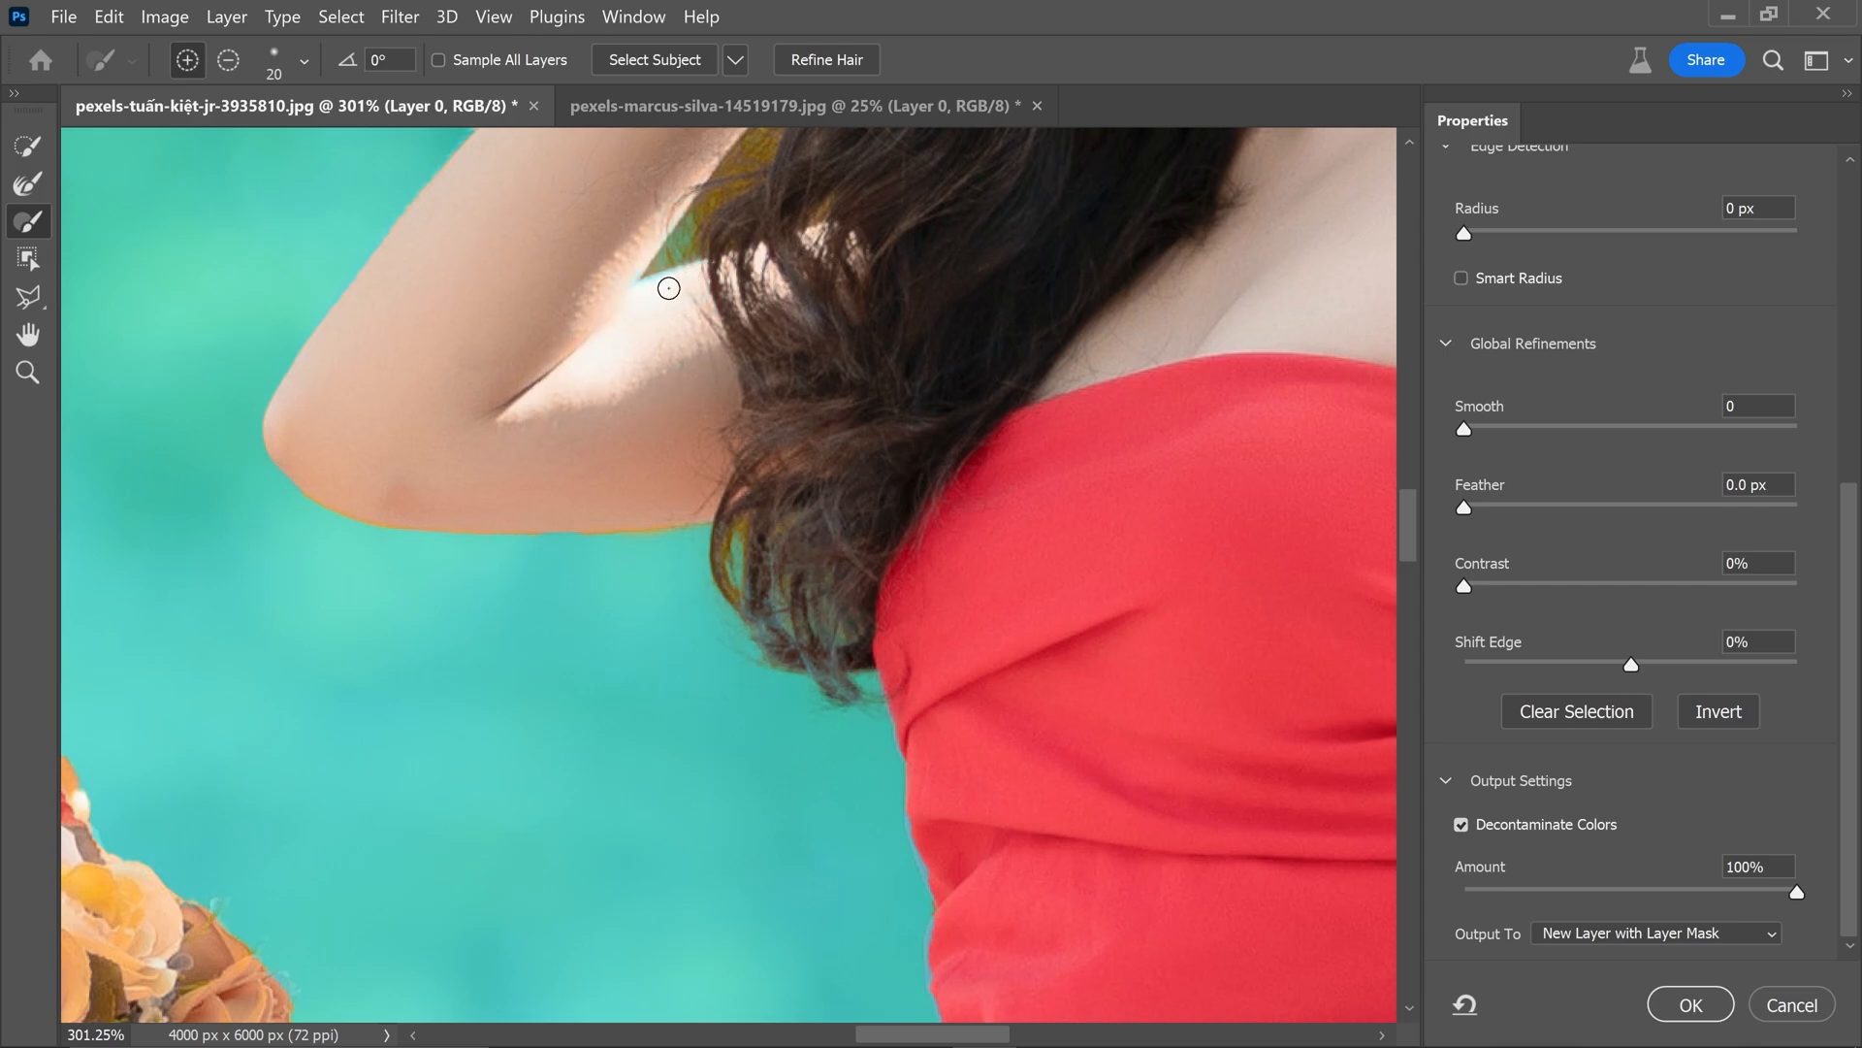
left_click_drag(667, 287, 822, 437)
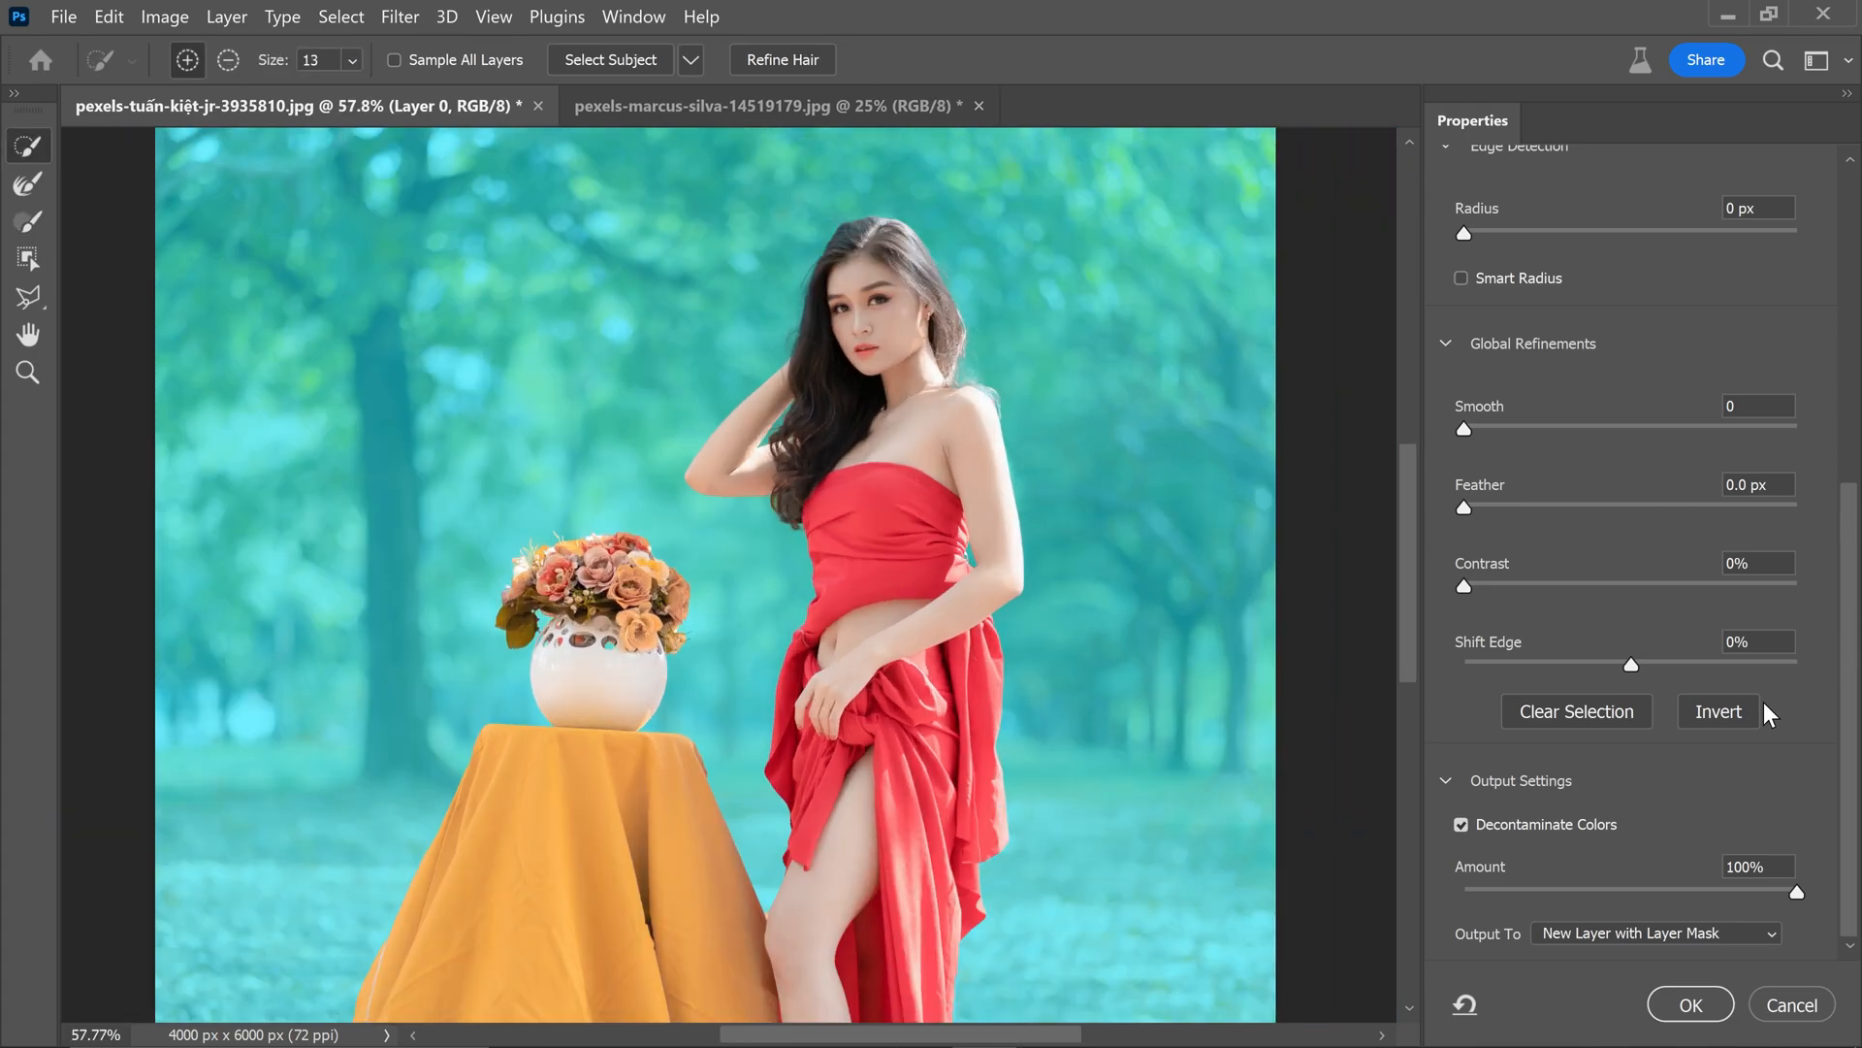
Step: Output the refined selection as a New Layer with Layer Mask and apply Select and Mask
left_click(1654, 933)
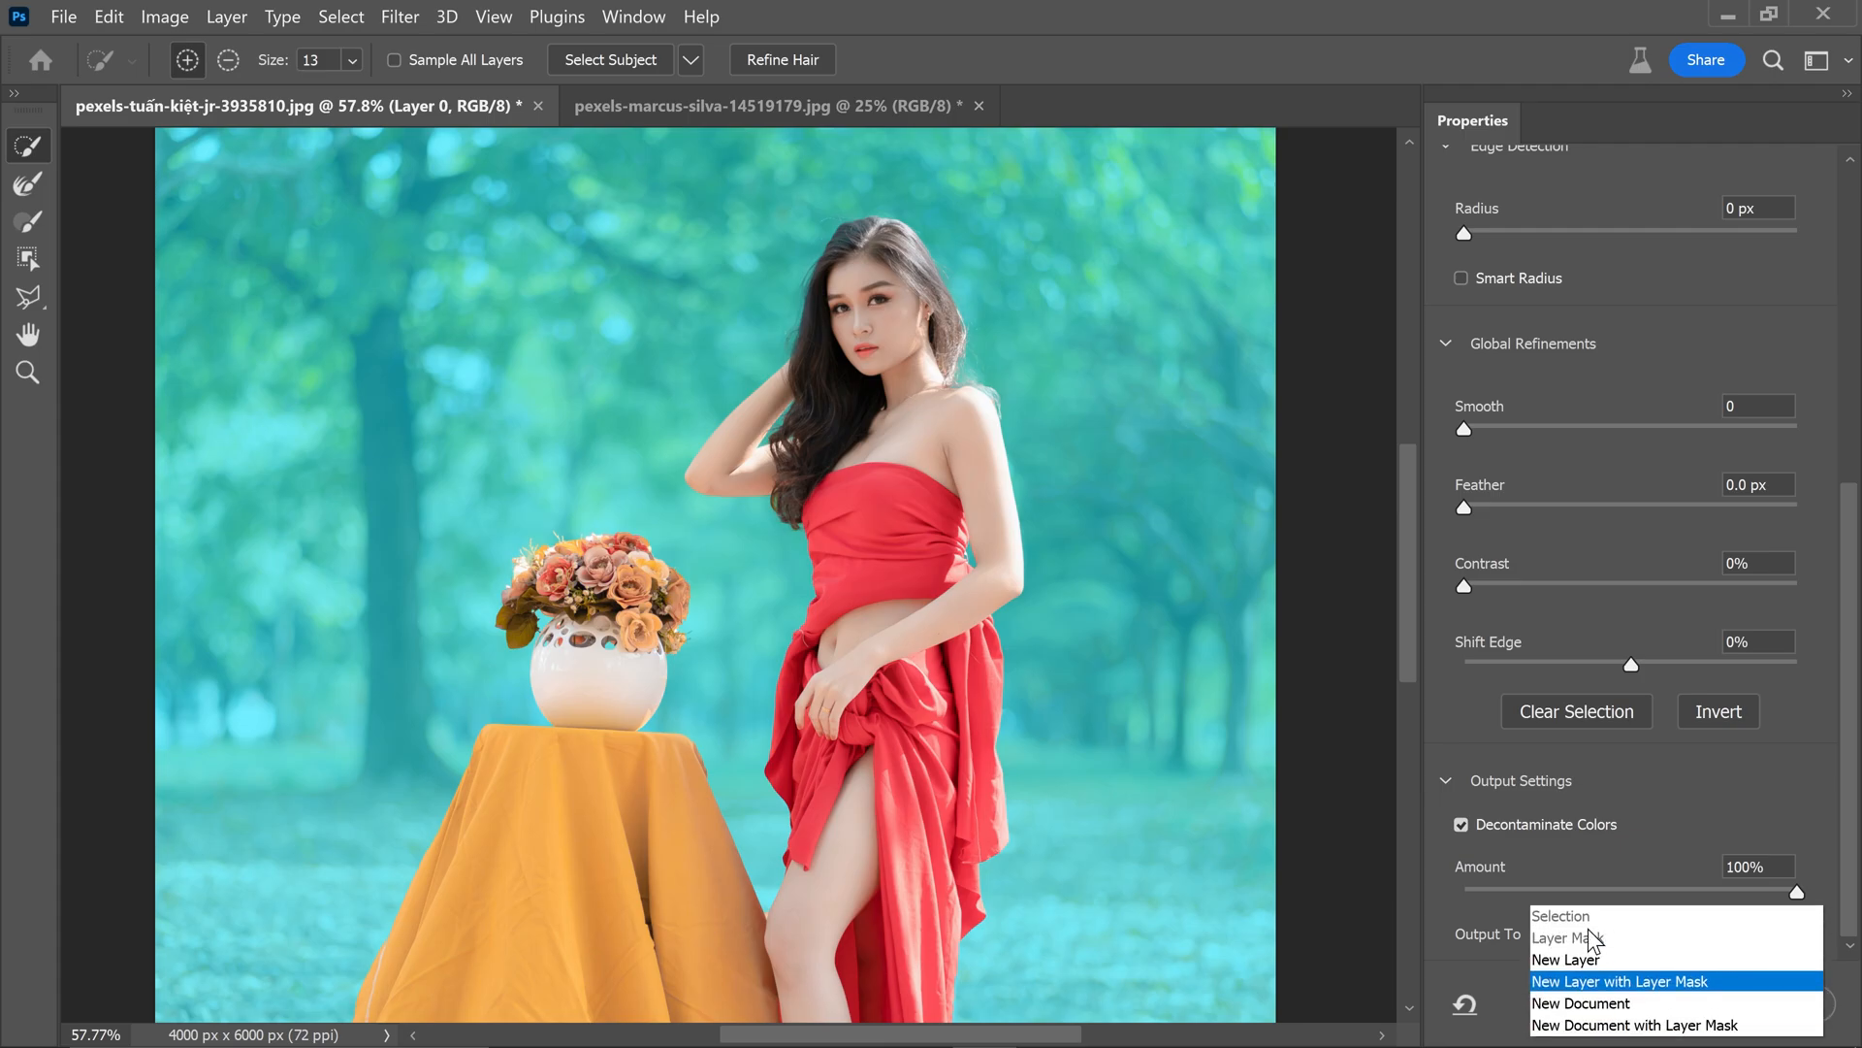
left_click(1618, 980)
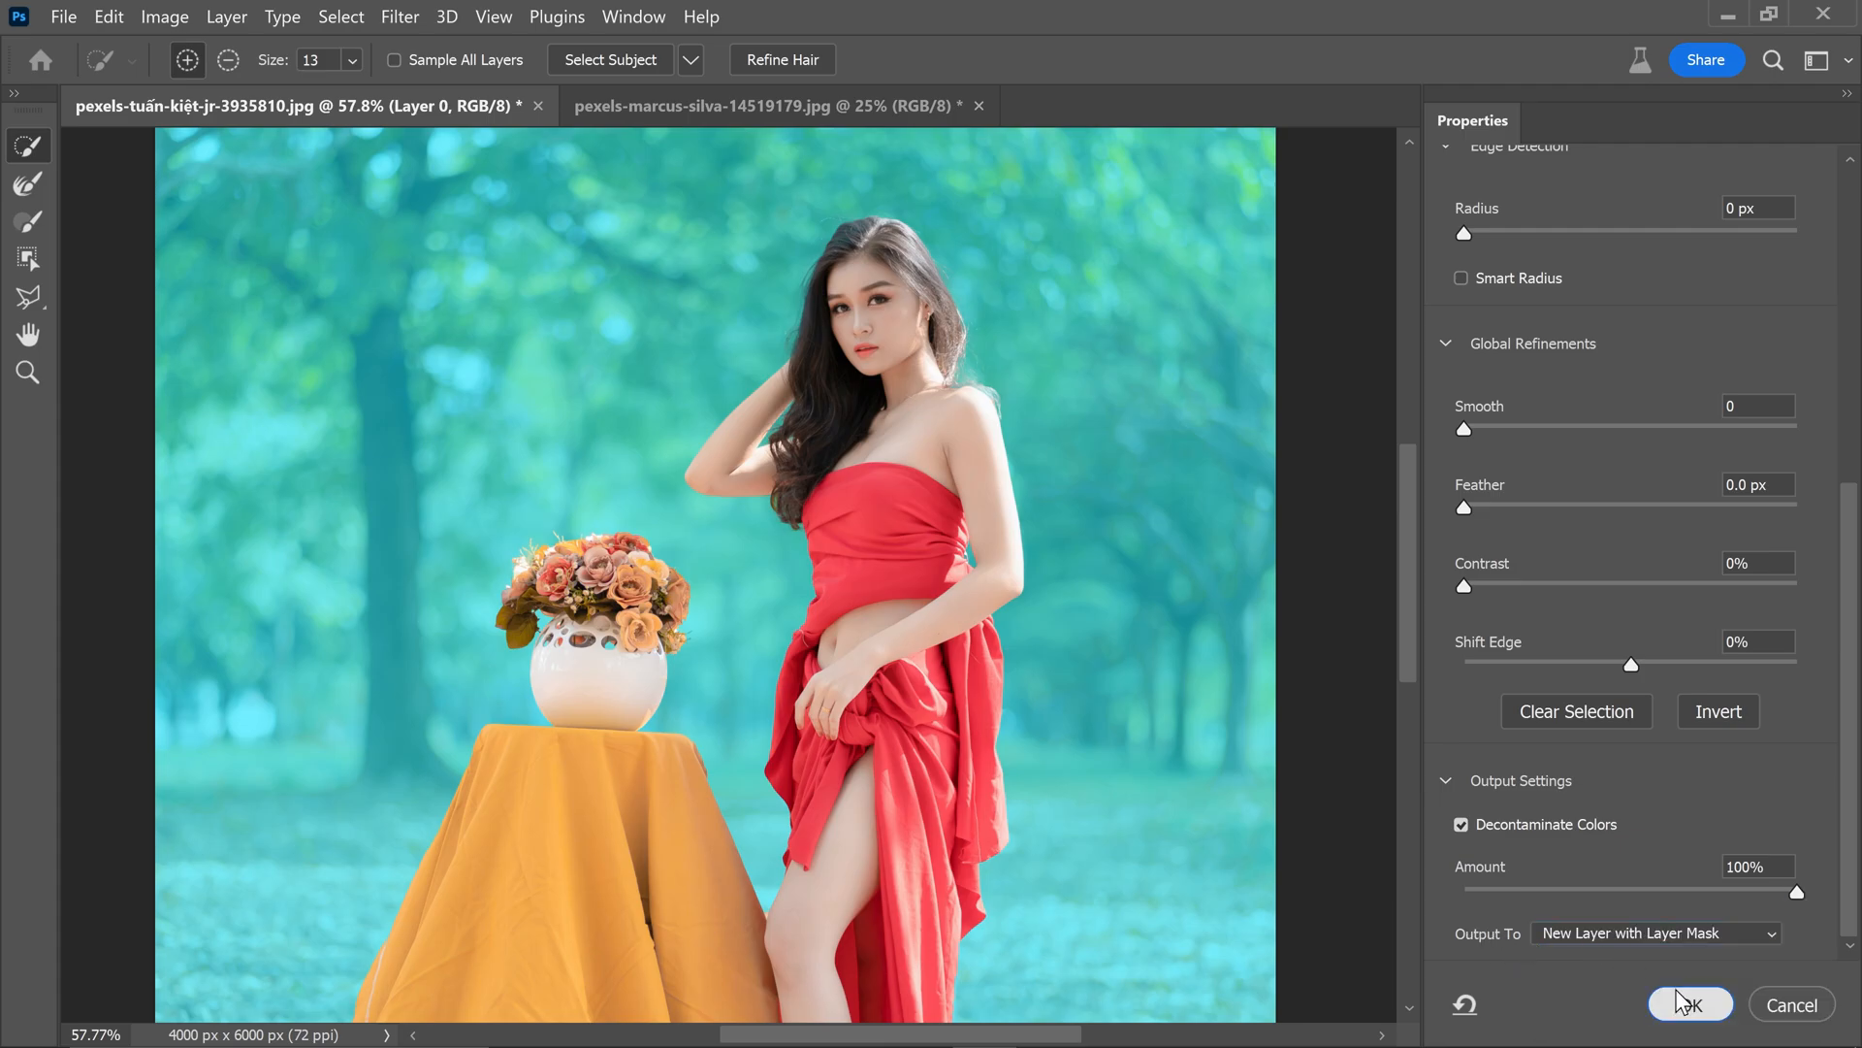
left_click(1688, 1003)
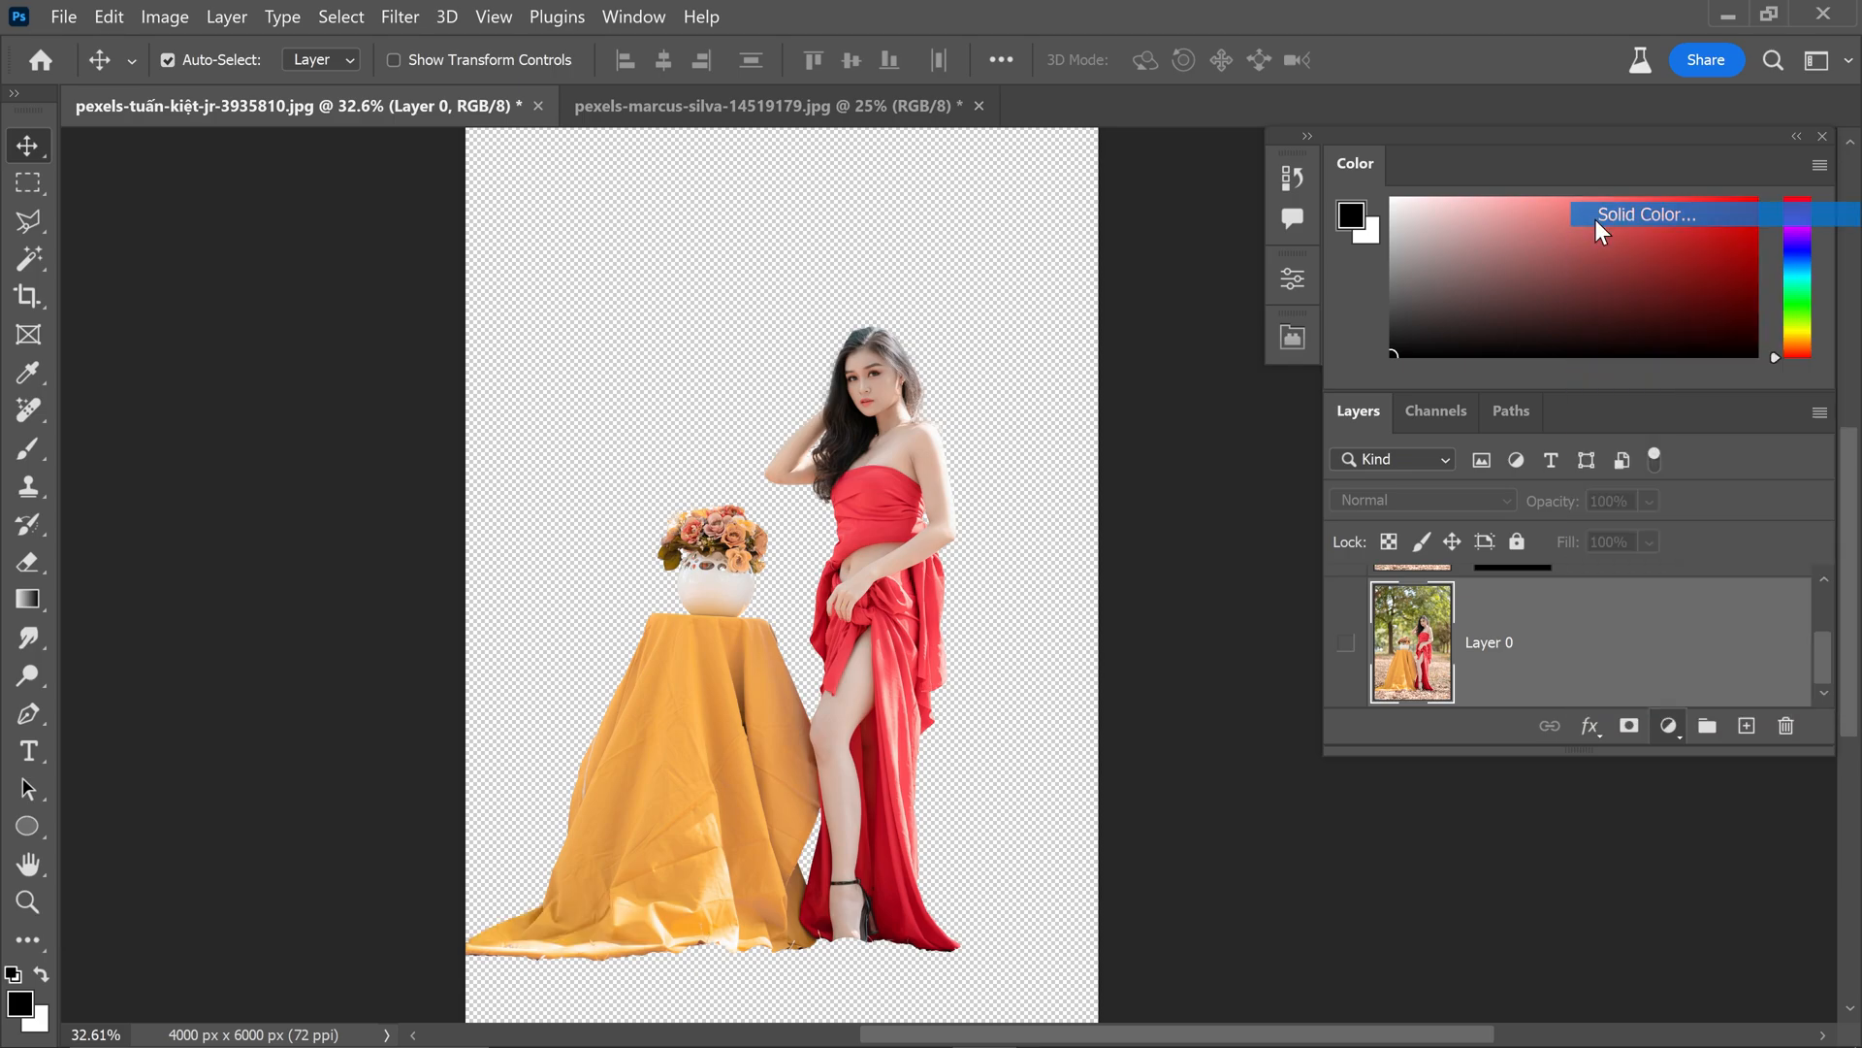
Step: Add a white (#ffffff) Solid Color fill layer behind the cut-out woman, vase and table
left_click(1645, 215)
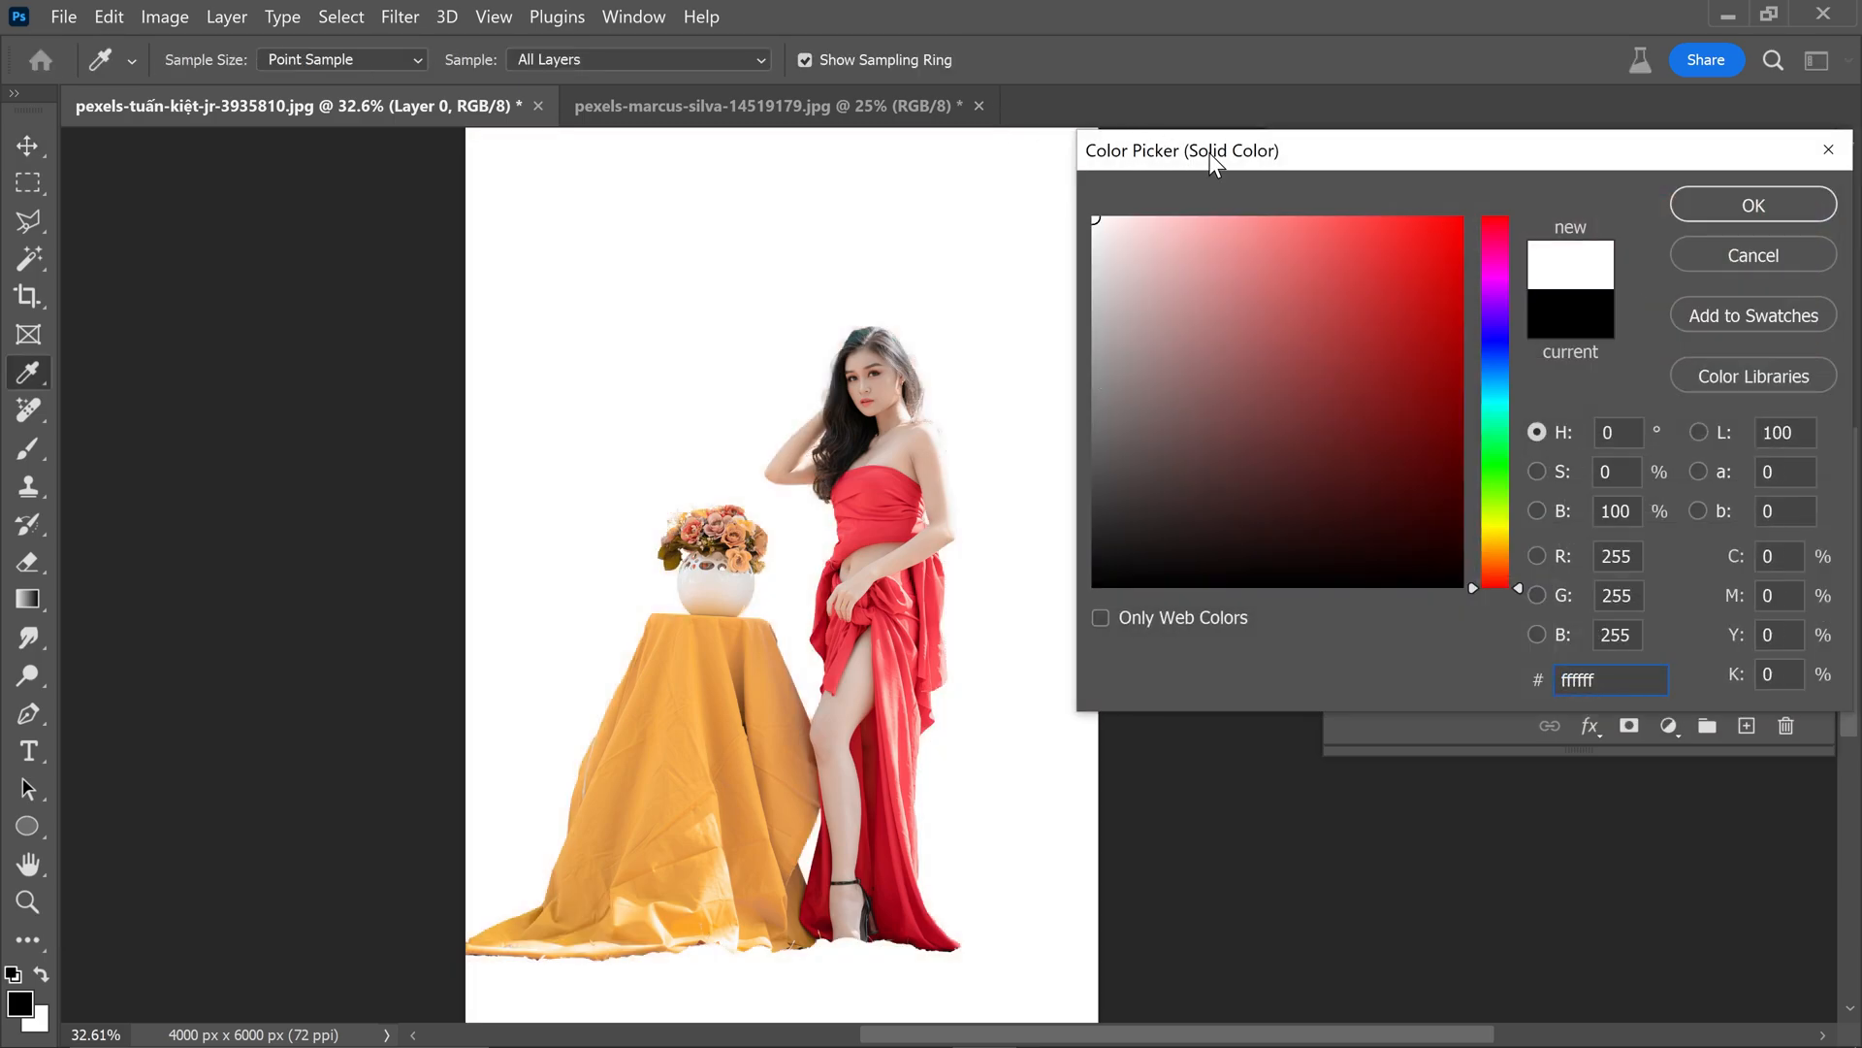
left_click(1750, 204)
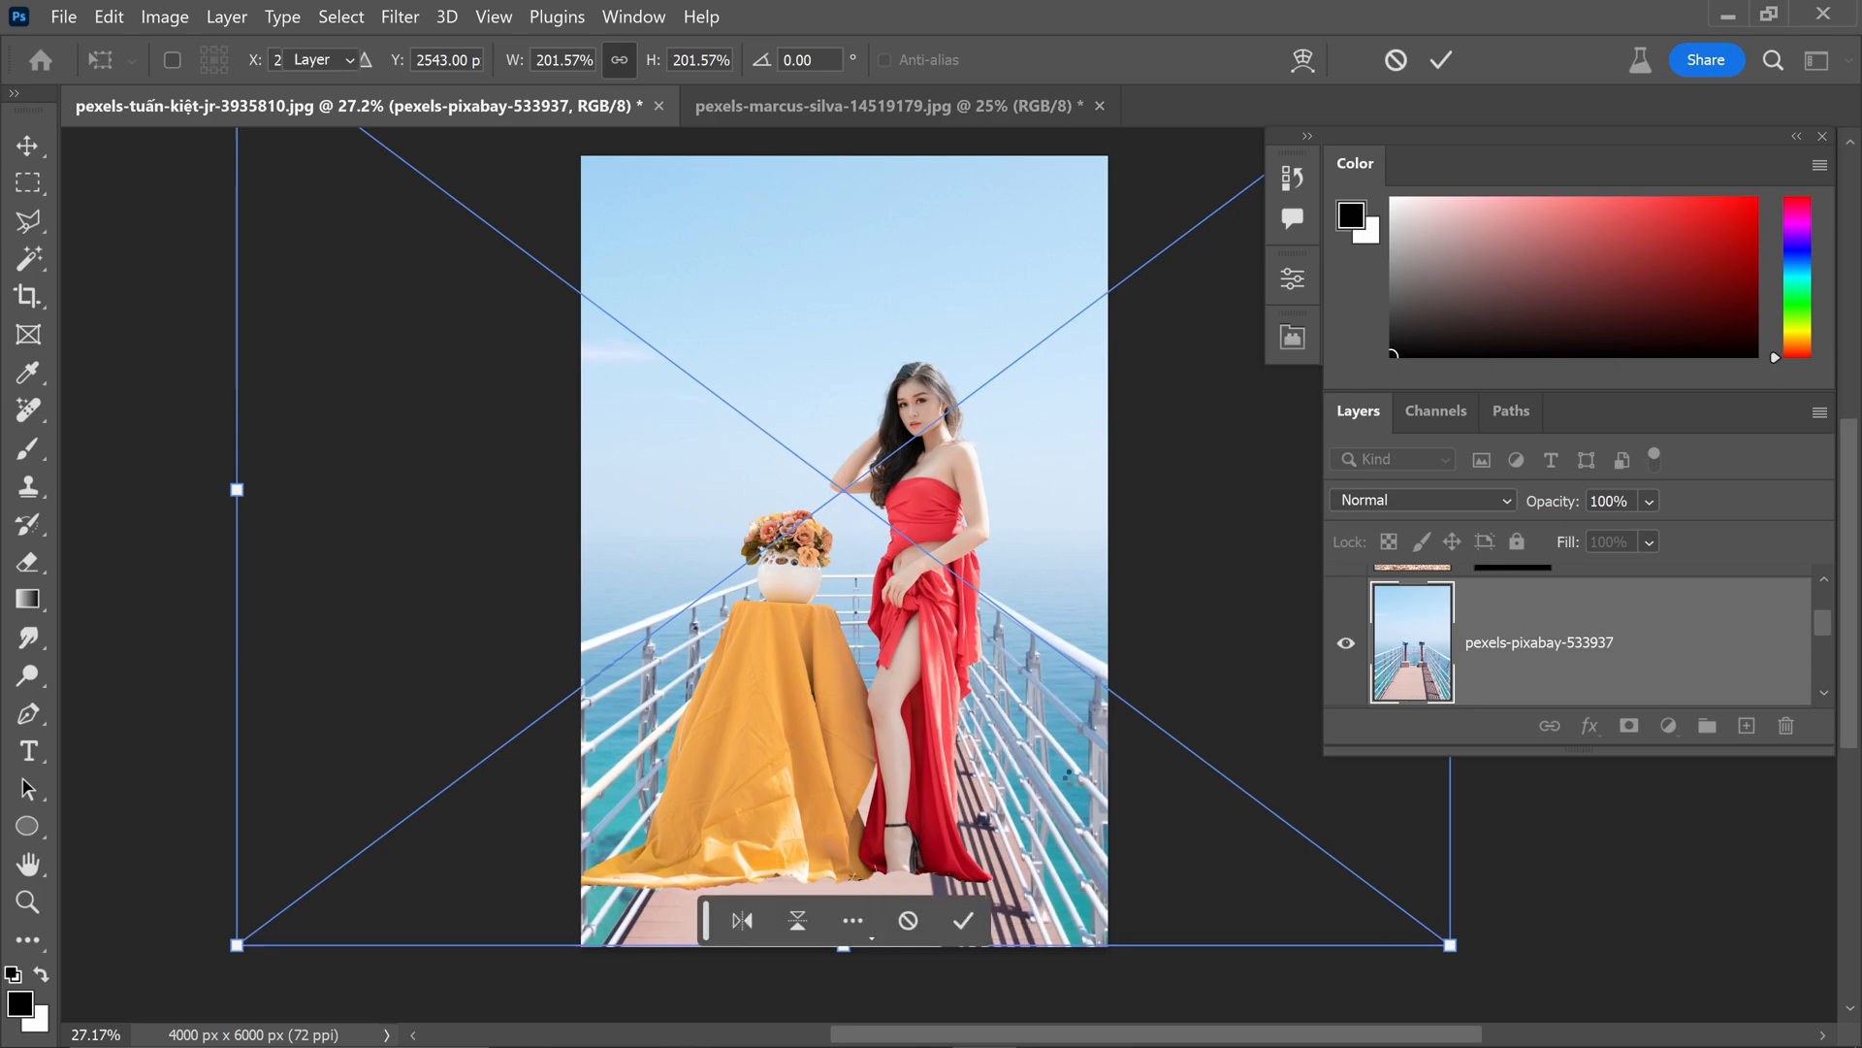
Step: Scale the placed pier-and-sea photo with Free Transform to fill the canvas behind the cut-out
key("ctrl+t")
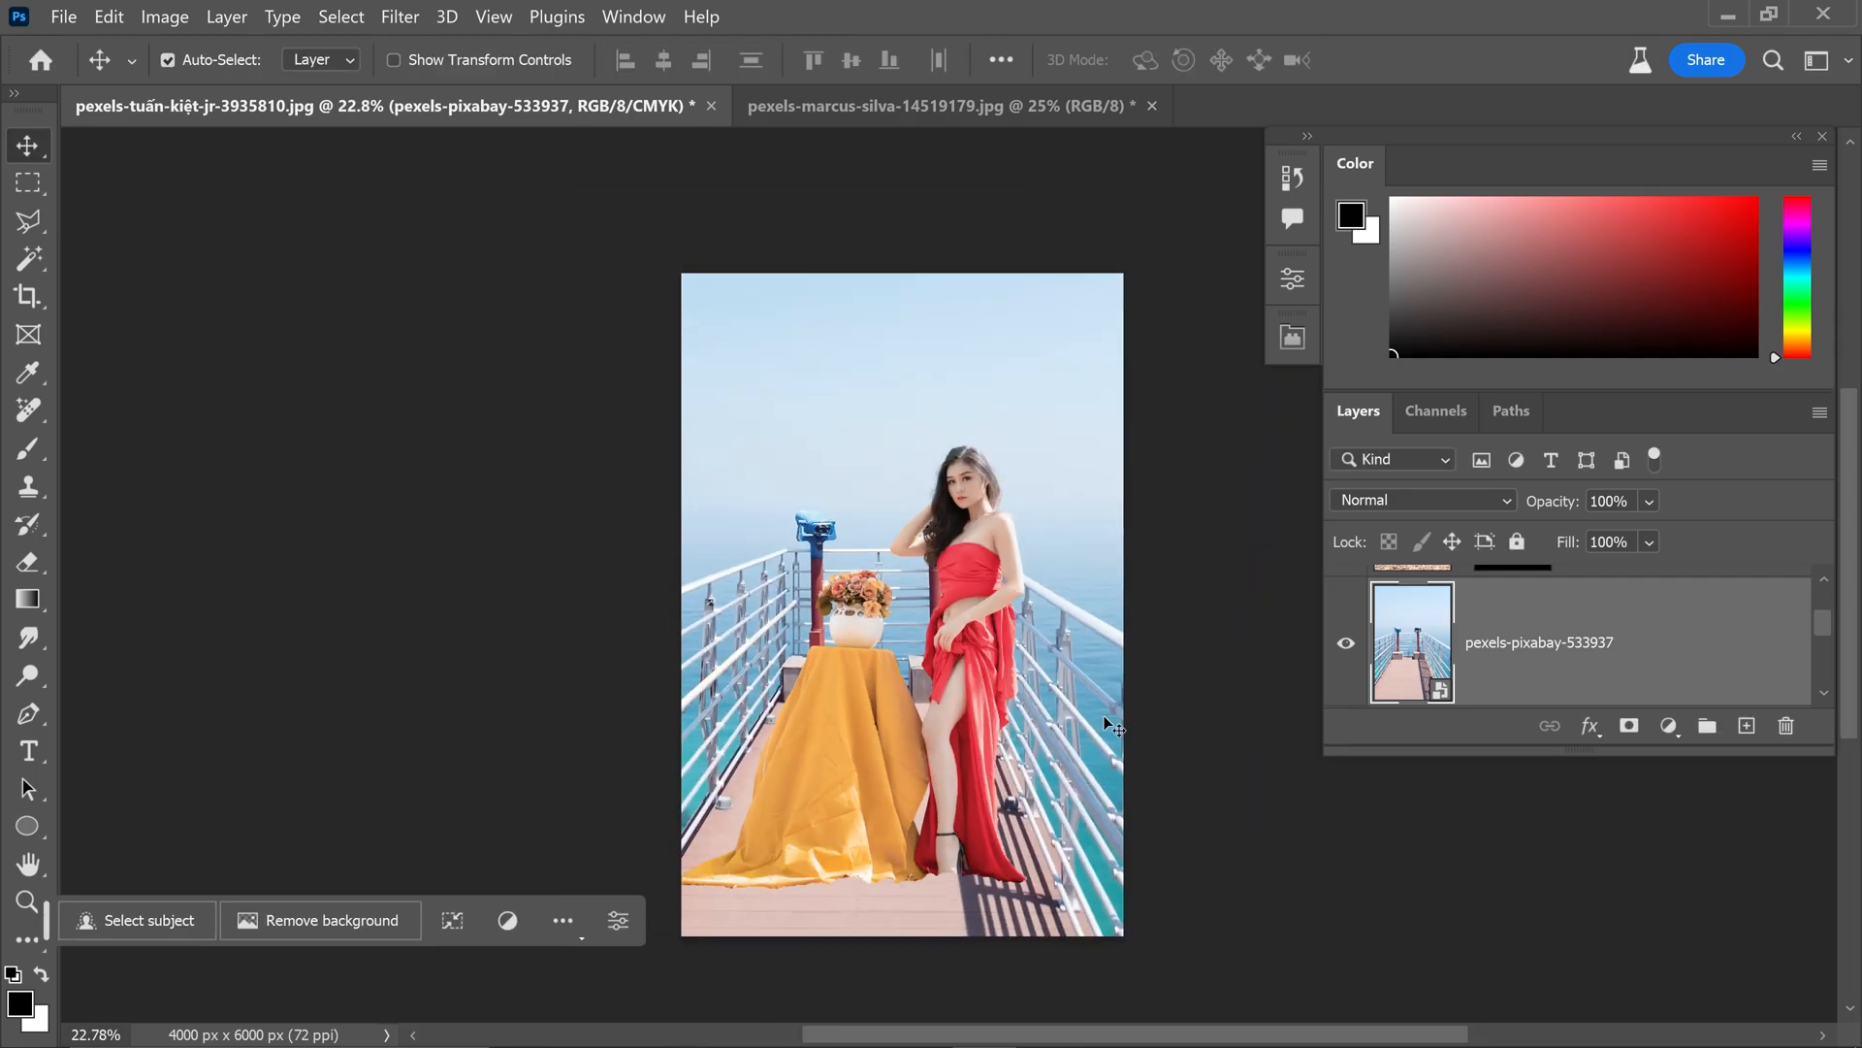
mouse_move(1193, 710)
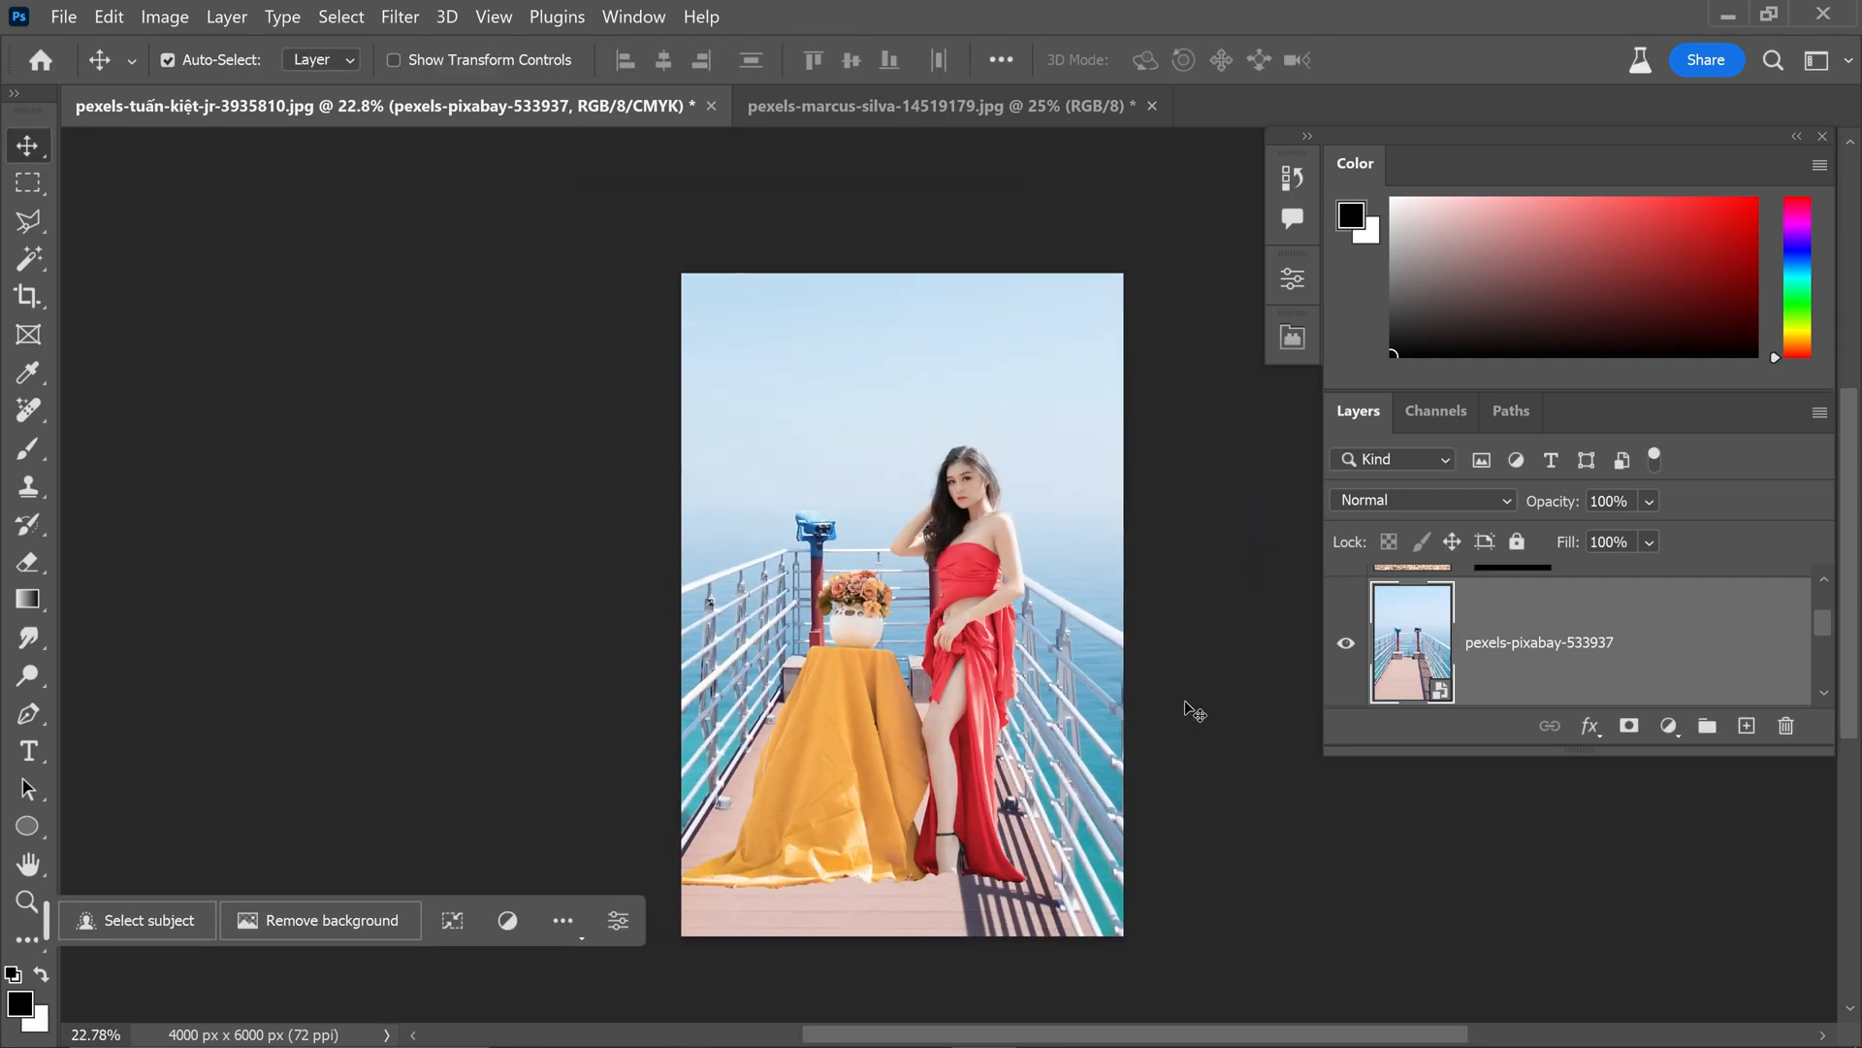